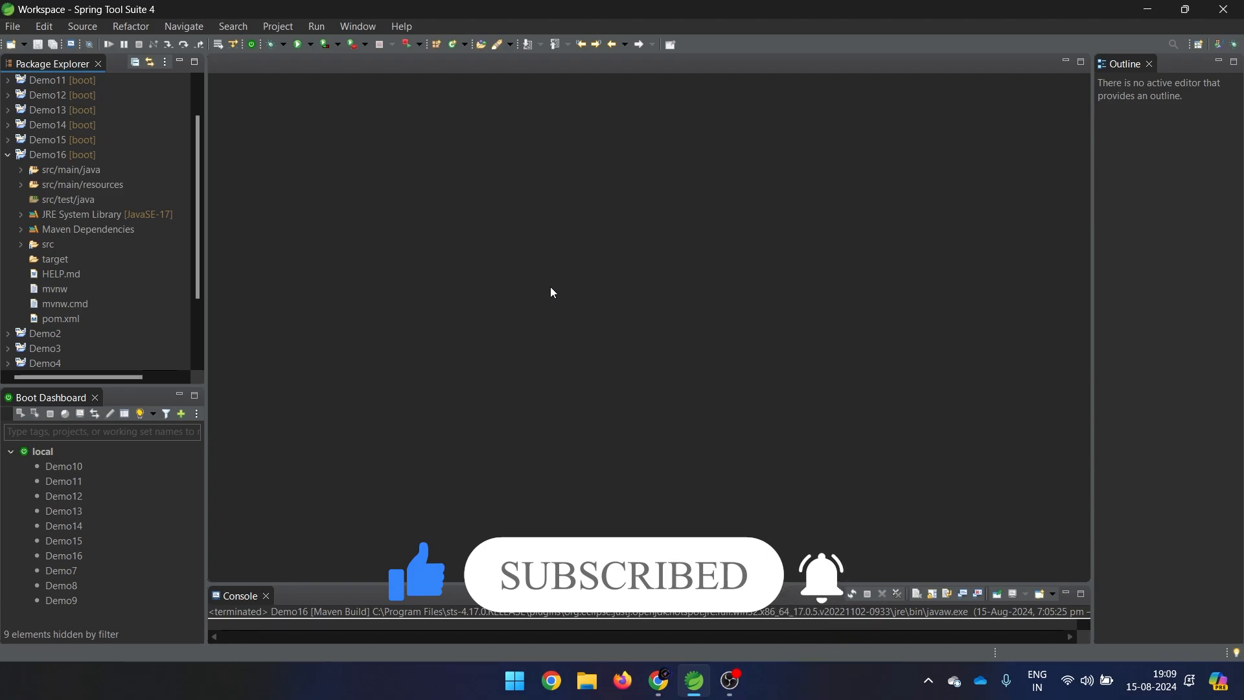
# Step: Launch Demo16 as a Spring Boot App from the Boot Dashboard and enlarge the Console
pyautogui.click(56, 155)
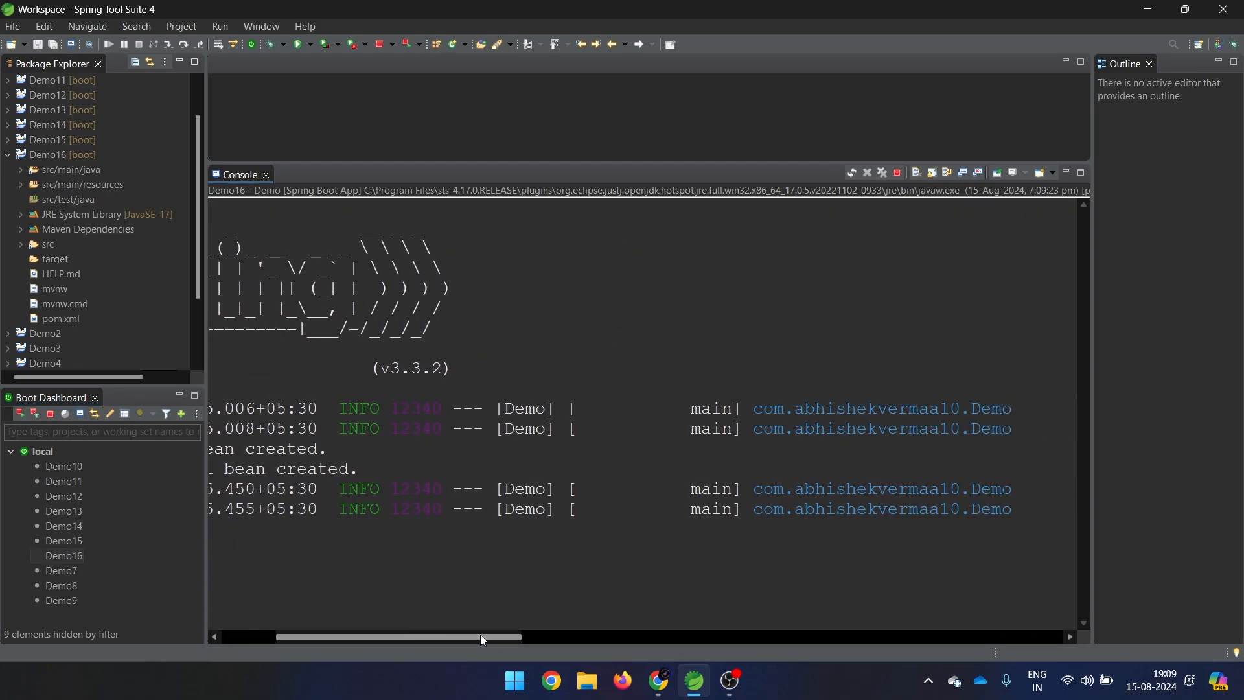
# Step: Inspect the owner-11 failure log, marking the dashes and 'Demo' tag, then expand src/main/resources
pyautogui.moveTo(480, 636); pyautogui.dragTo(688, 636)
pyautogui.write('11')
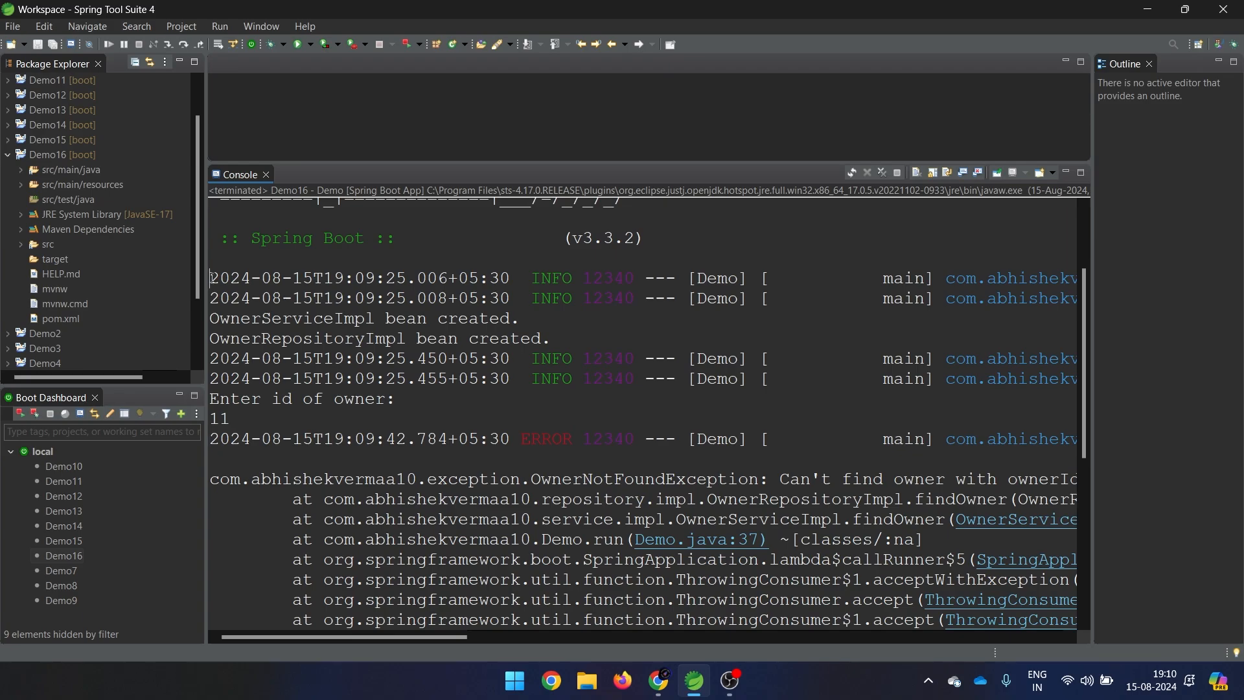
pyautogui.moveTo(210, 278); pyautogui.dragTo(377, 277)
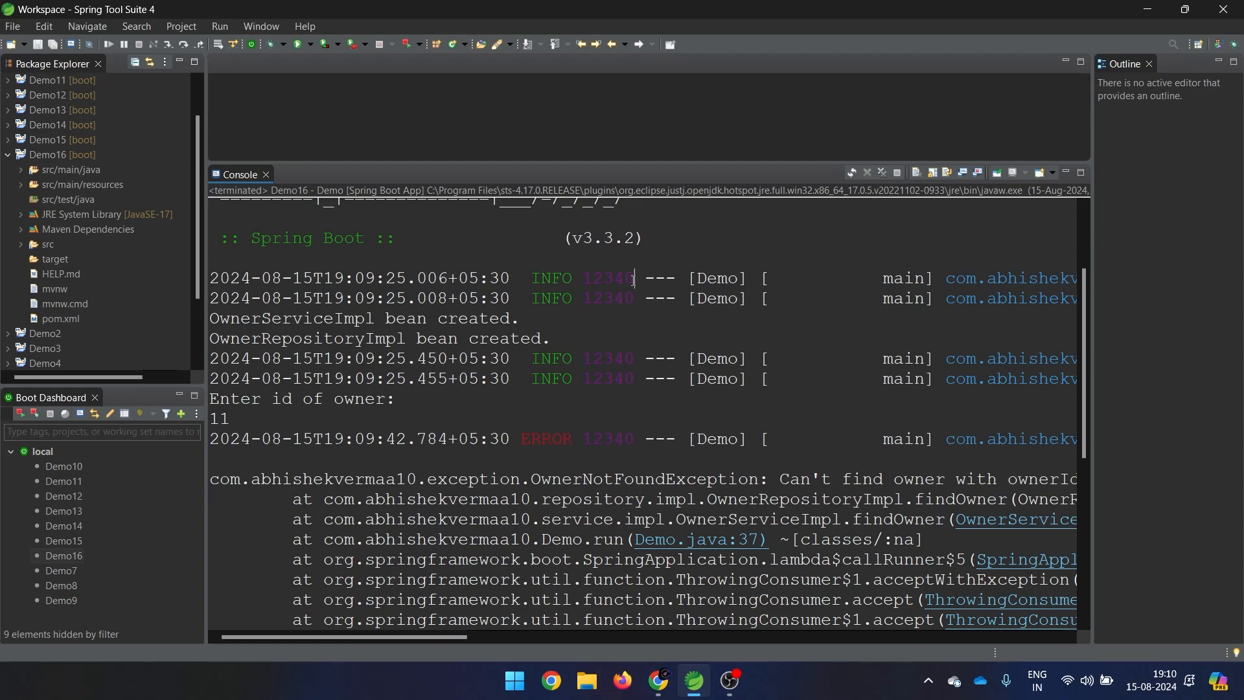
pyautogui.doubleClick(608, 278)
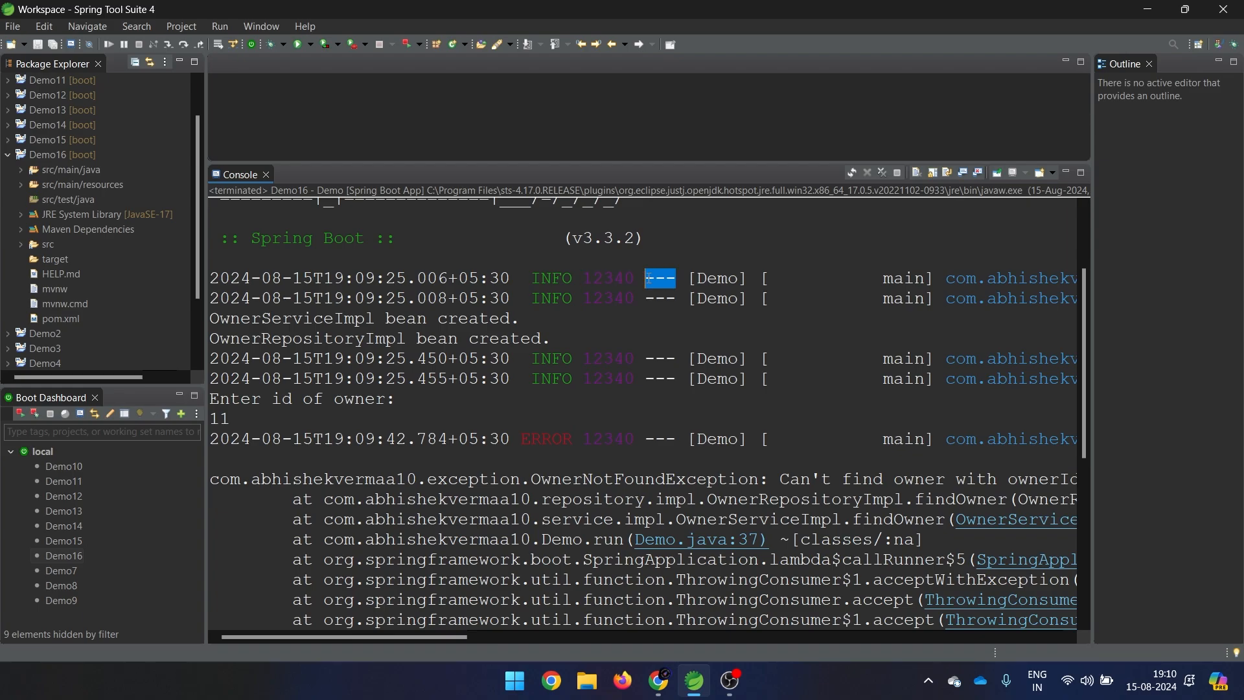
pyautogui.doubleClick(716, 278)
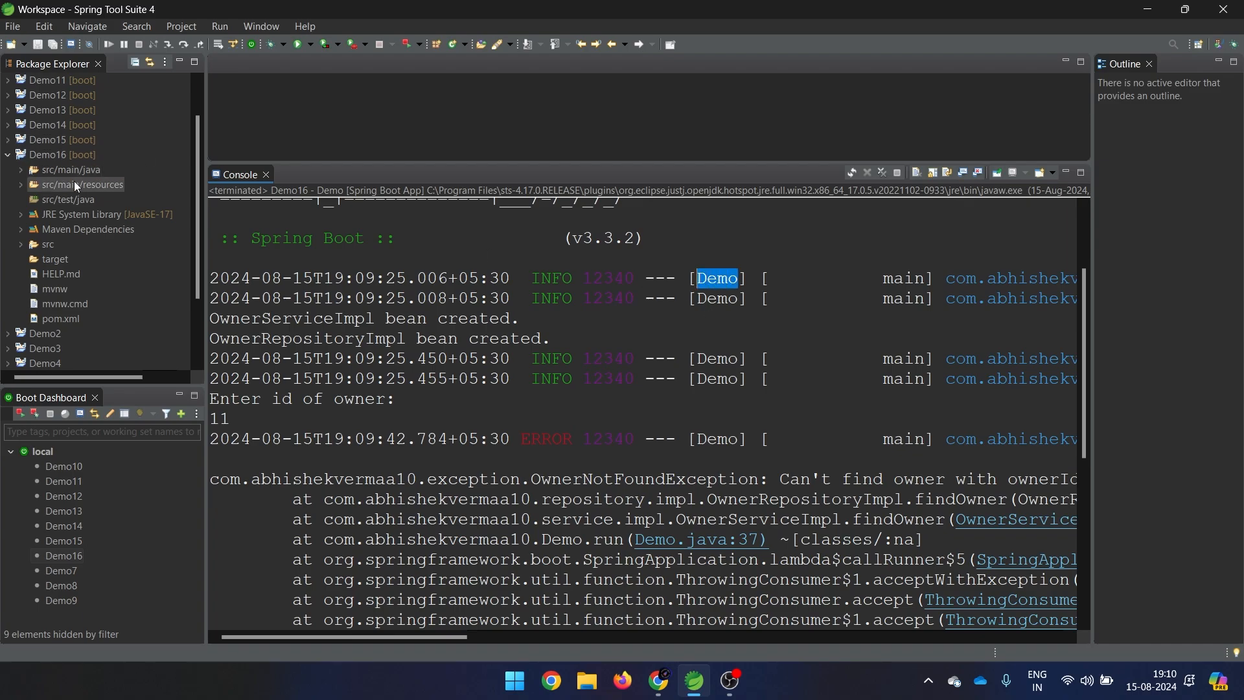
pyautogui.doubleClick(89, 199)
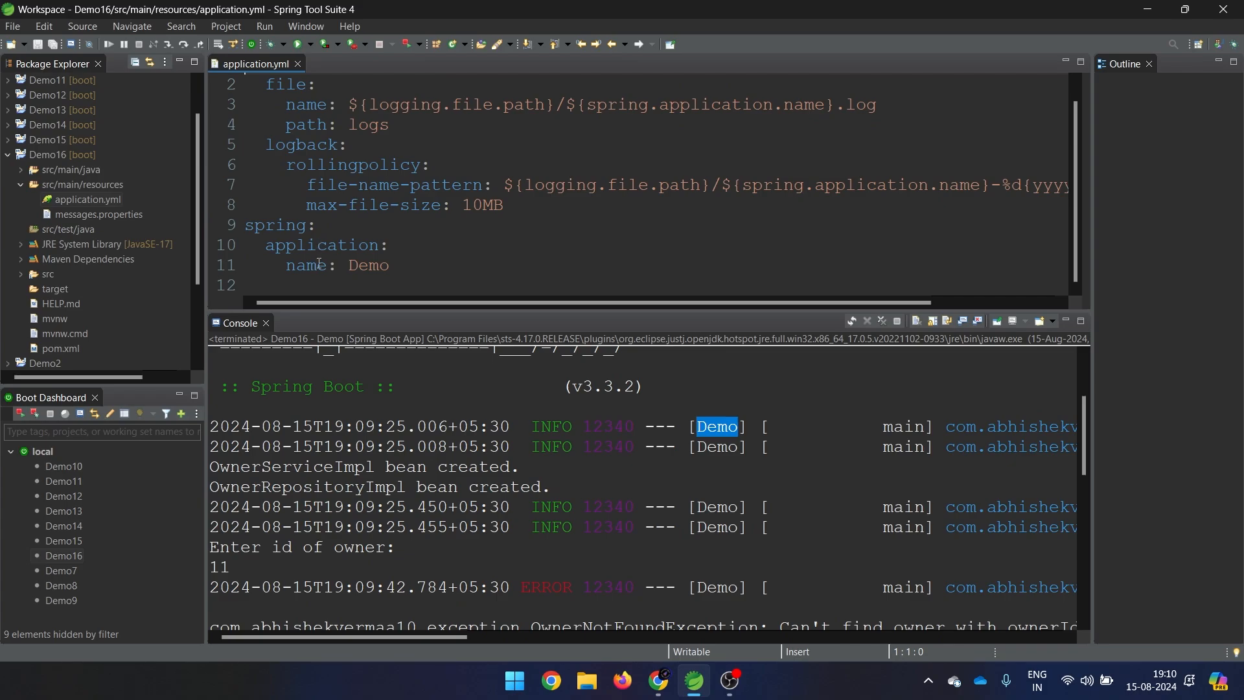
# Step: Highlight spring.application.name Demo in application.yml and the 'main' thread name in the console
pyautogui.doubleClick(367, 265)
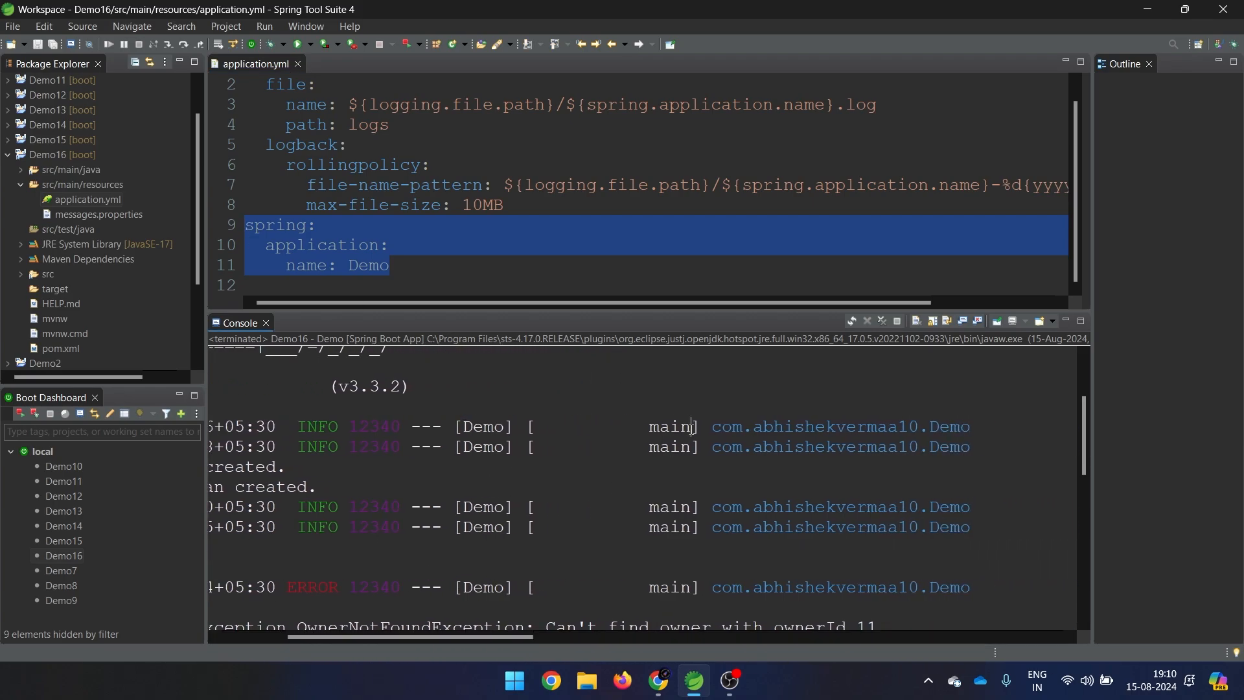
pyautogui.doubleClick(670, 426)
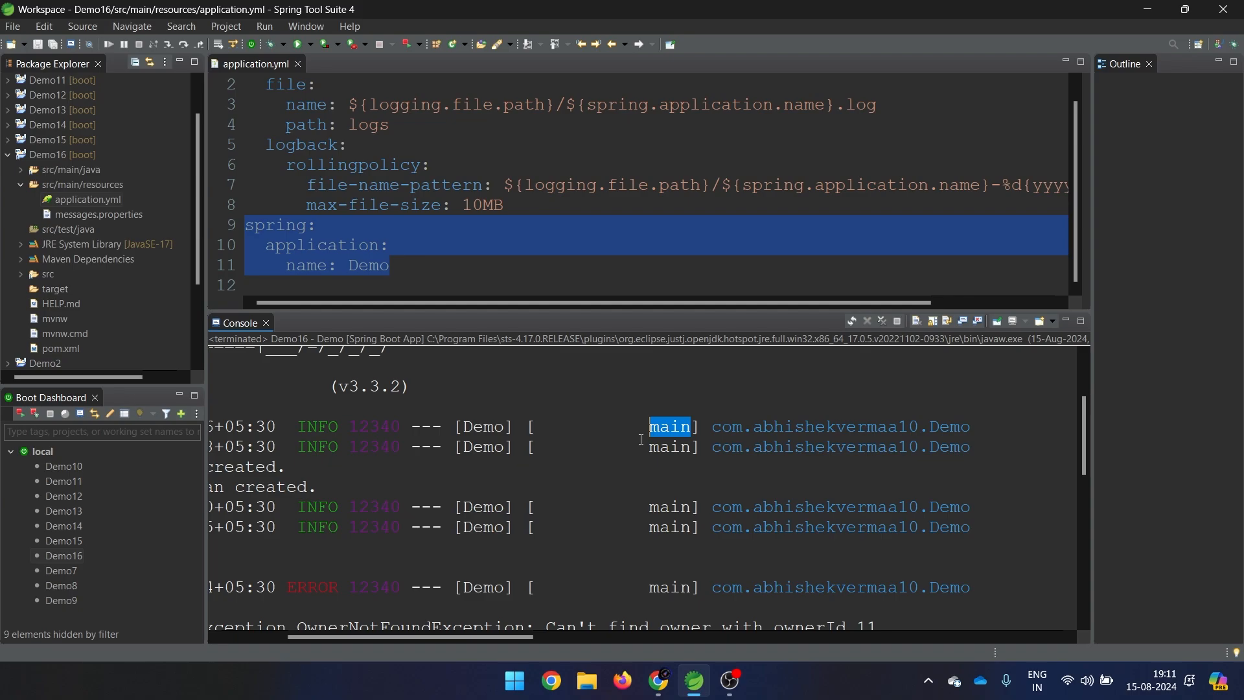
pyautogui.moveTo(737, 476)
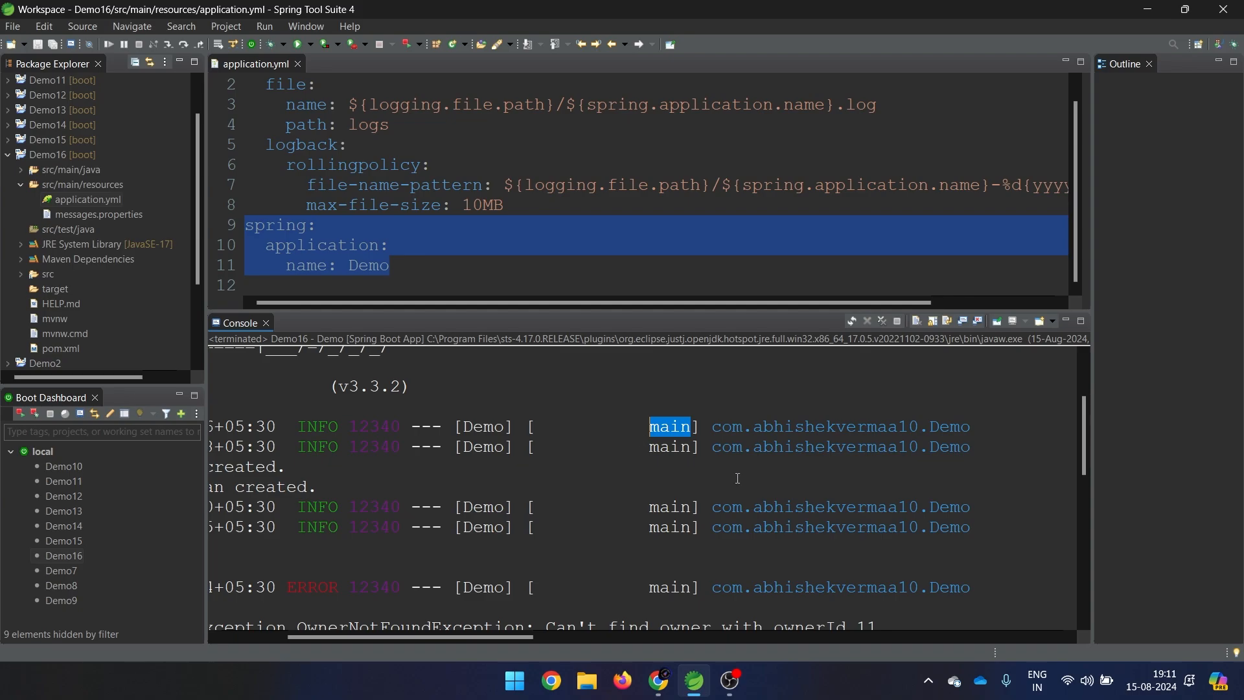
pyautogui.moveTo(676, 467)
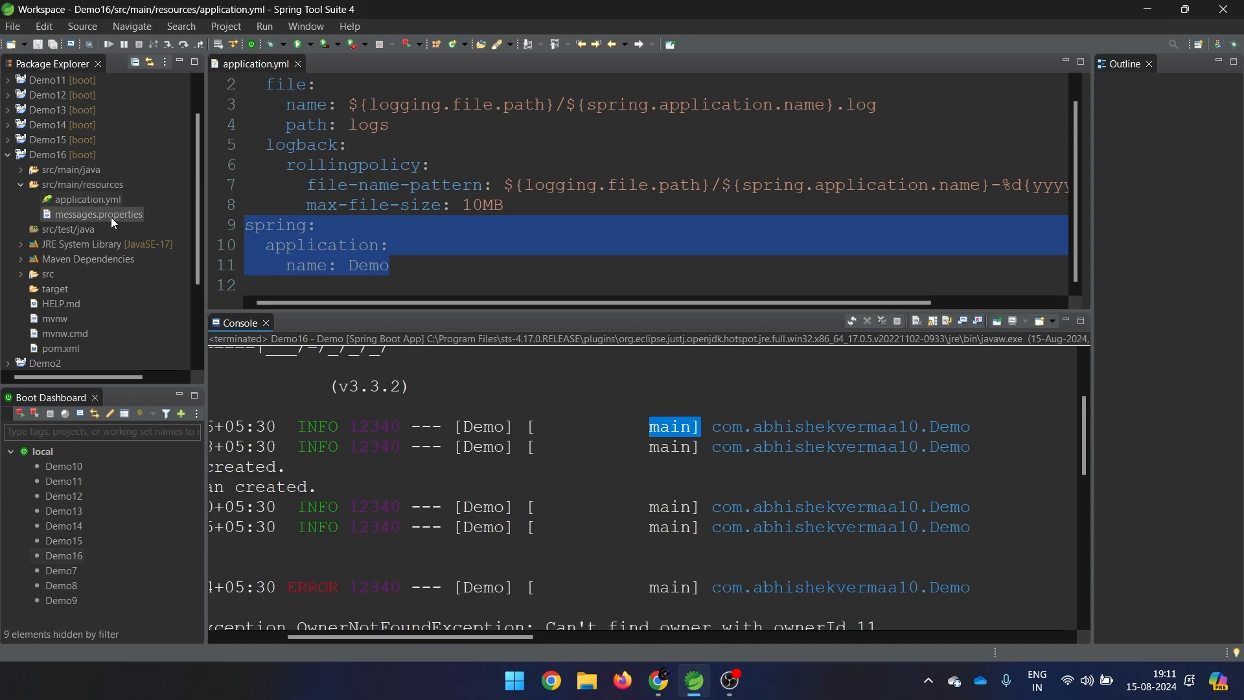
# Step: View messages.properties with owner.id=101 and its owner messages, then select Demo16 in the Boot Dashboard
pyautogui.doubleClick(99, 214)
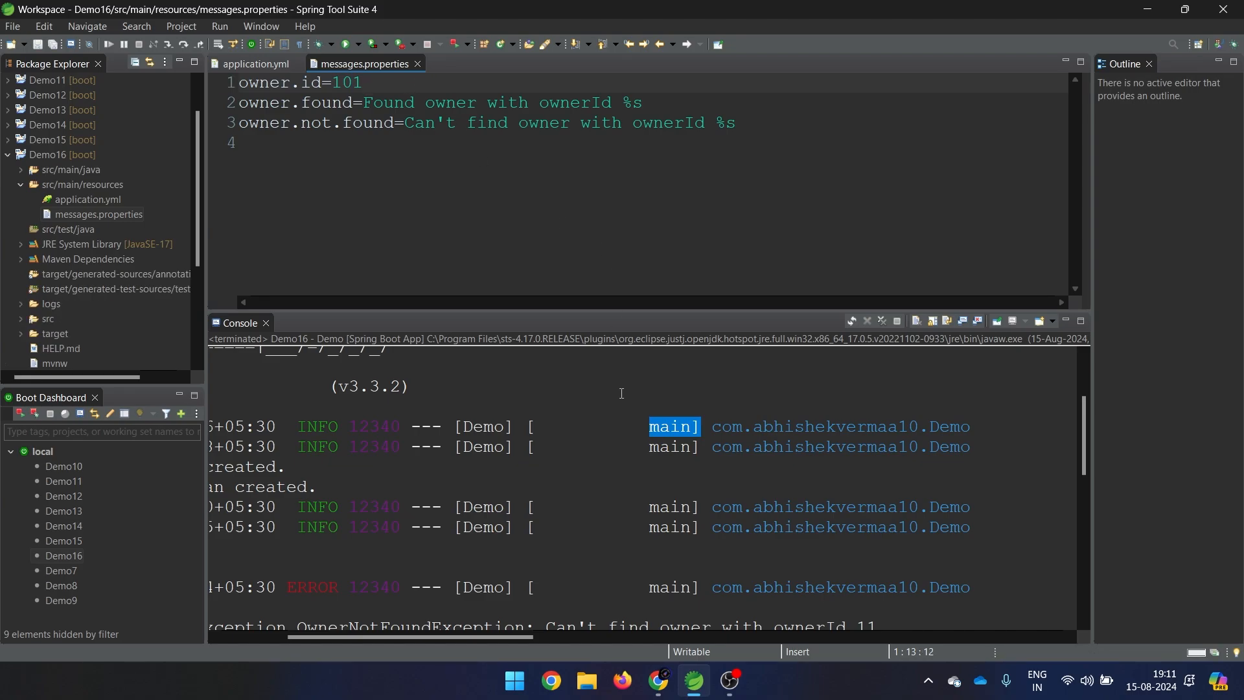
pyautogui.scroll(-3)
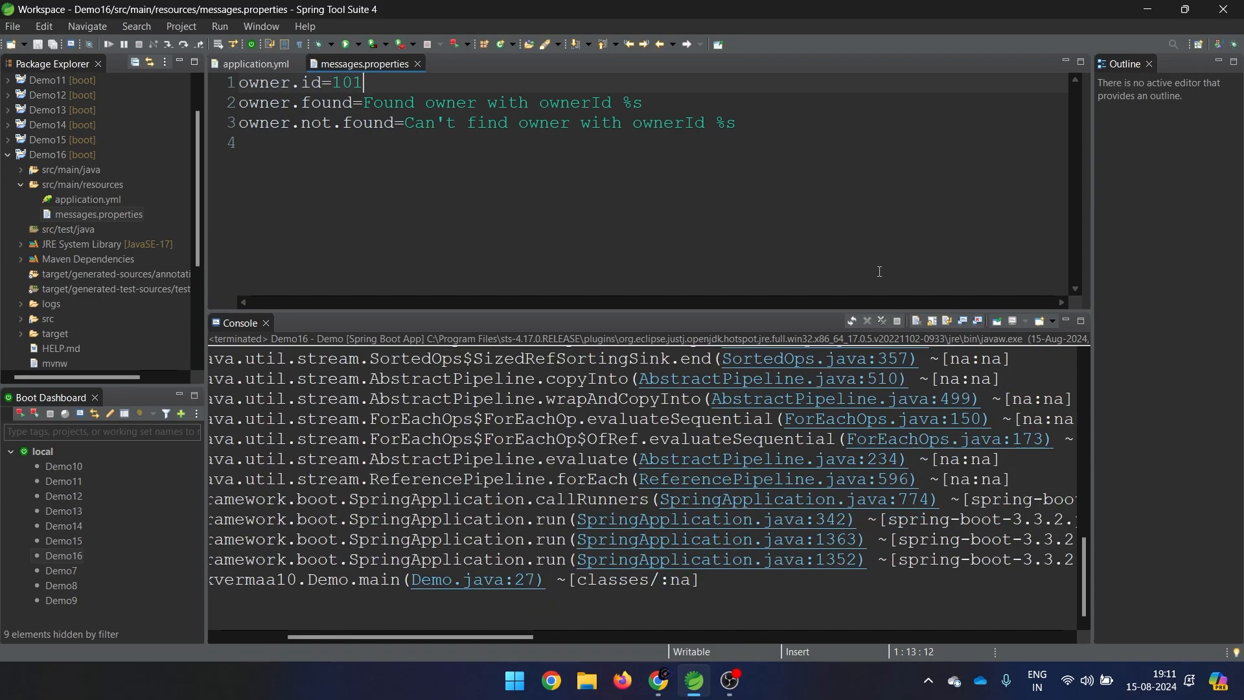
pyautogui.moveTo(559, 407)
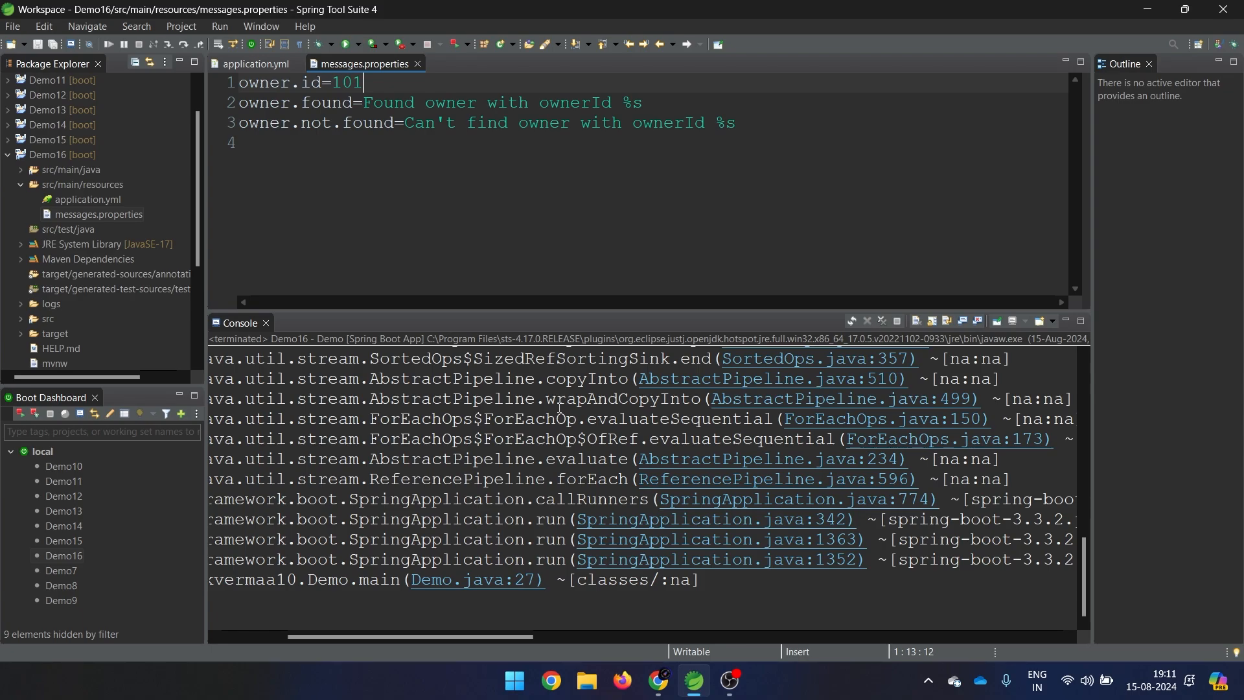
pyautogui.click(62, 558)
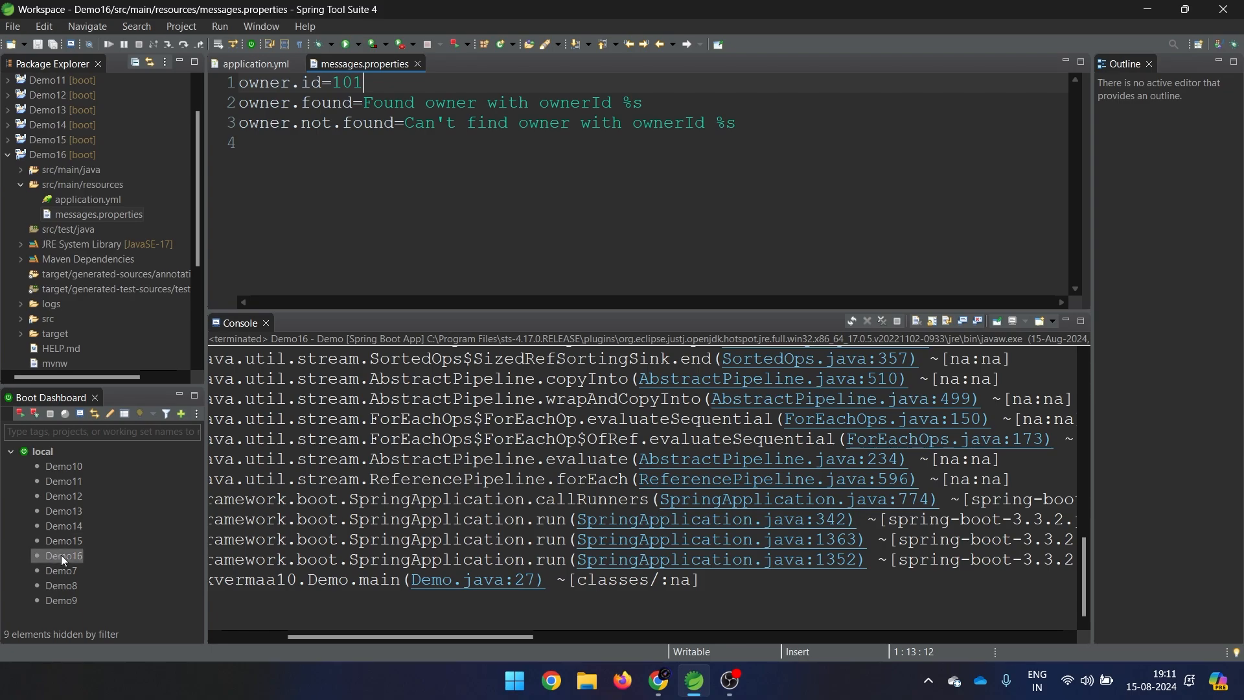
pyautogui.click(35, 413)
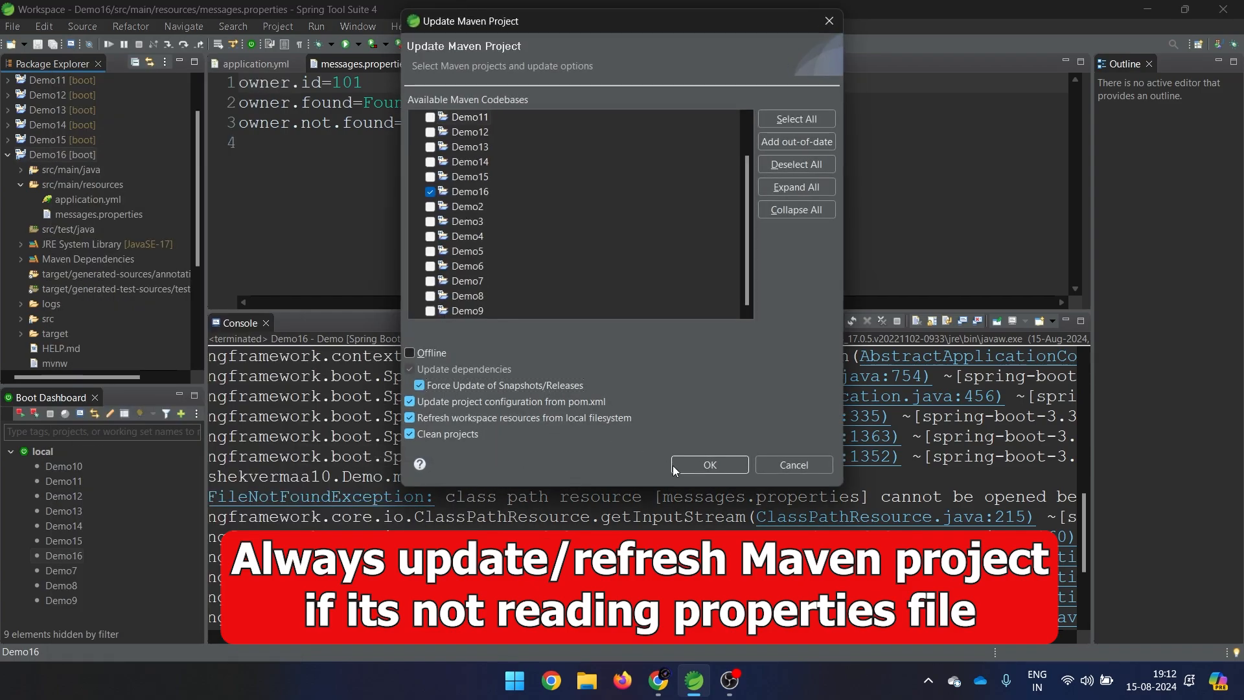
# Step: Confirm the Demo16 Maven update and rerun, yielding 'Can't find owner with ownerId 101'
pyautogui.click(708, 464)
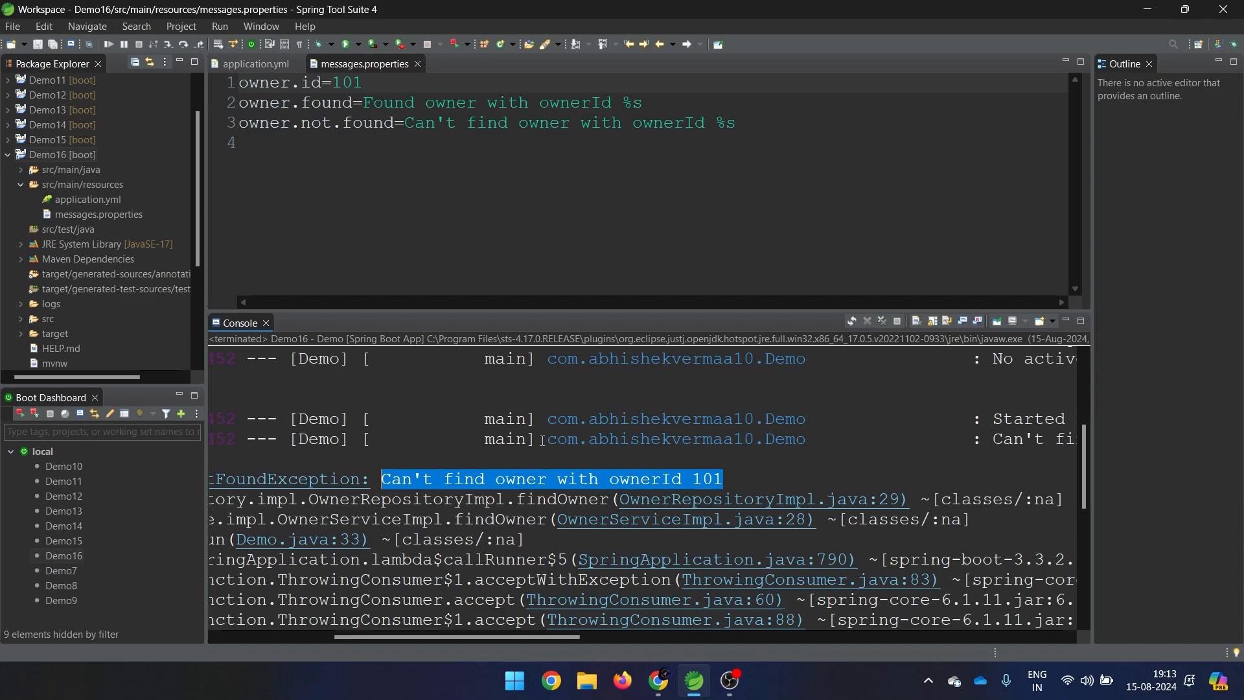
# Step: Add the Spring Boot DevTools dependency in Spring Initializr
pyautogui.click(657, 680)
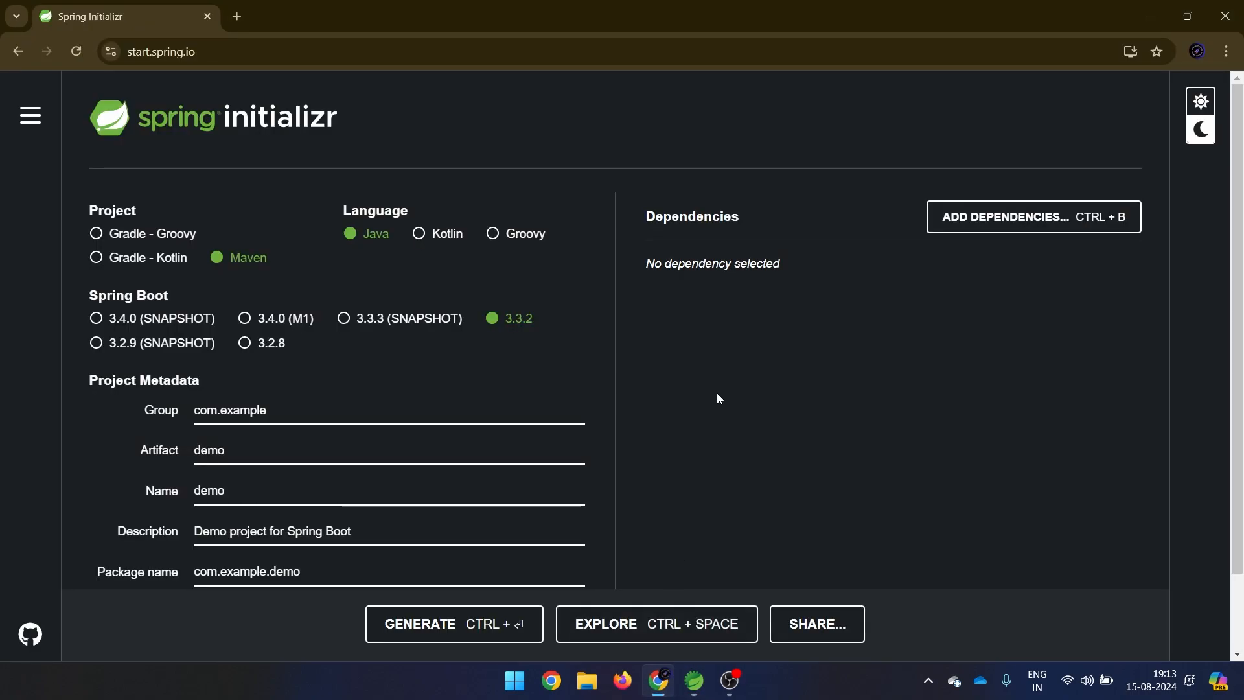
pyautogui.moveTo(993, 214)
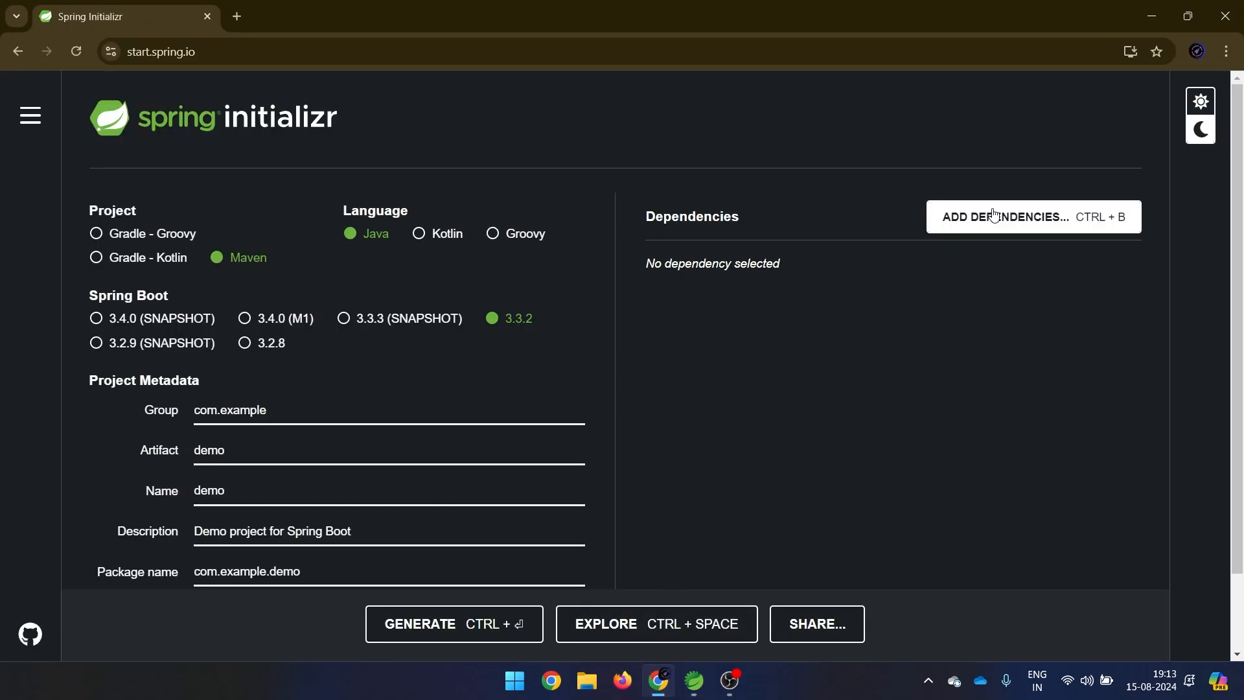
pyautogui.click(1031, 217)
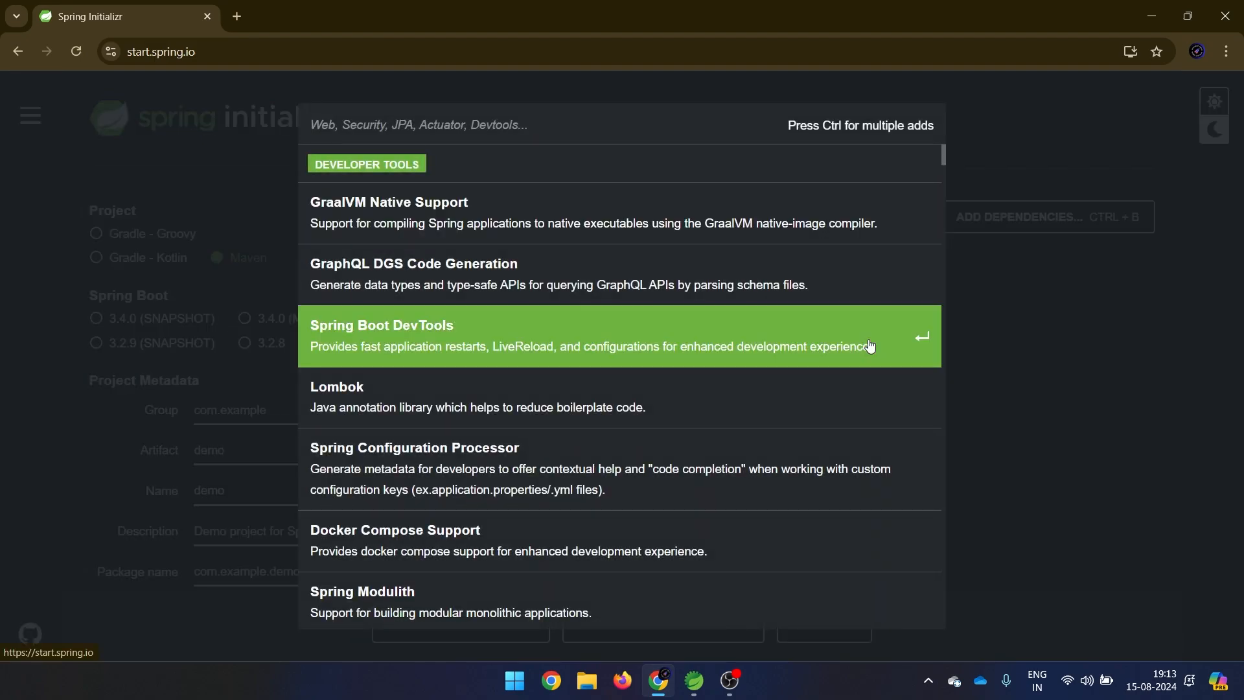
pyautogui.moveTo(441, 365)
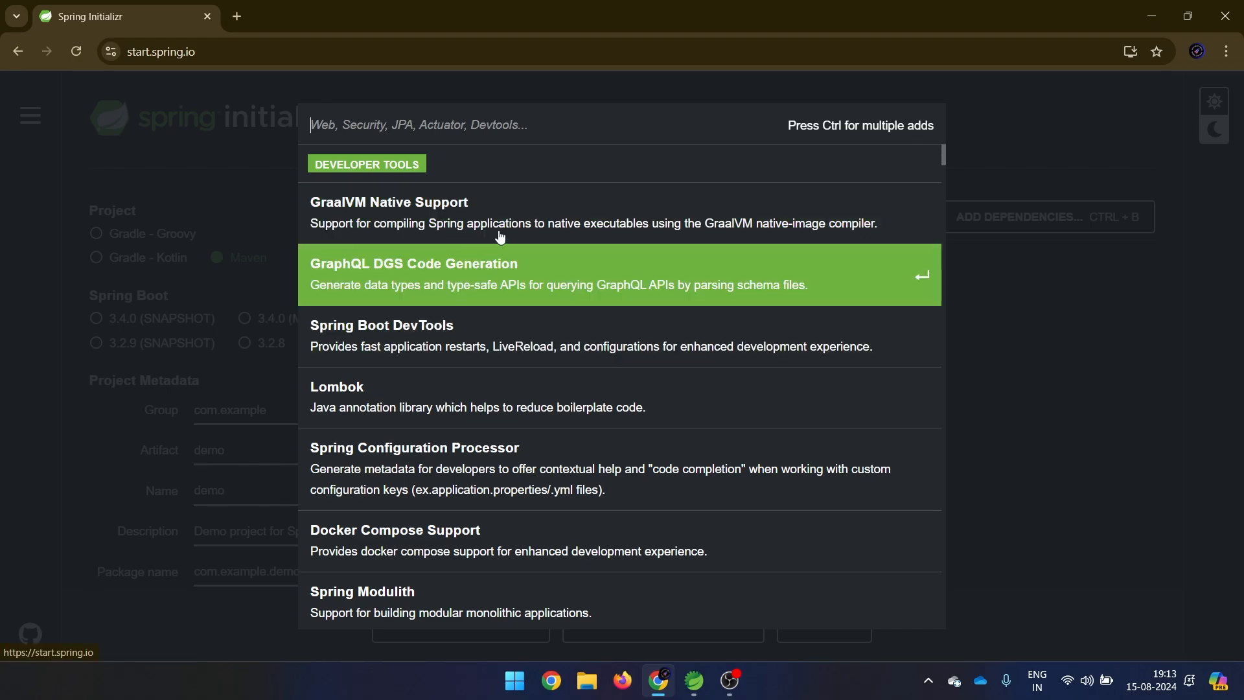
pyautogui.write('devtoo')
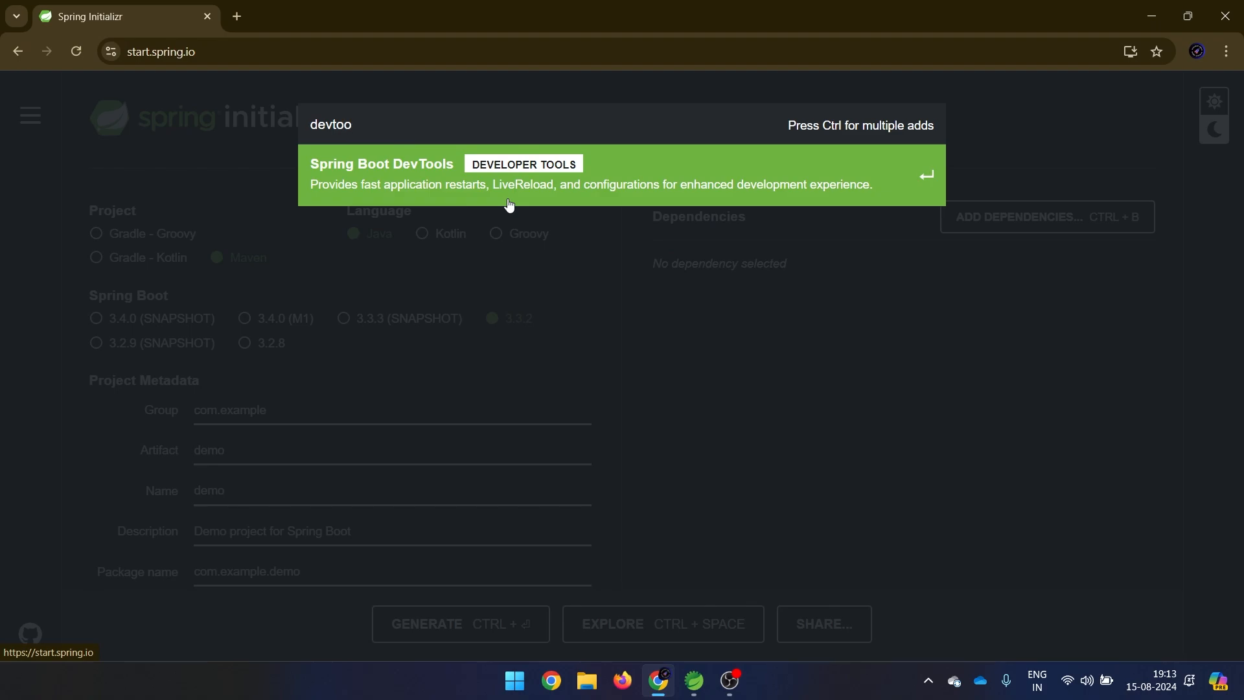
pyautogui.write('ls')
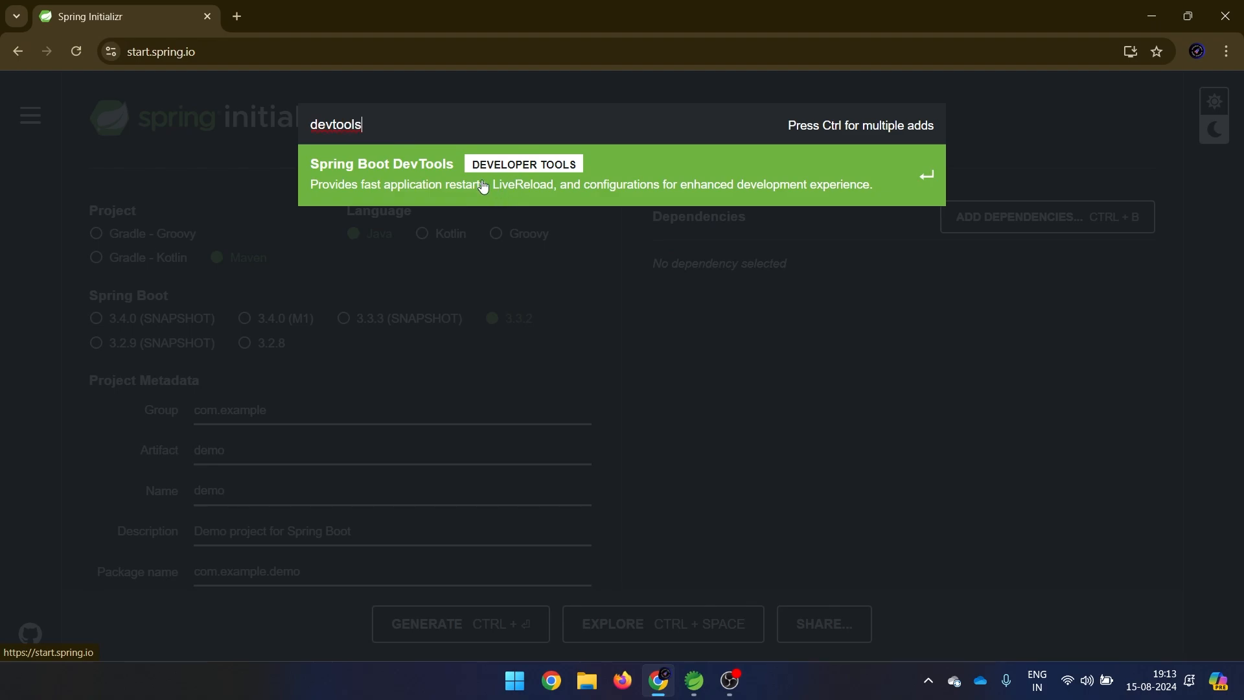
pyautogui.moveTo(360, 191)
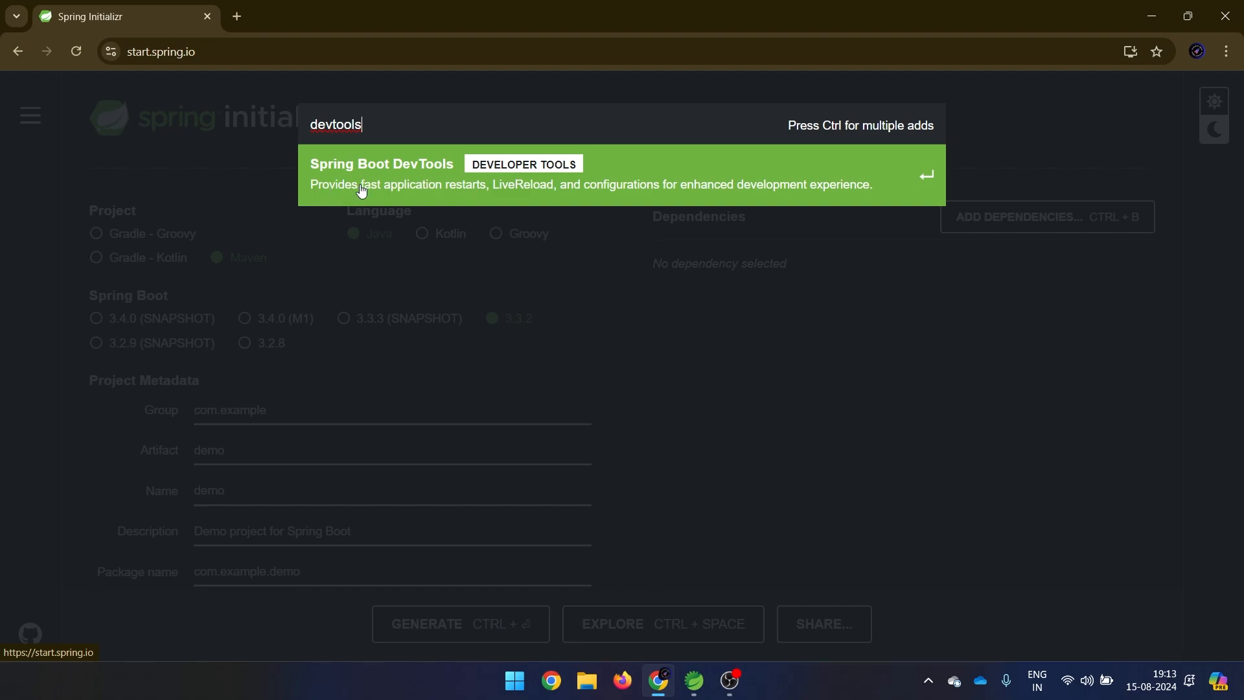
pyautogui.moveTo(513, 197)
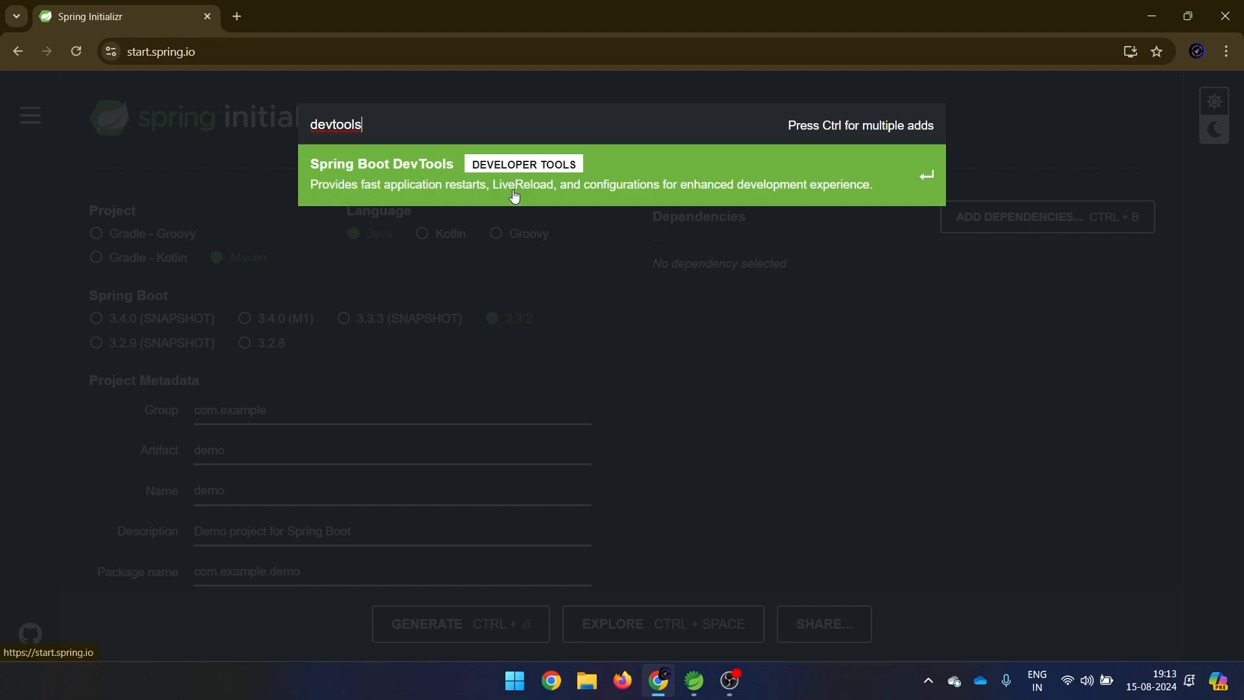
pyautogui.moveTo(710, 198)
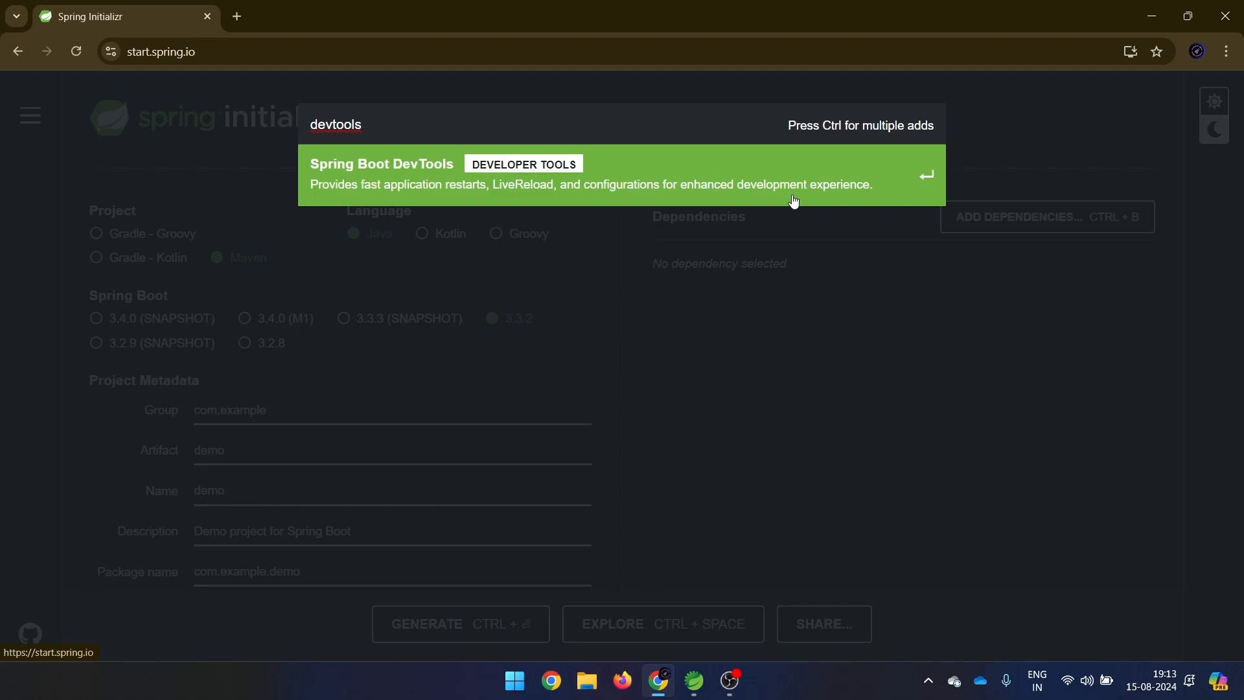
pyautogui.click(337, 125)
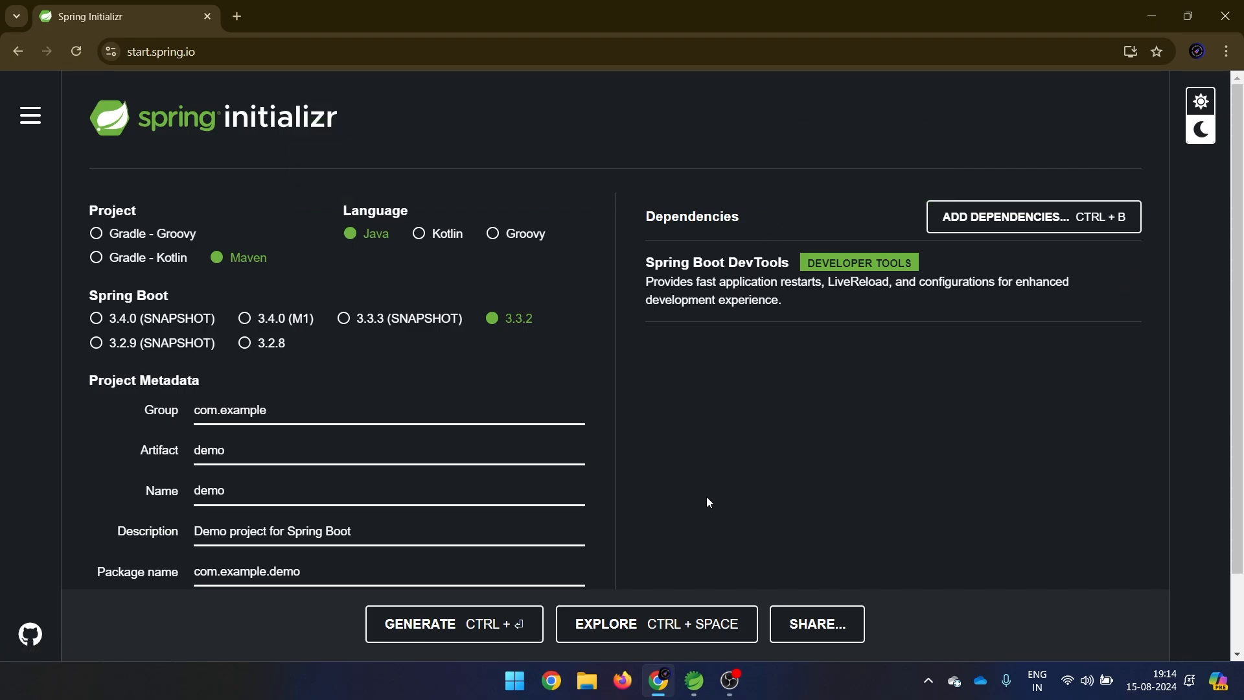
# Step: Explore the generated pom.xml and select the spring-boot-devtools dependency block
pyautogui.click(607, 623)
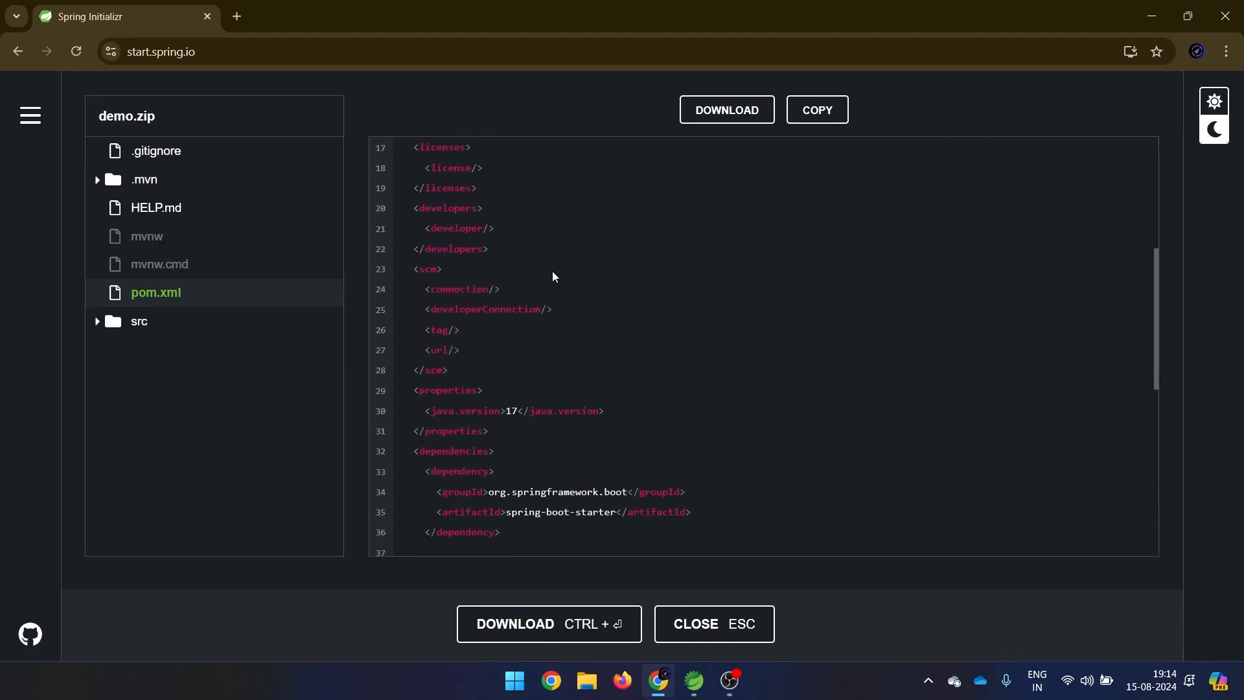
pyautogui.scroll(-3)
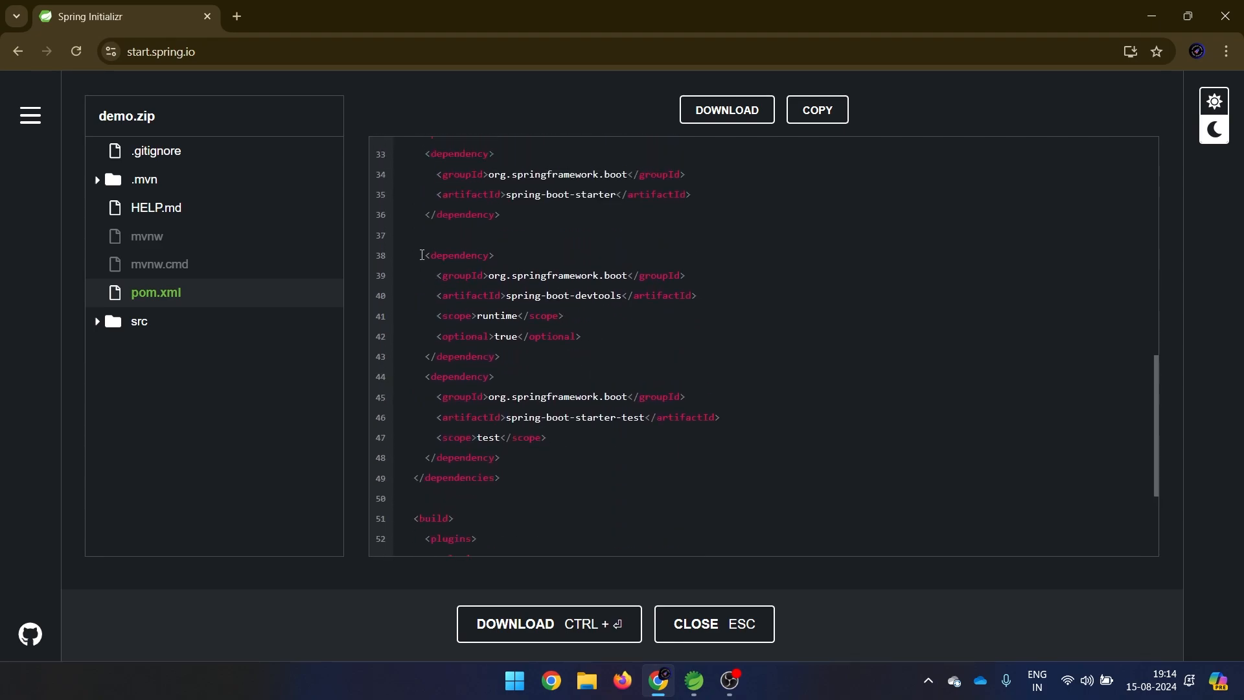
pyautogui.moveTo(420, 251); pyautogui.dragTo(508, 355)
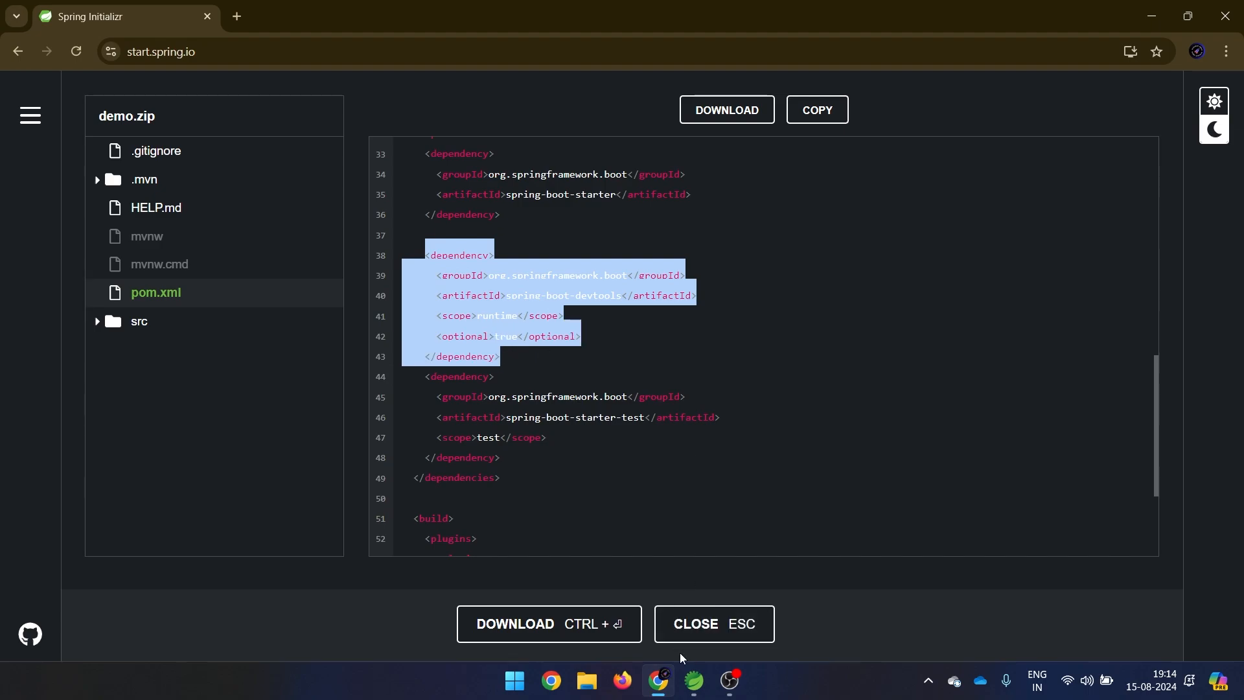
pyautogui.click(692, 680)
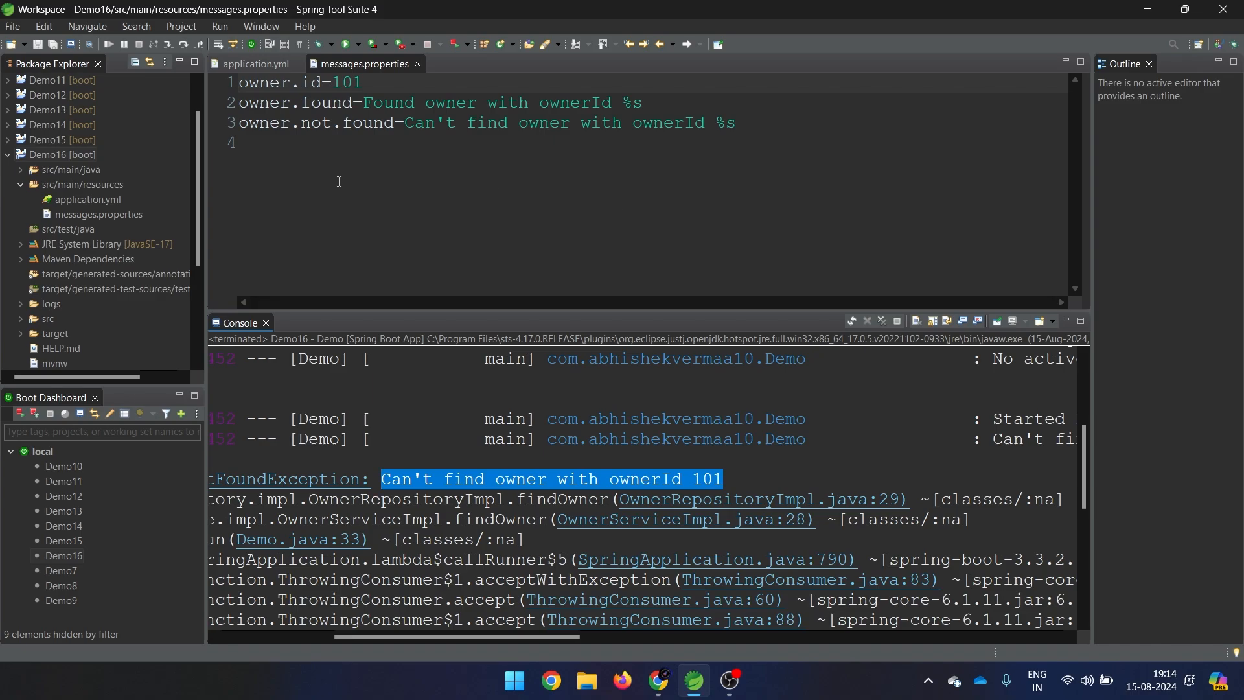
# Step: Paste the spring-boot-devtools dependency into Demo16's pom.xml, indent it, and save
pyautogui.scroll(-3)
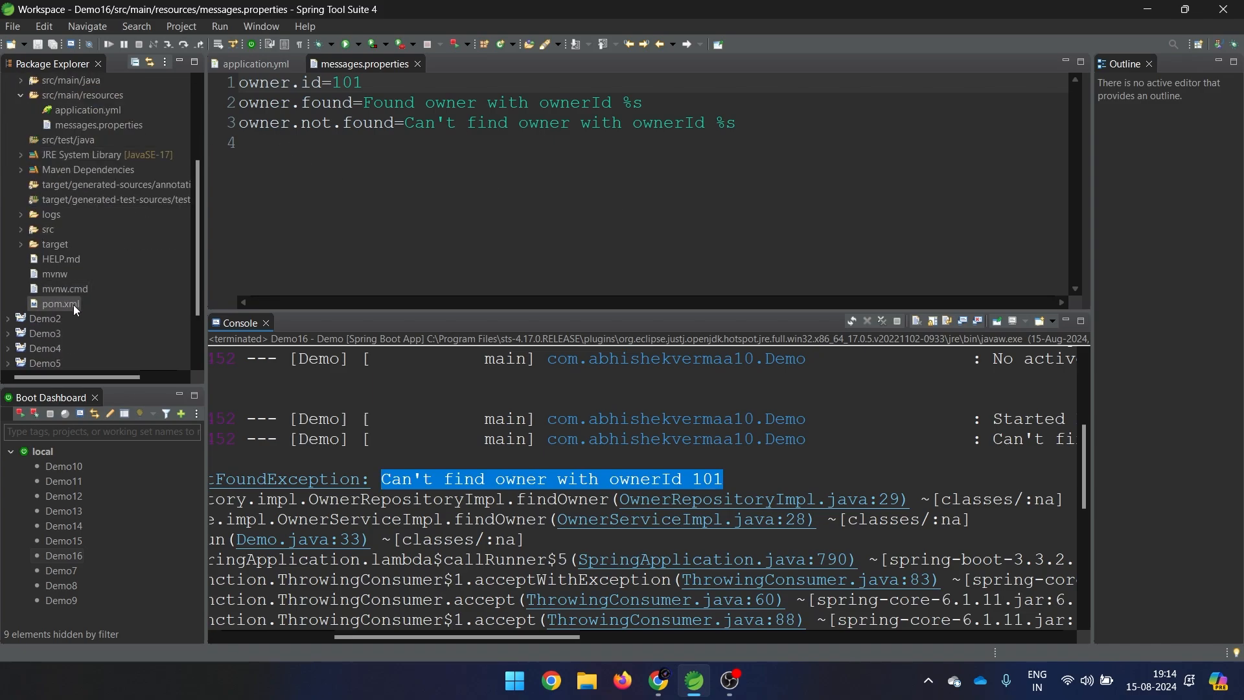
pyautogui.doubleClick(60, 305)
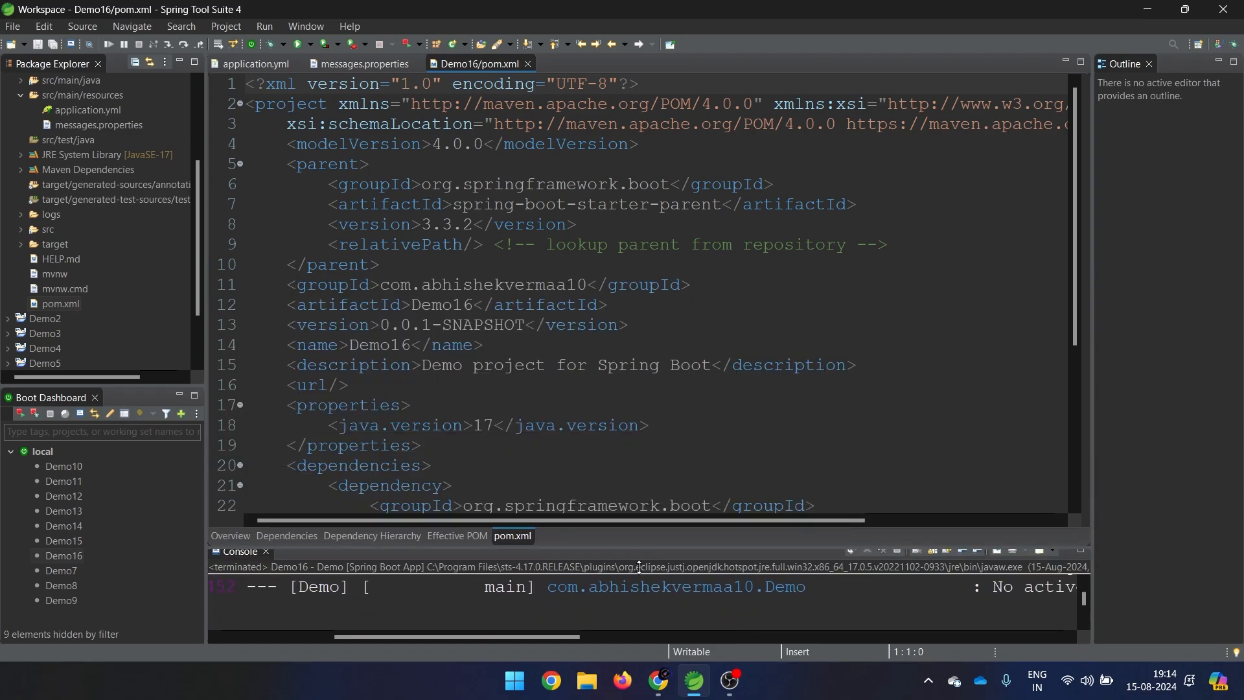
pyautogui.scroll(-3)
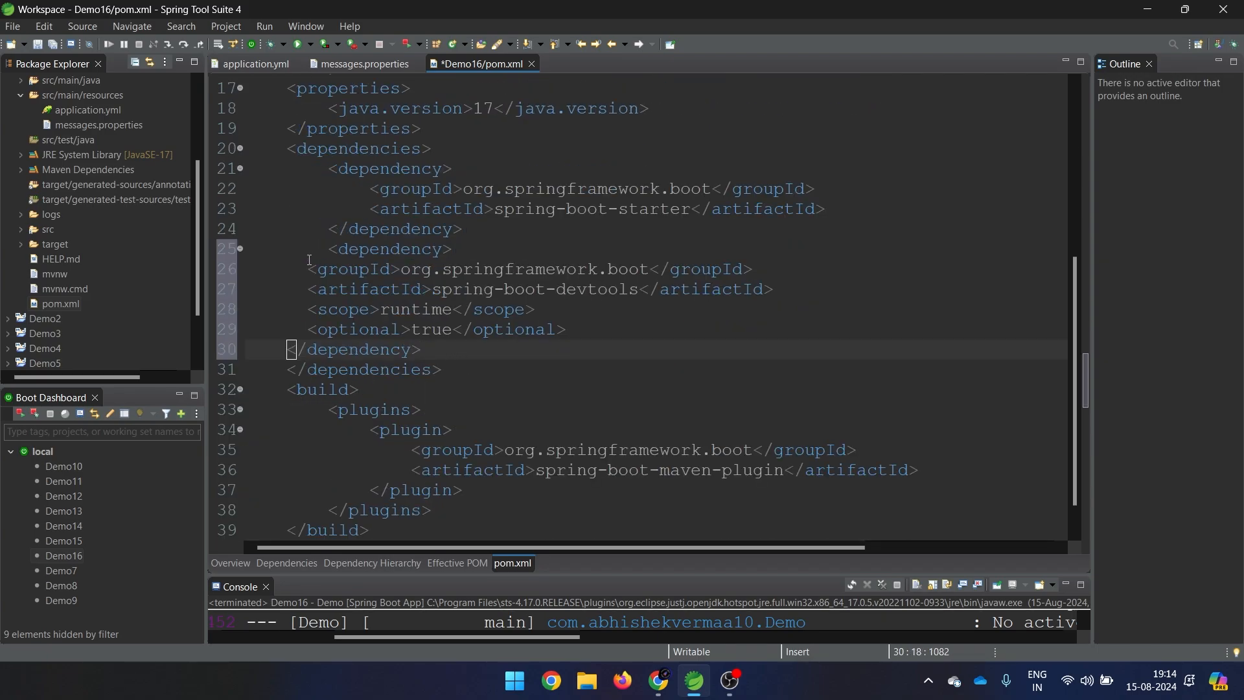
pyautogui.moveTo(308, 269); pyautogui.dragTo(423, 349)
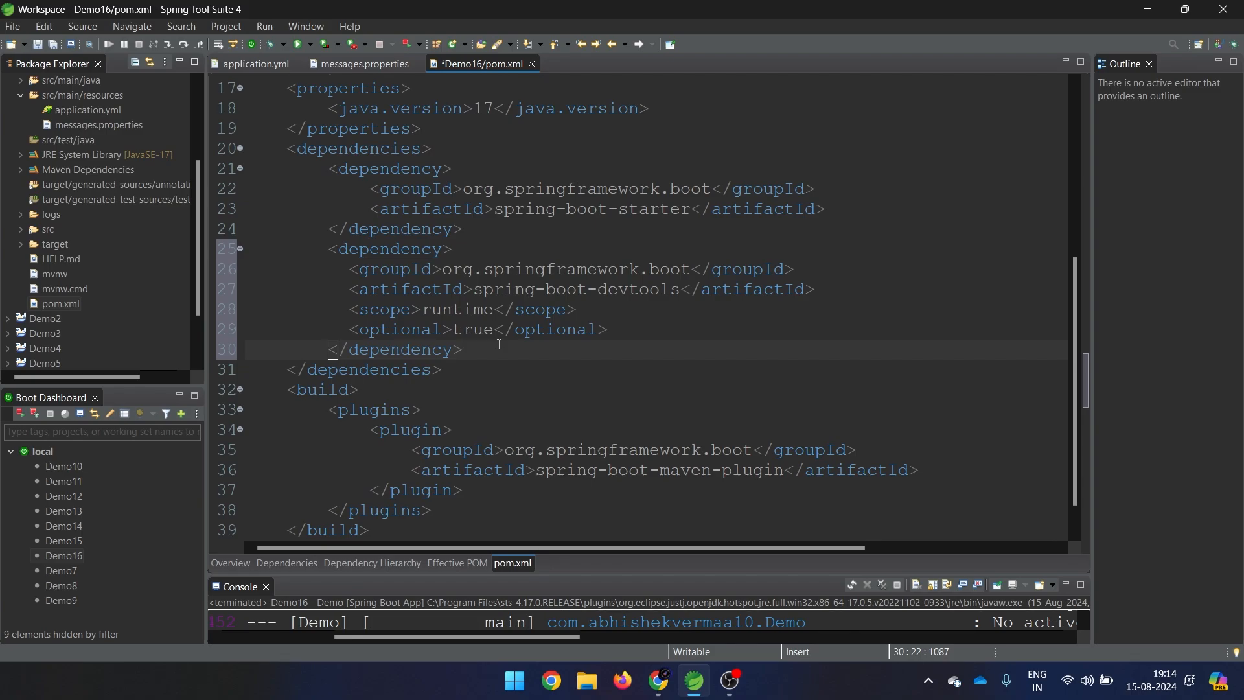
pyautogui.press('ctrl+s')
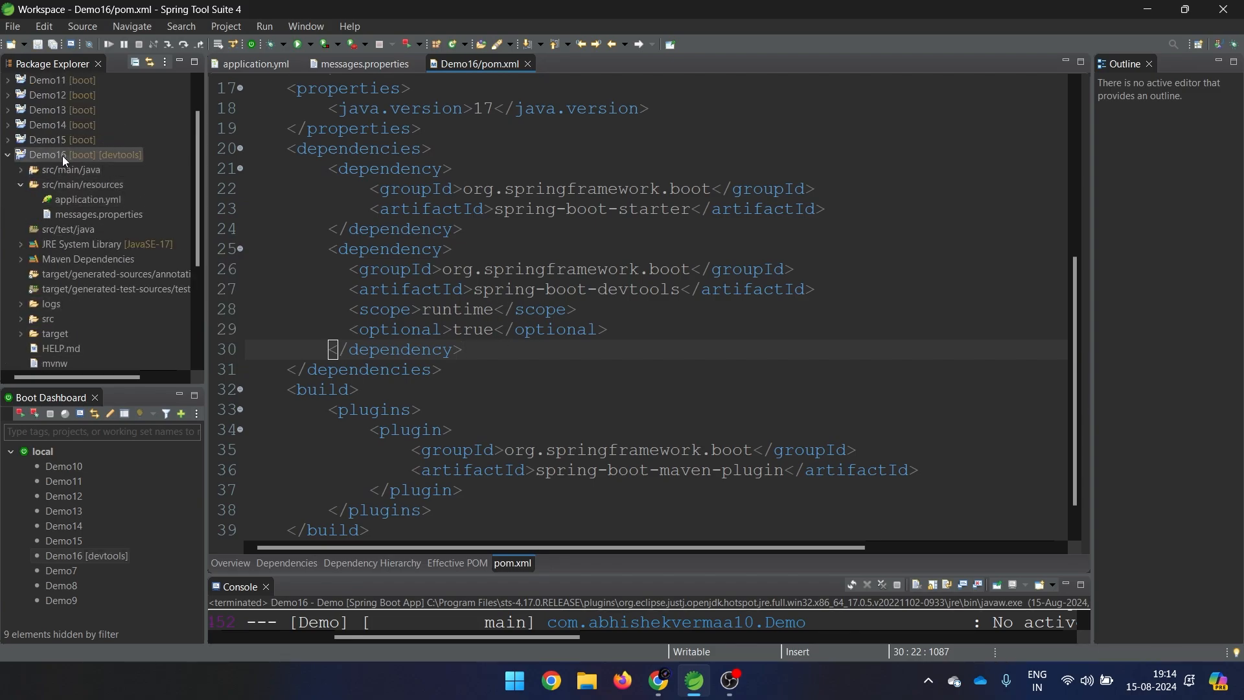
# Step: Update Demo16's Maven project with Force Update of Snapshots/Releases enabled
pyautogui.rightClick(59, 155)
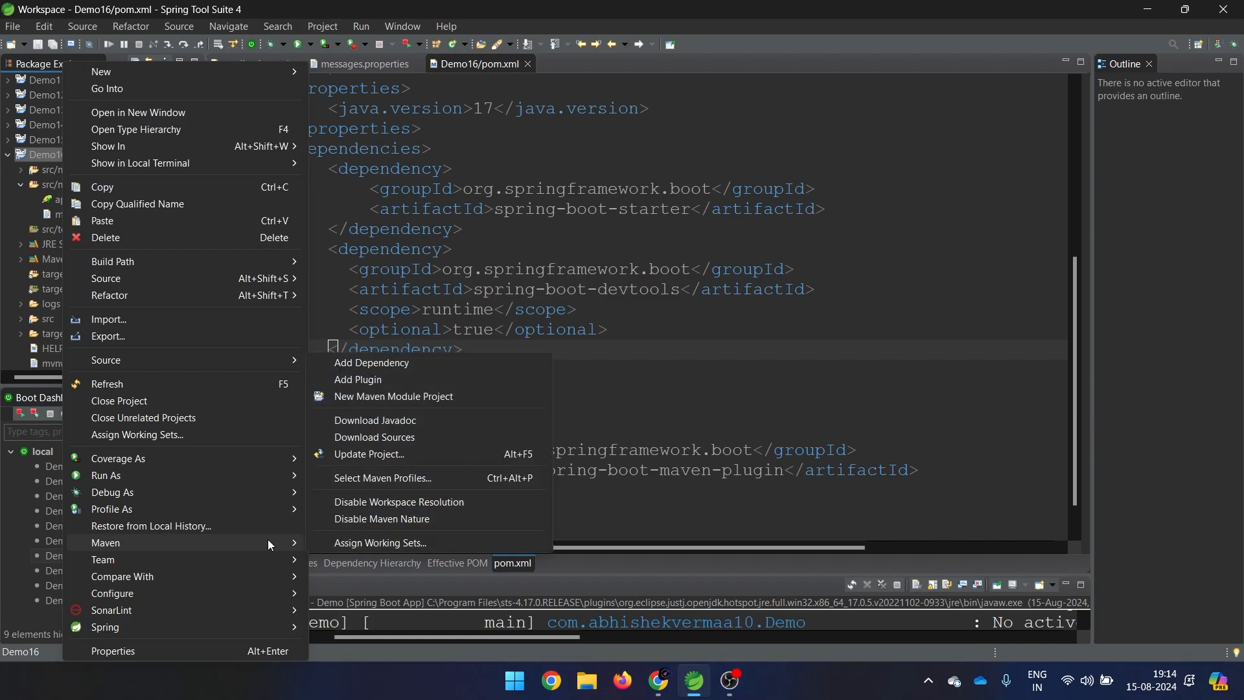
pyautogui.click(368, 456)
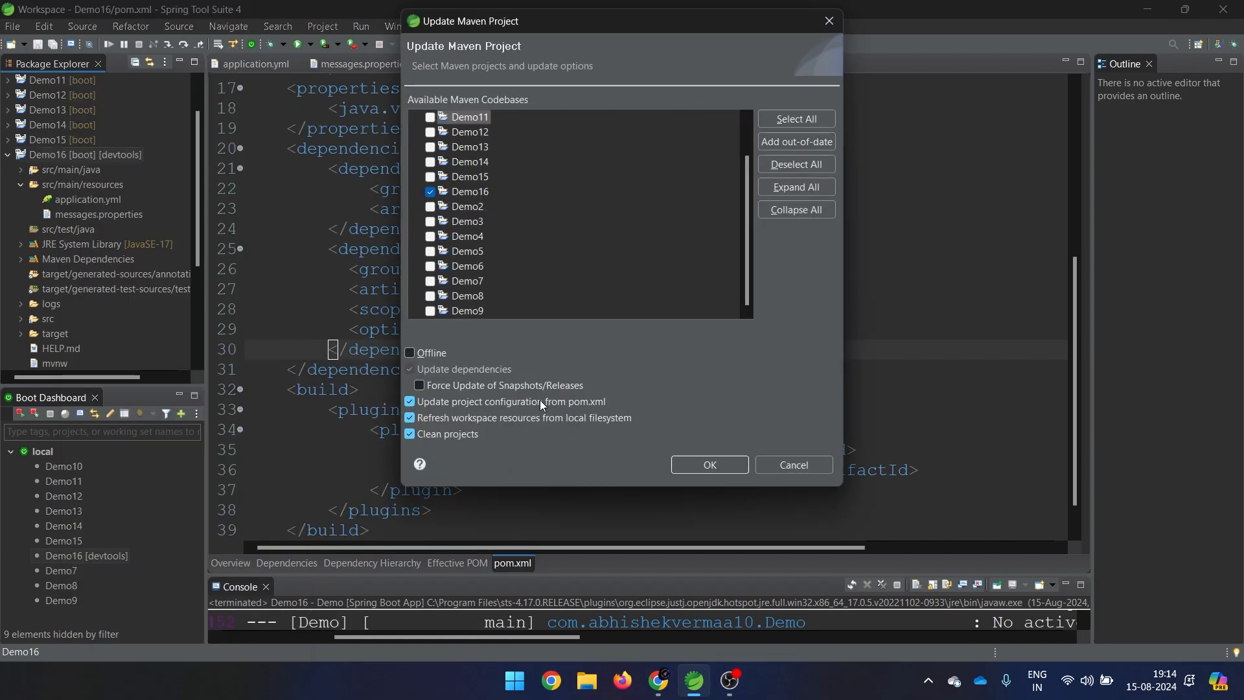
pyautogui.click(419, 385)
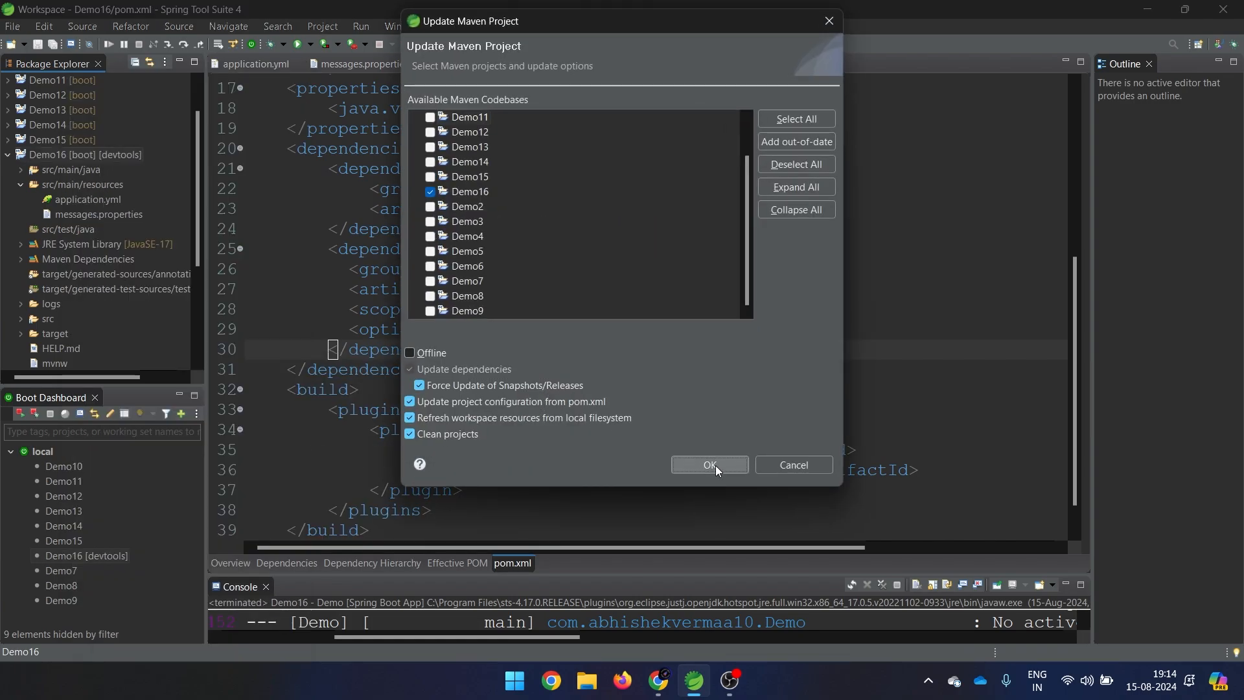
pyautogui.click(708, 464)
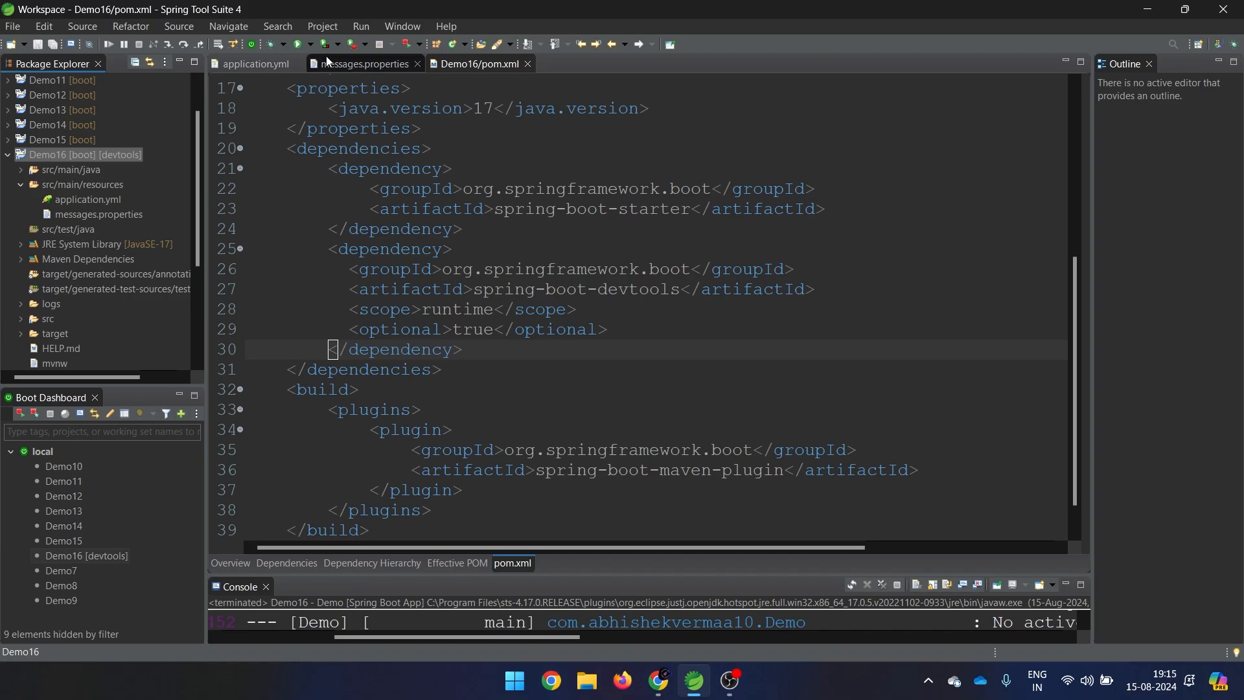
# Step: Change owner.id to 100 in messages.properties, save it, and close pom.xml
pyautogui.click(364, 64)
pyautogui.write('owner.id=100')
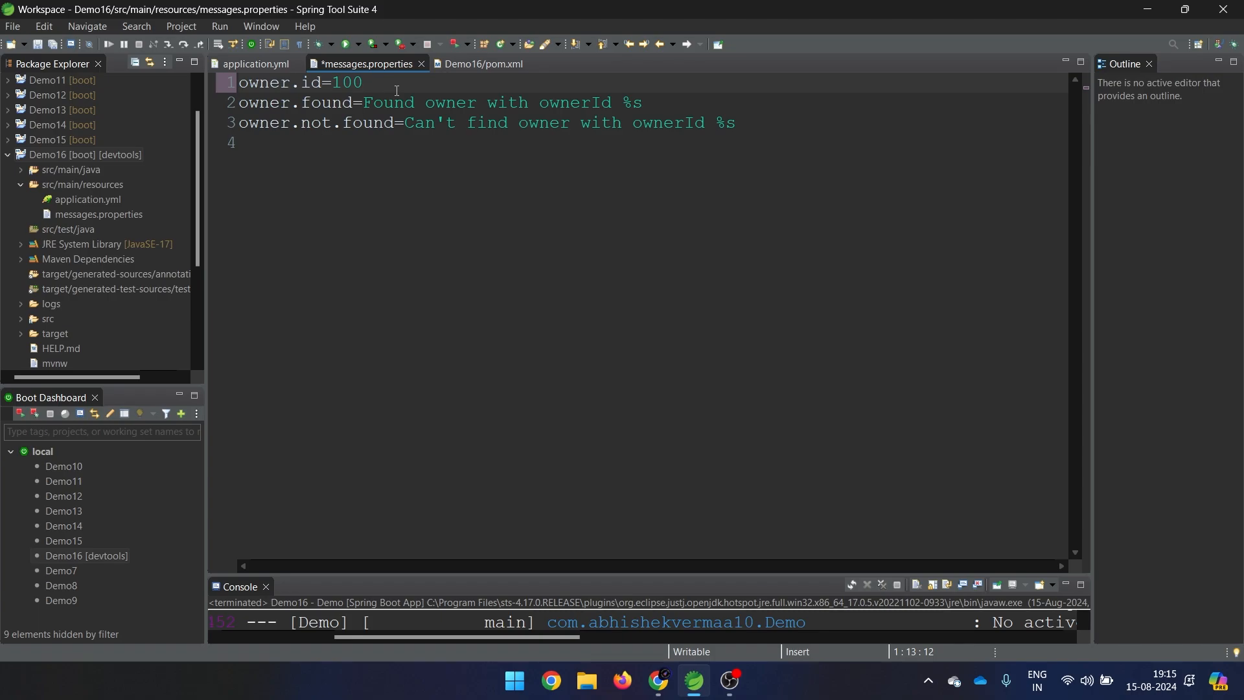
pyautogui.click(476, 64)
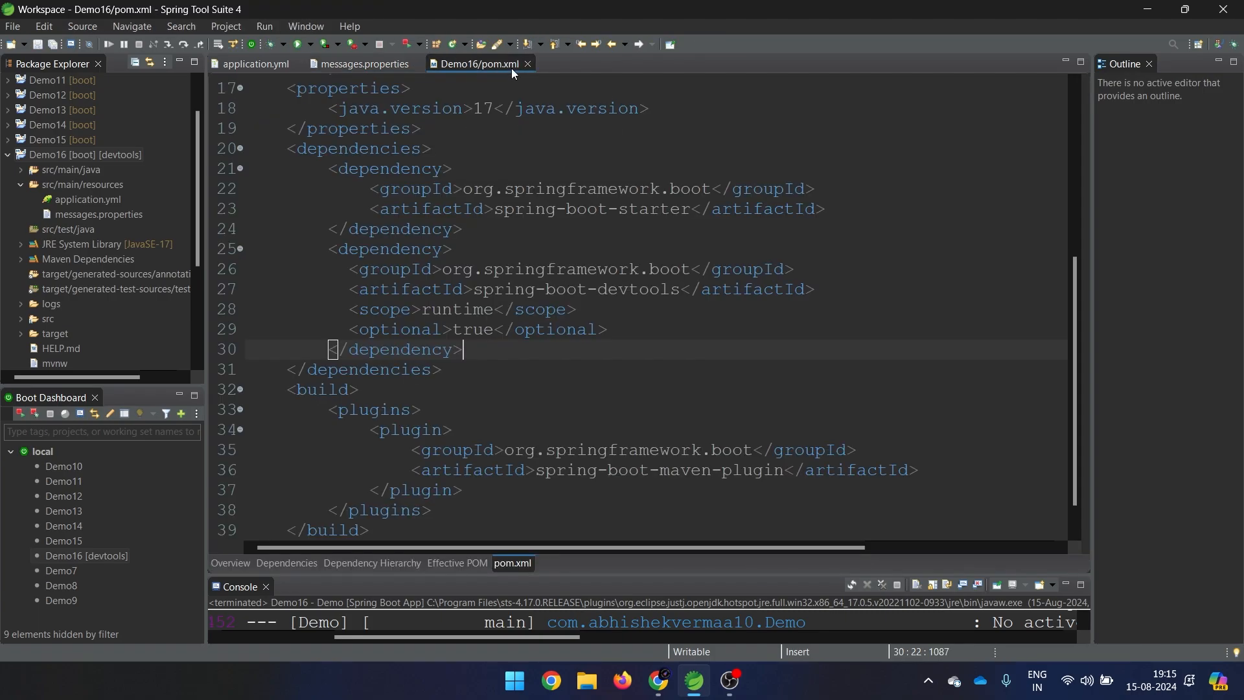
pyautogui.moveTo(537, 68)
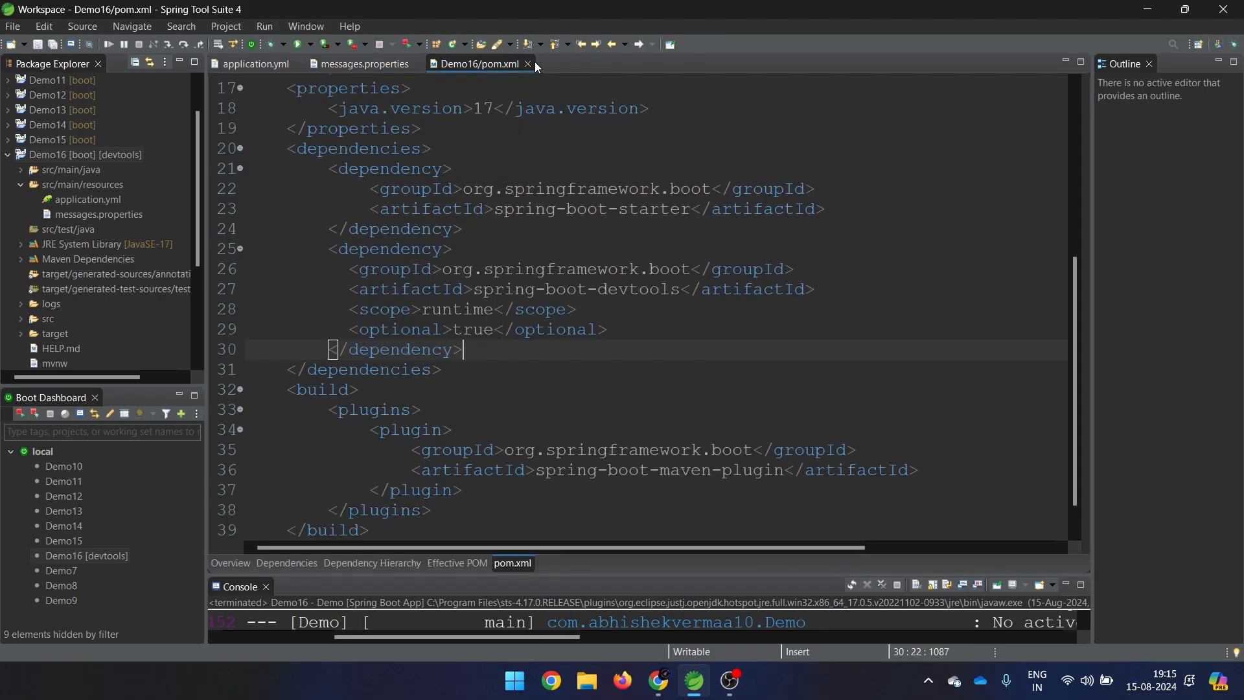
pyautogui.click(364, 64)
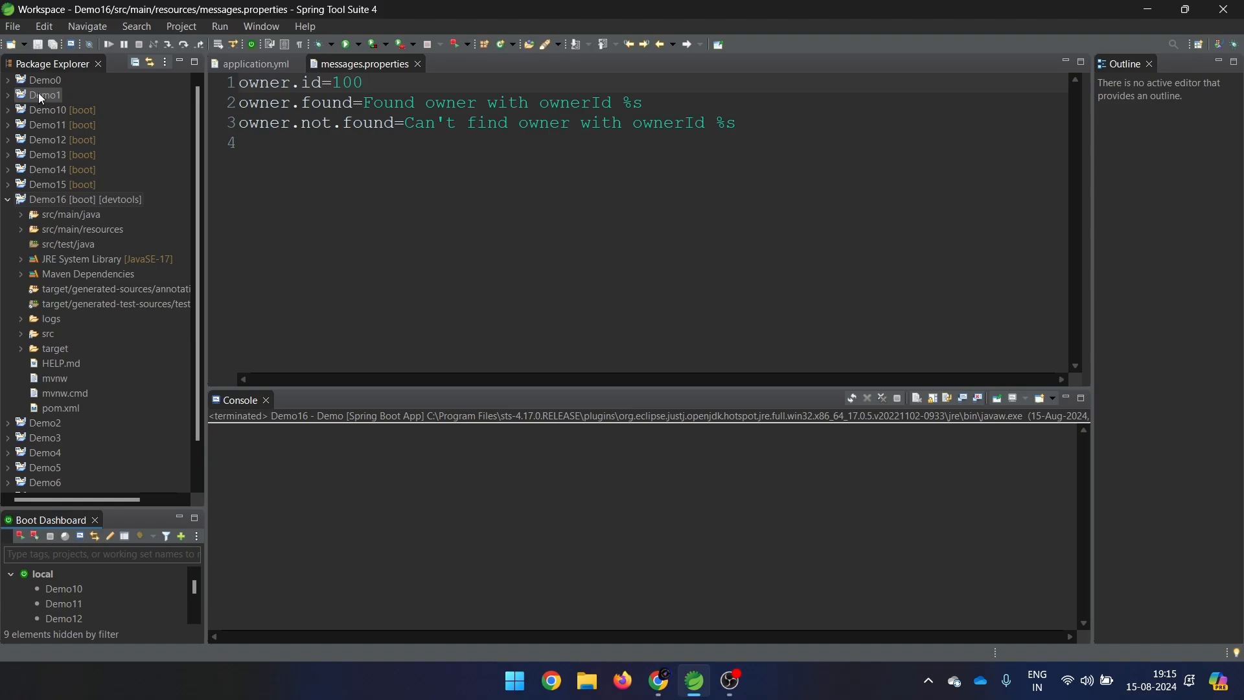
pyautogui.moveTo(56, 96)
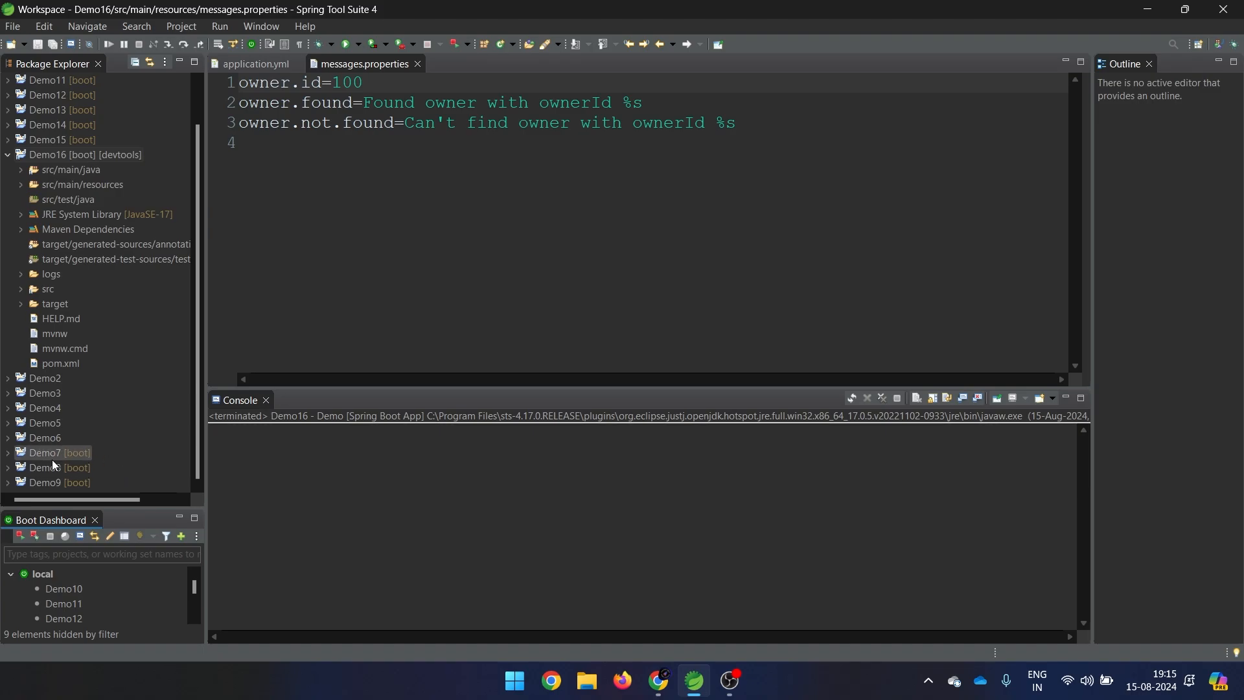
pyautogui.moveTo(110, 463)
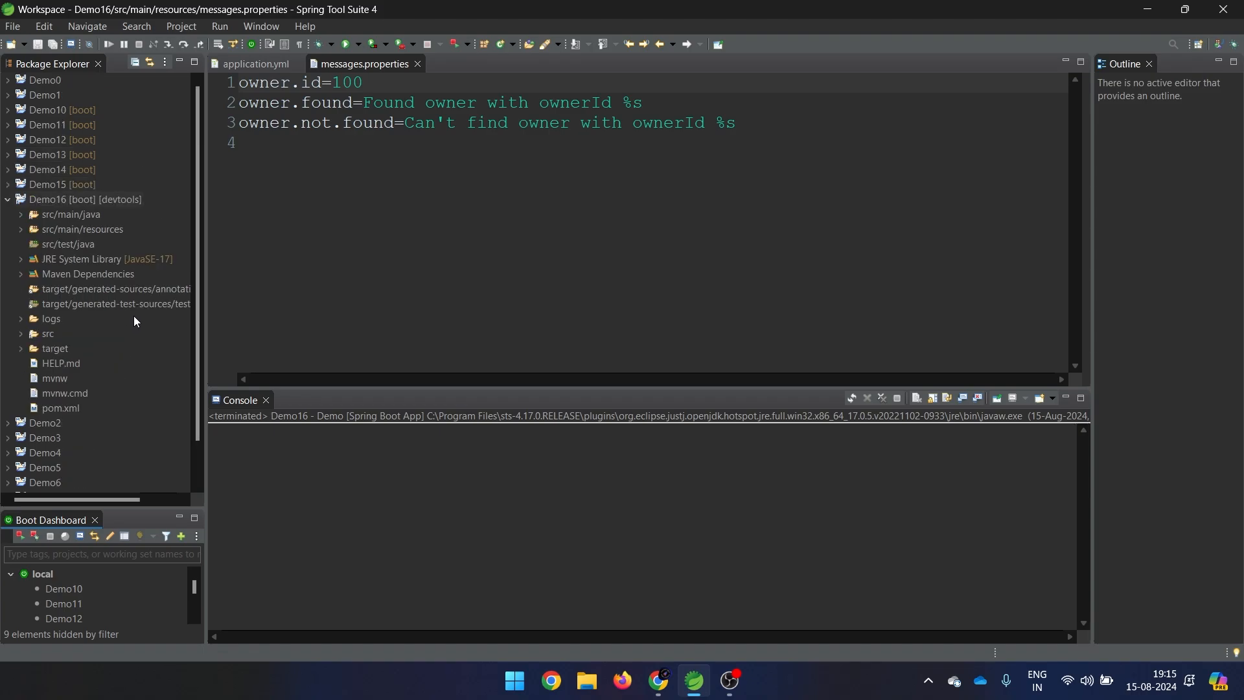
pyautogui.moveTo(117, 225)
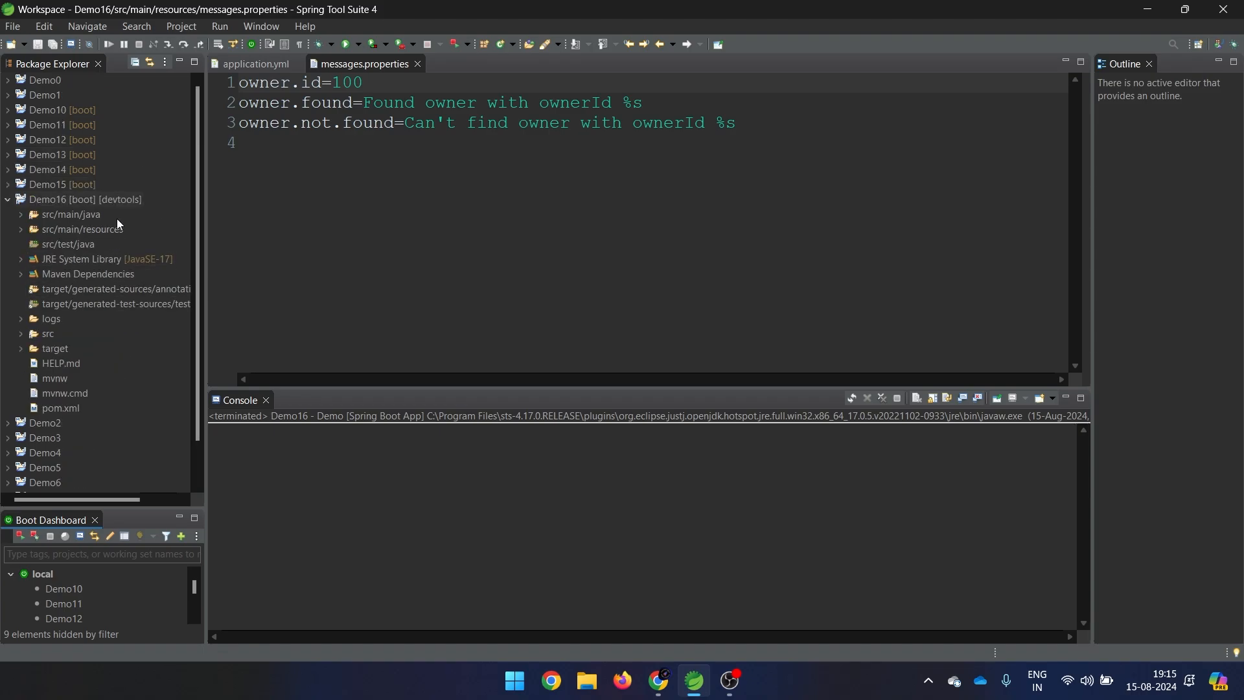
pyautogui.moveTo(132, 216)
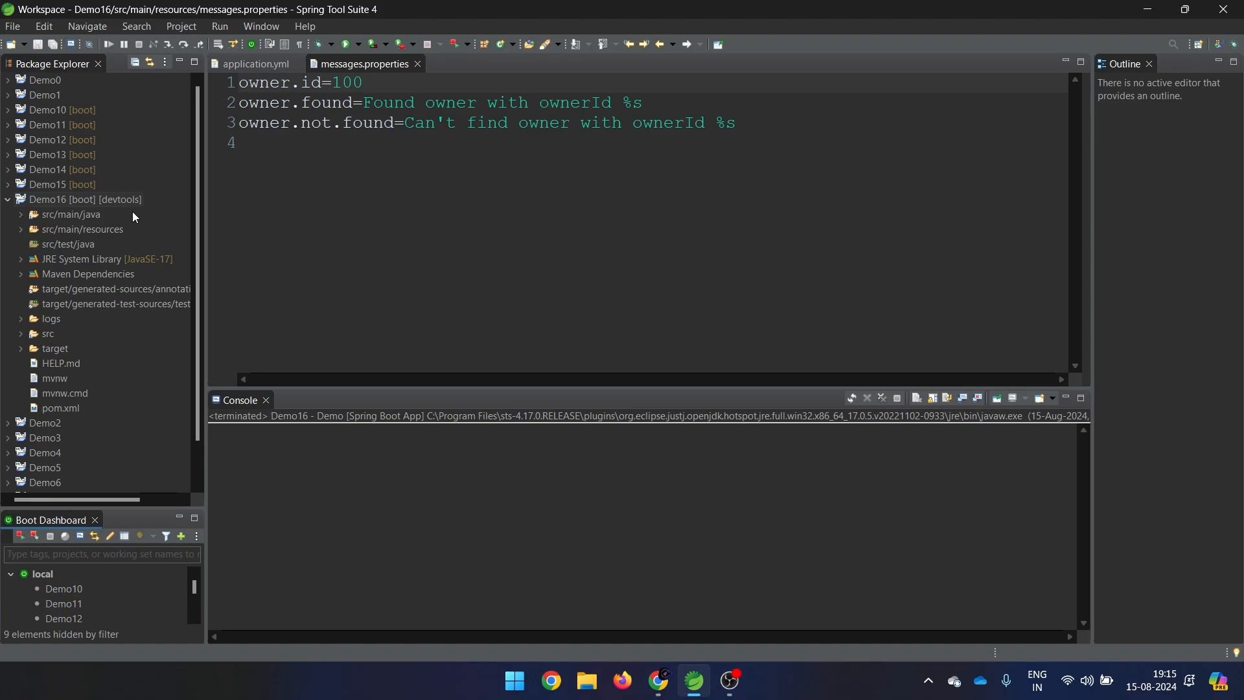
pyautogui.moveTo(135, 218)
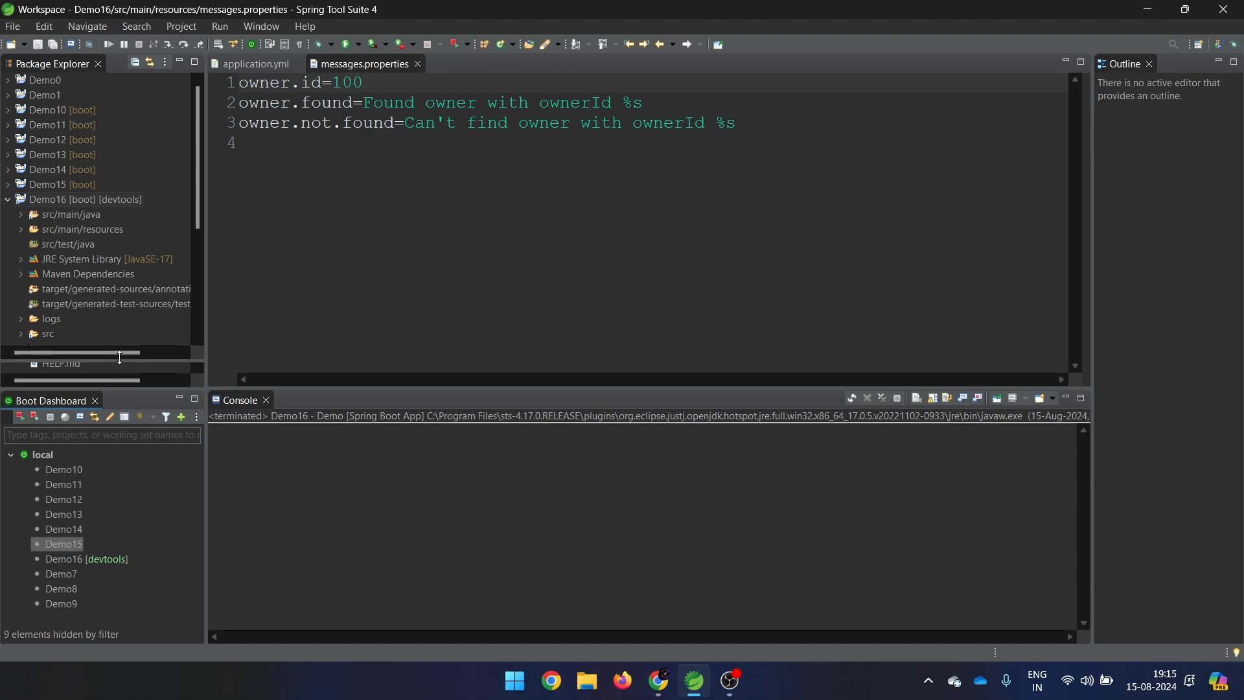
# Step: Start Demo16 [devtools], inspect the restartedMain console logs, and enter owner id 12
pyautogui.moveTo(120, 353); pyautogui.dragTo(119, 366)
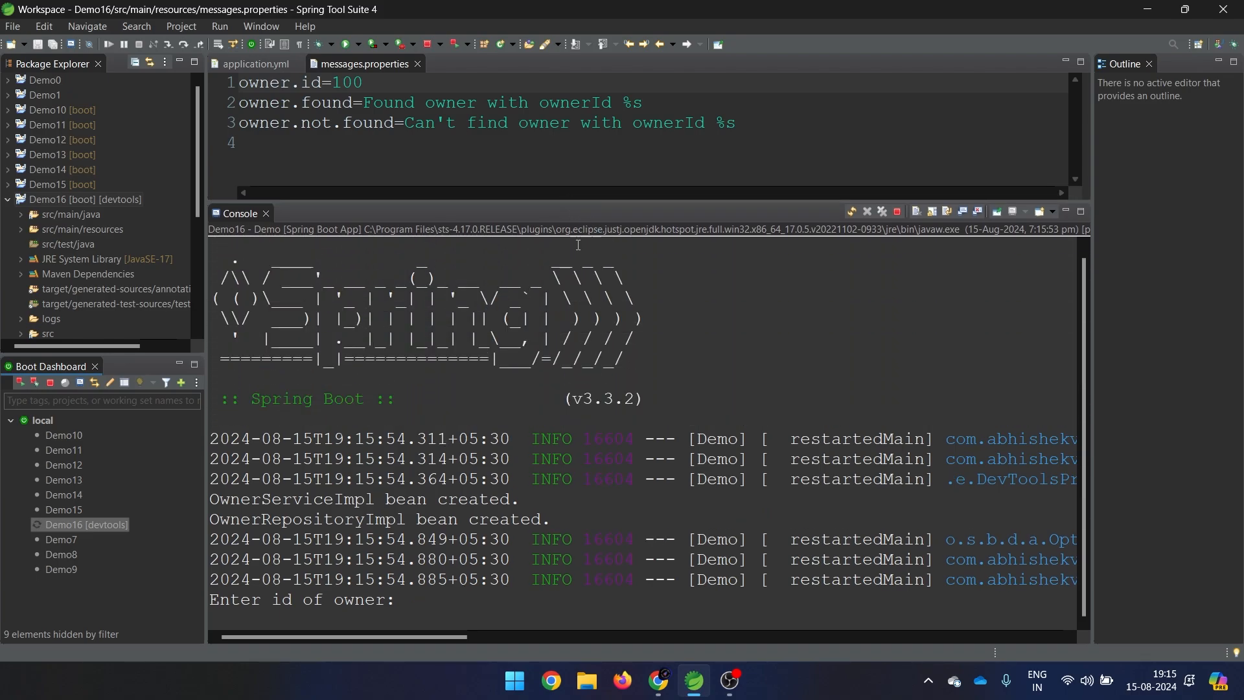
pyautogui.moveTo(796, 440)
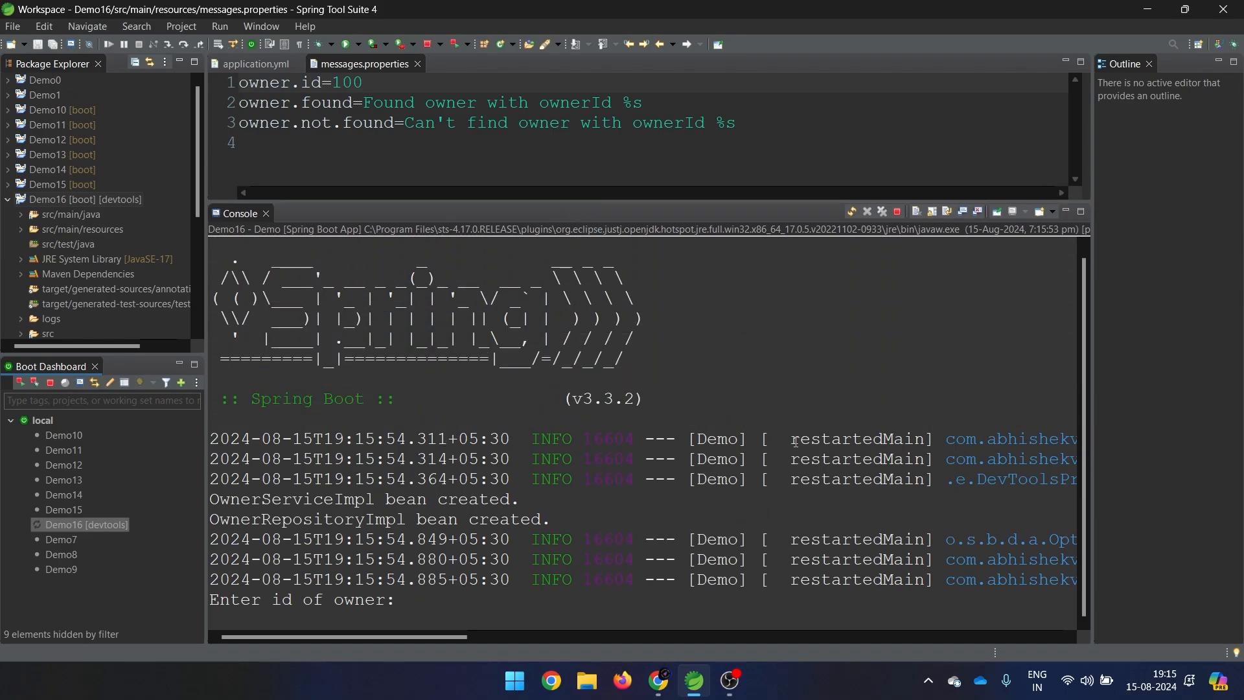
pyautogui.doubleClick(852, 439)
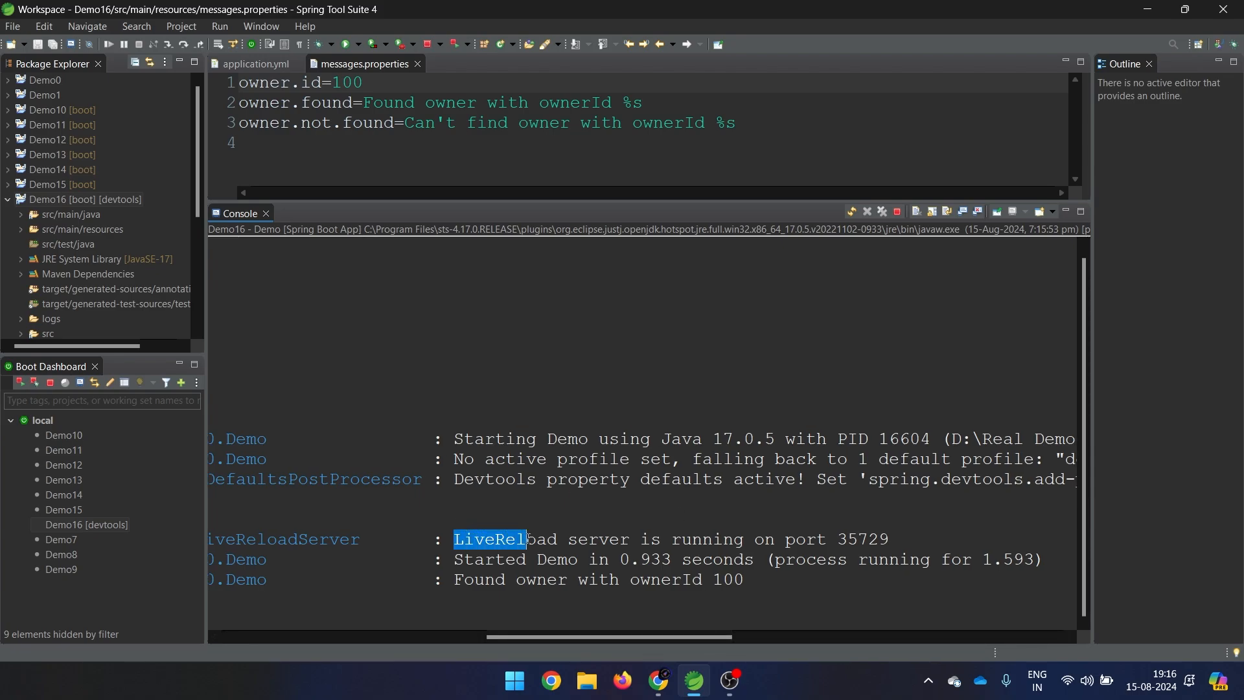
pyautogui.moveTo(492, 539); pyautogui.dragTo(710, 538)
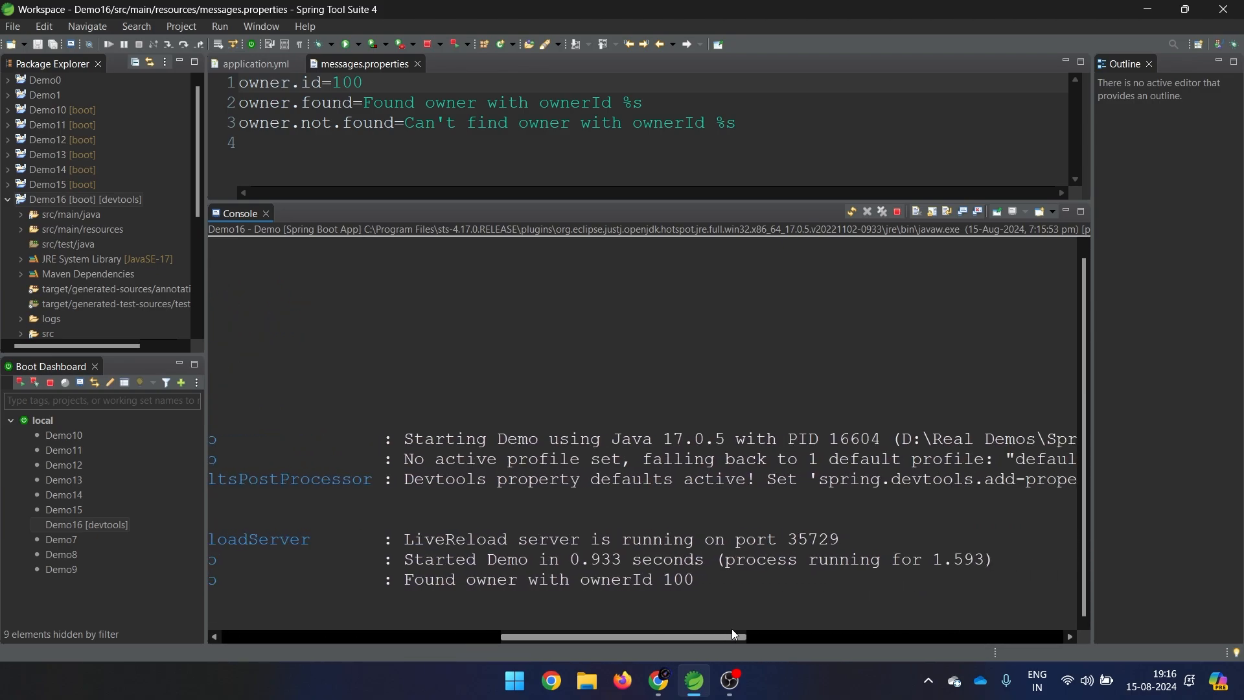
pyautogui.moveTo(405, 538); pyautogui.dragTo(520, 558)
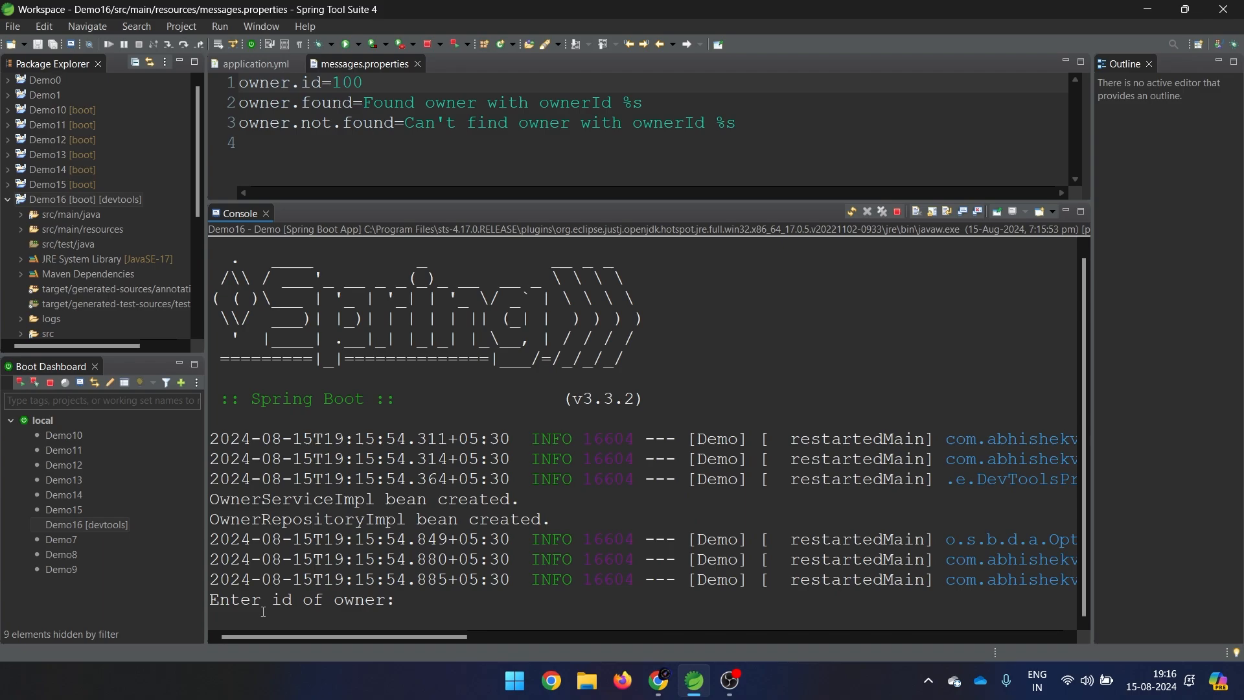
pyautogui.write('12')
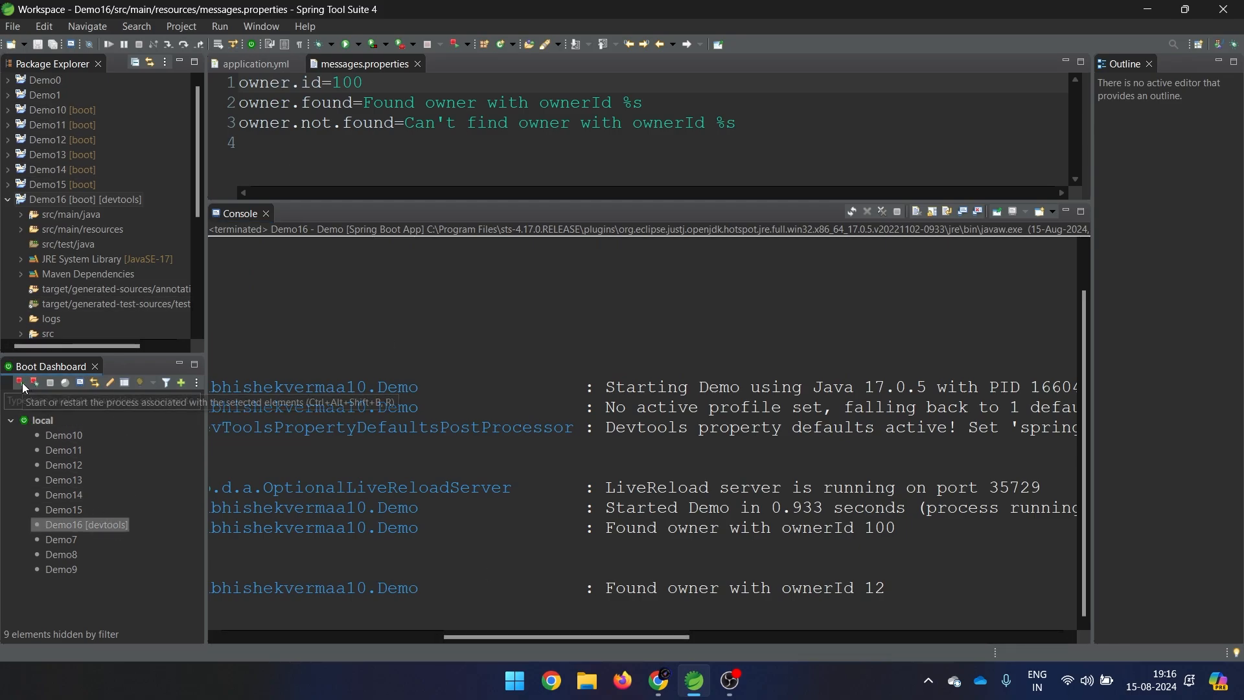
# Step: Restart the Demo16 application from the Boot Dashboard
pyautogui.click(11, 383)
pyautogui.write('2')
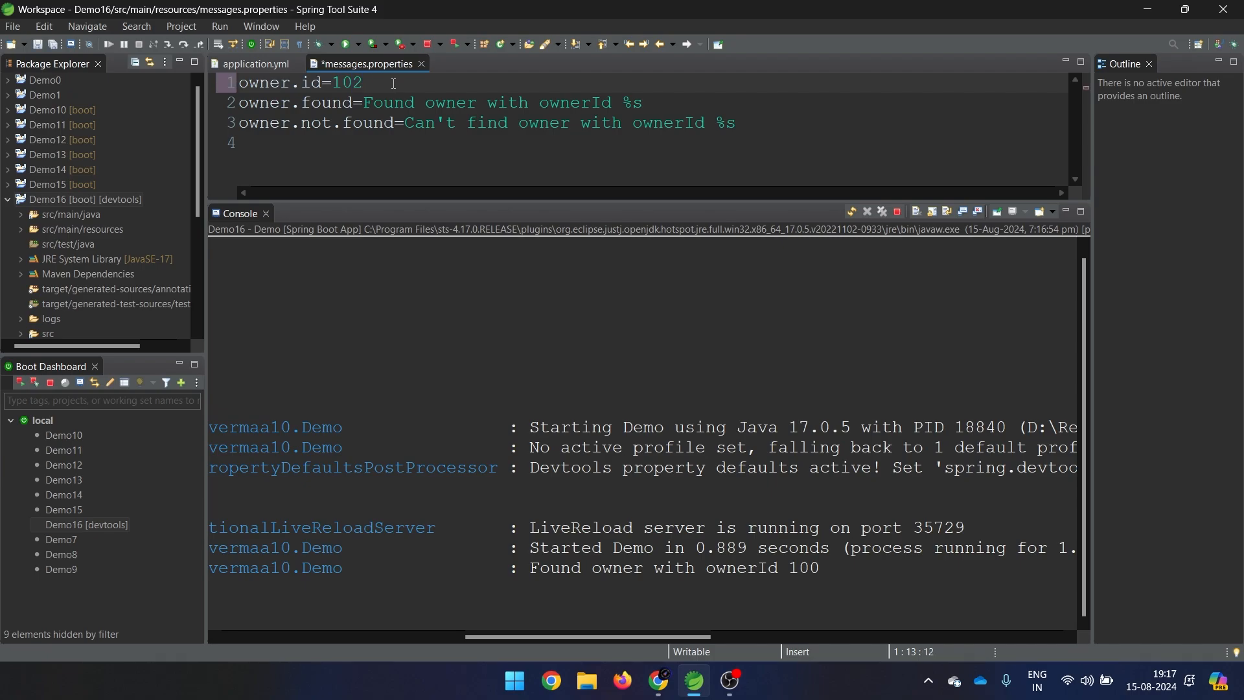
# Step: Save owner.id=102 and inspect the File Watcher restart log in the Console
pyautogui.press('ctrl+s')
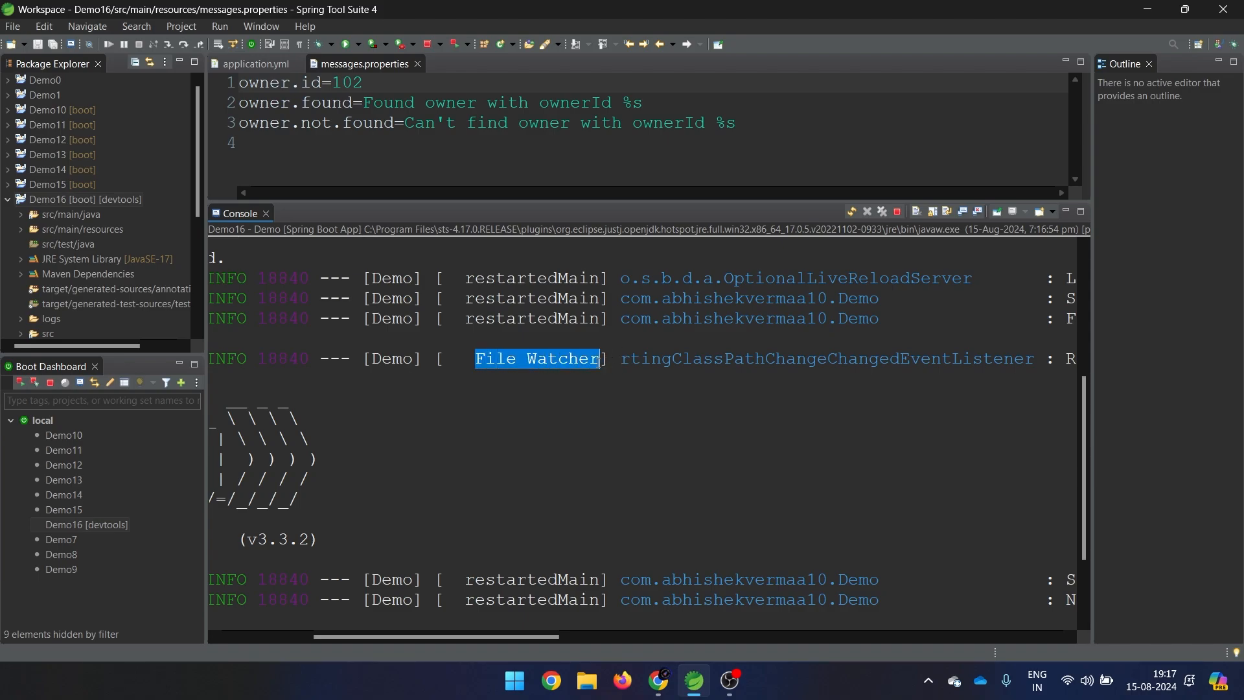
pyautogui.moveTo(611, 397)
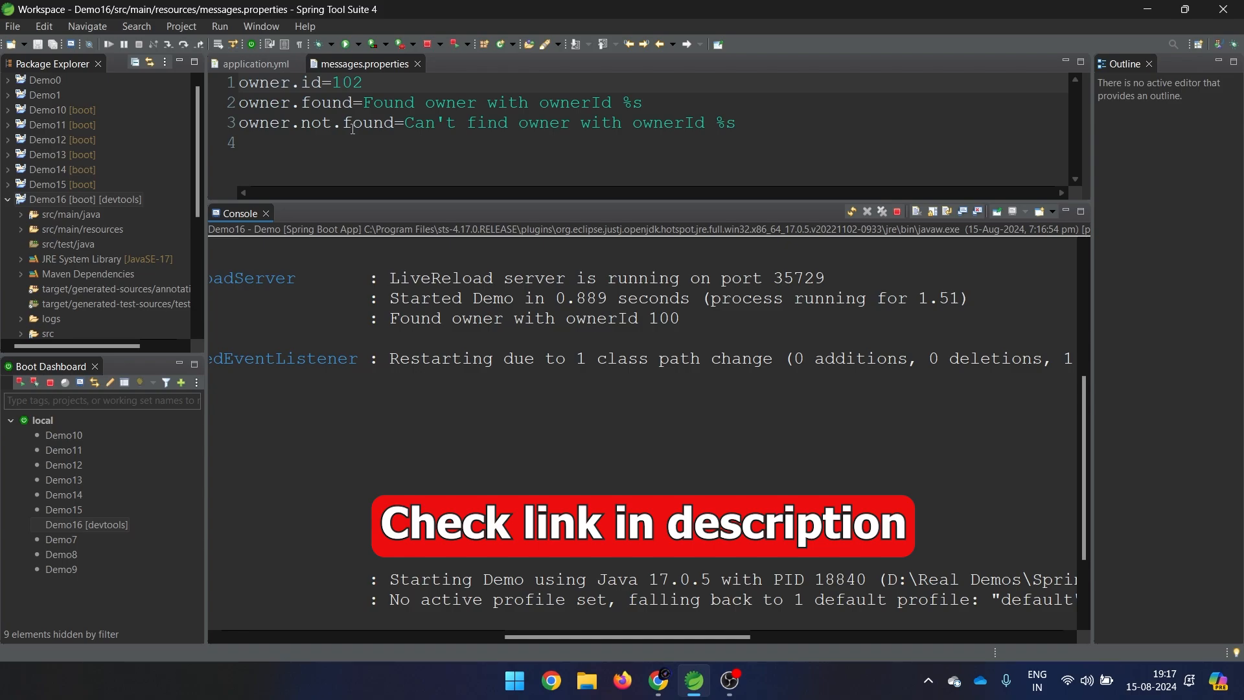
pyautogui.moveTo(907, 160)
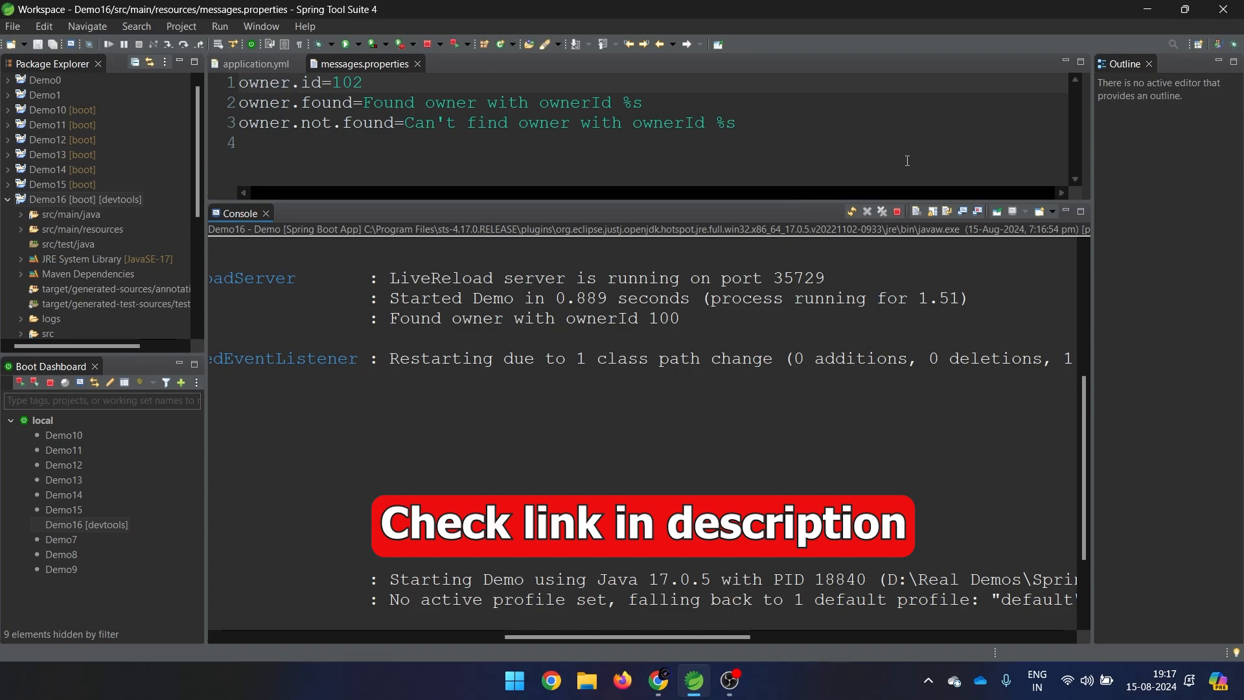
pyautogui.moveTo(666, 374)
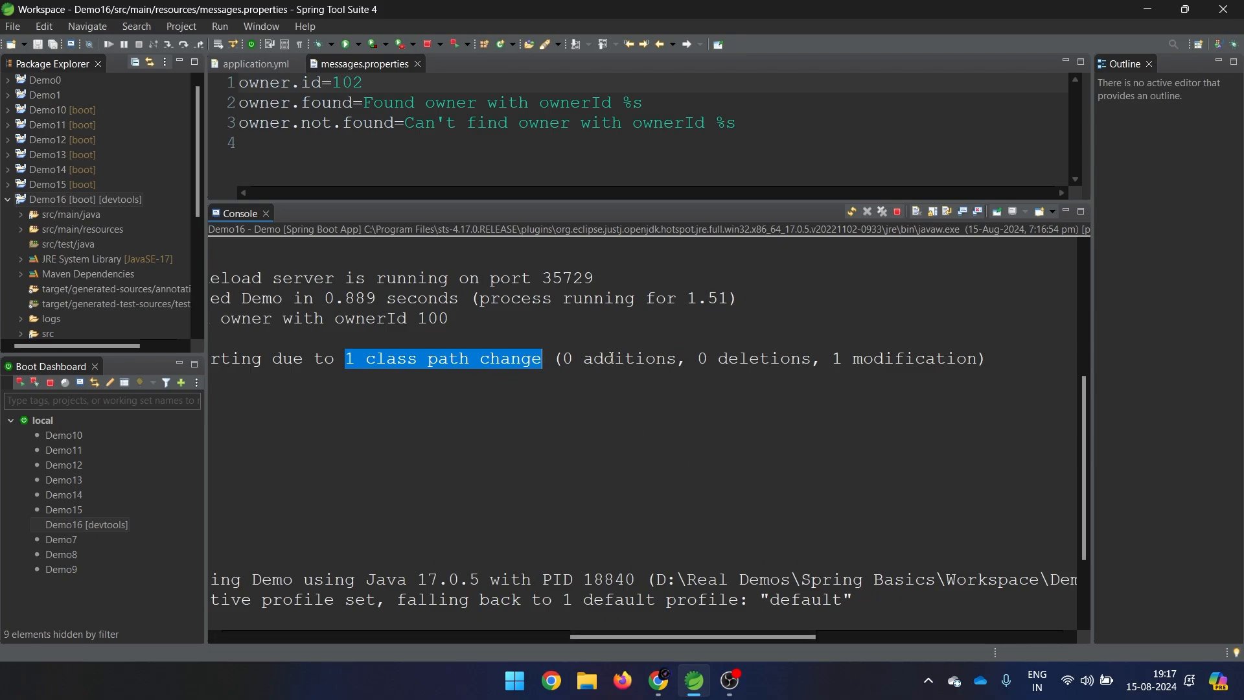
pyautogui.moveTo(608, 354)
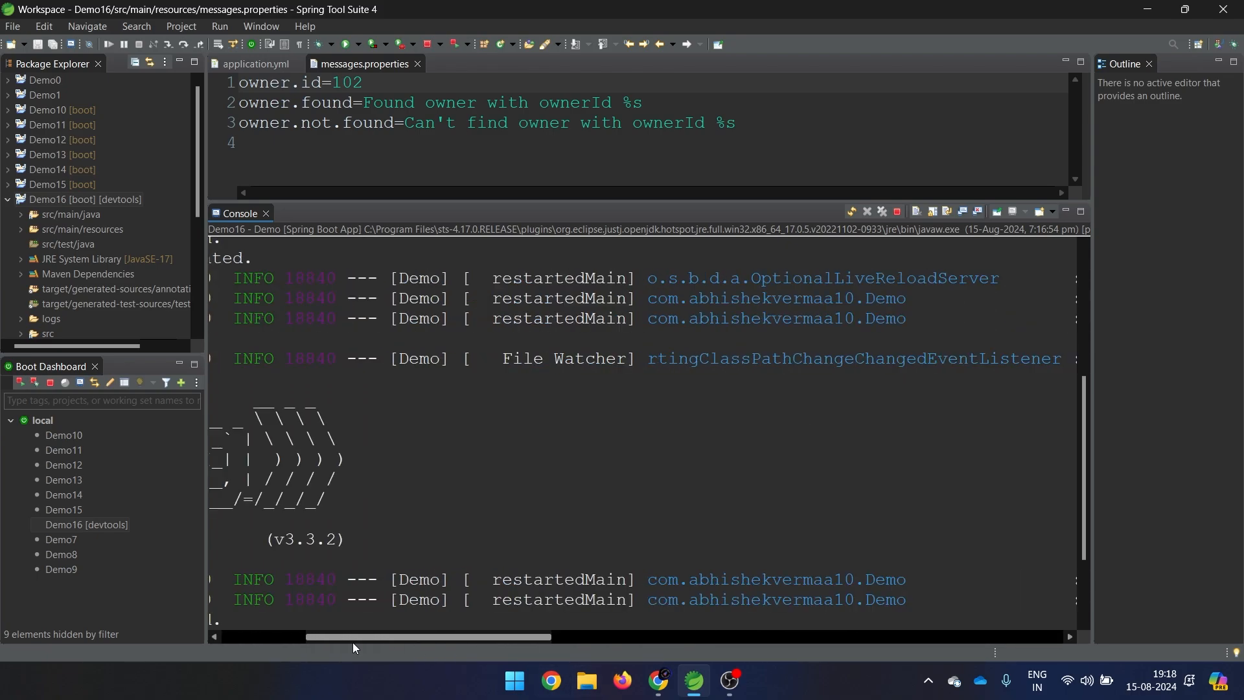
pyautogui.moveTo(428, 635); pyautogui.dragTo(341, 636)
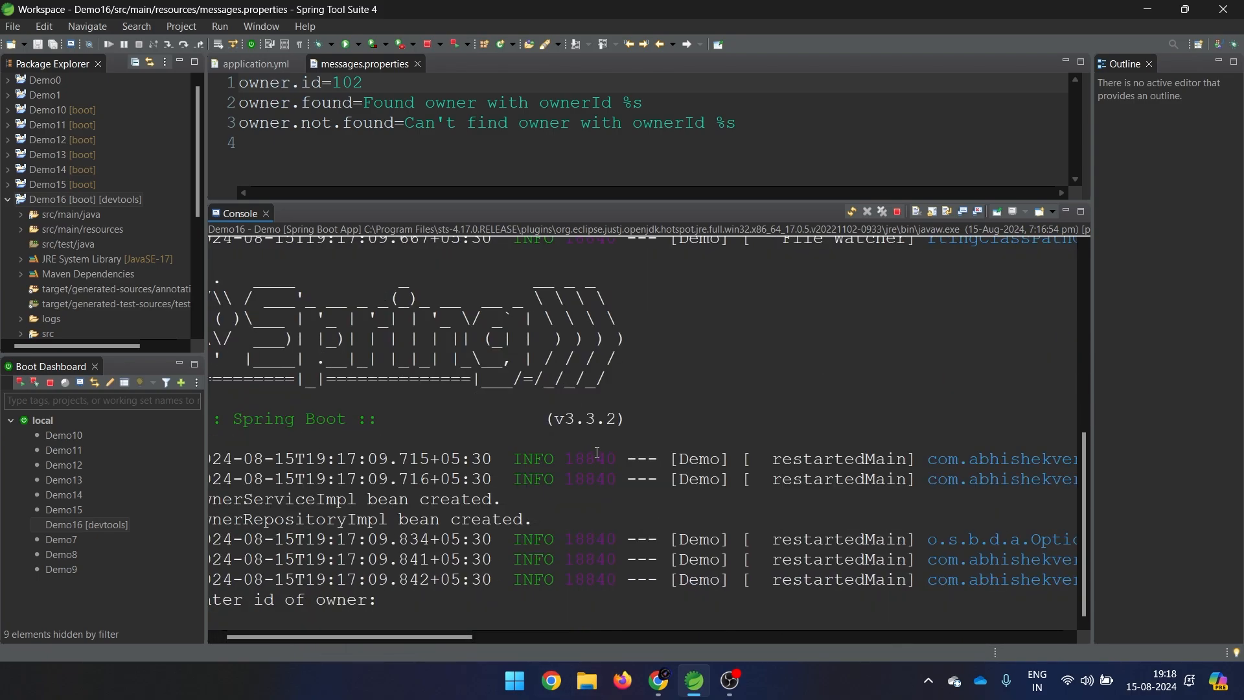
pyautogui.doubleClick(589, 459)
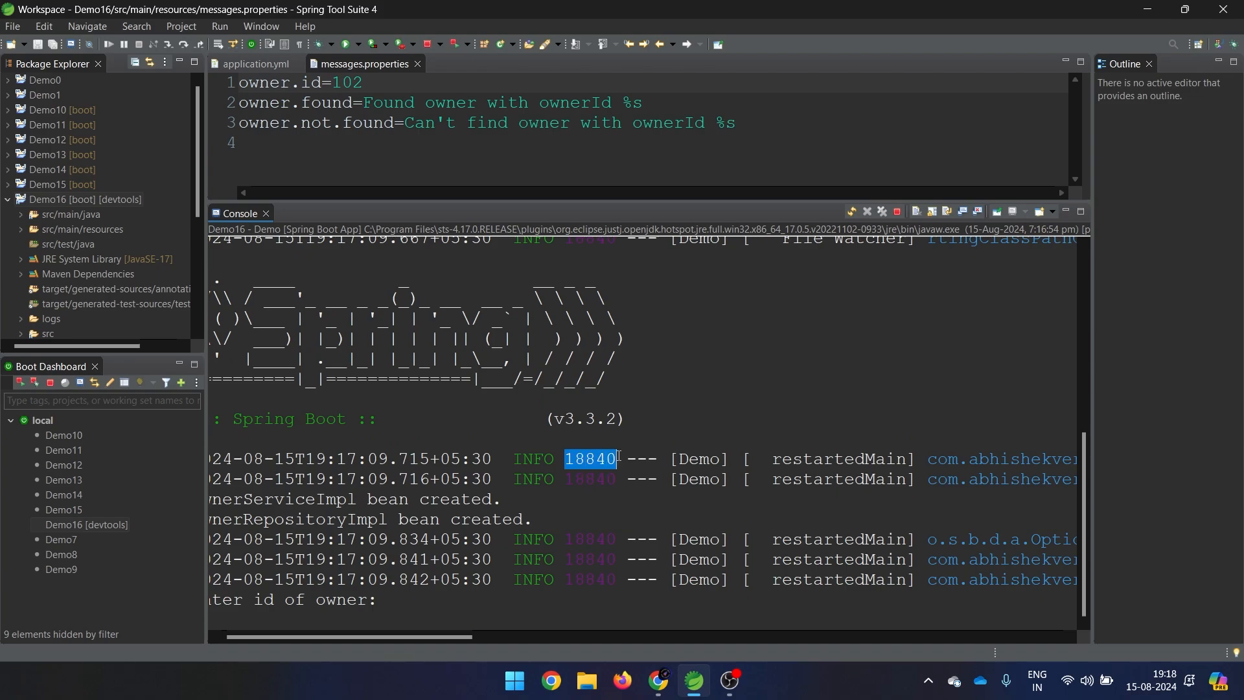
pyautogui.scroll(-3)
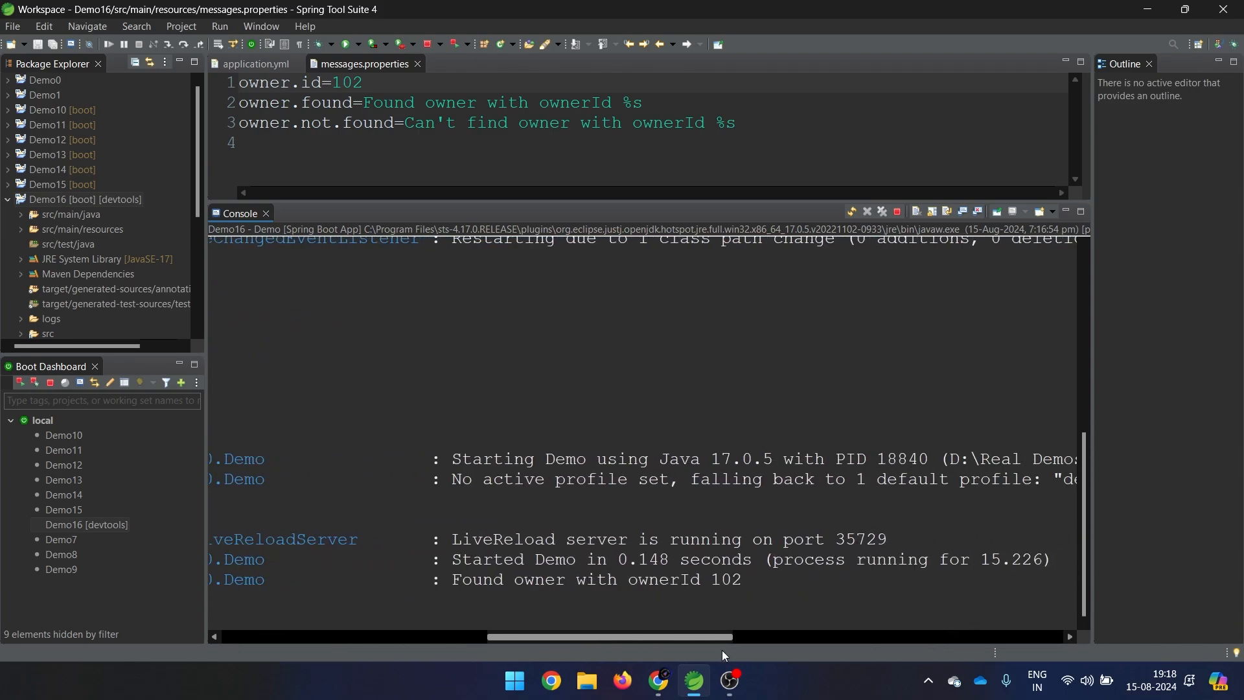
pyautogui.doubleClick(723, 580)
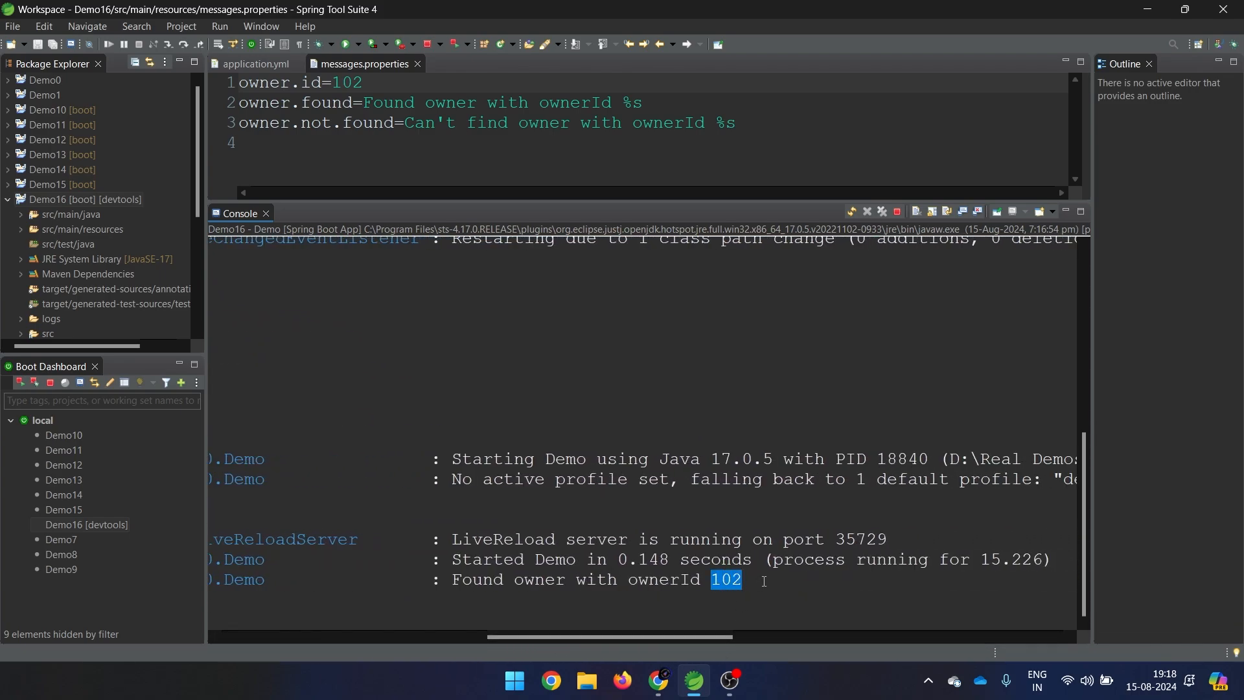
pyautogui.moveTo(779, 533)
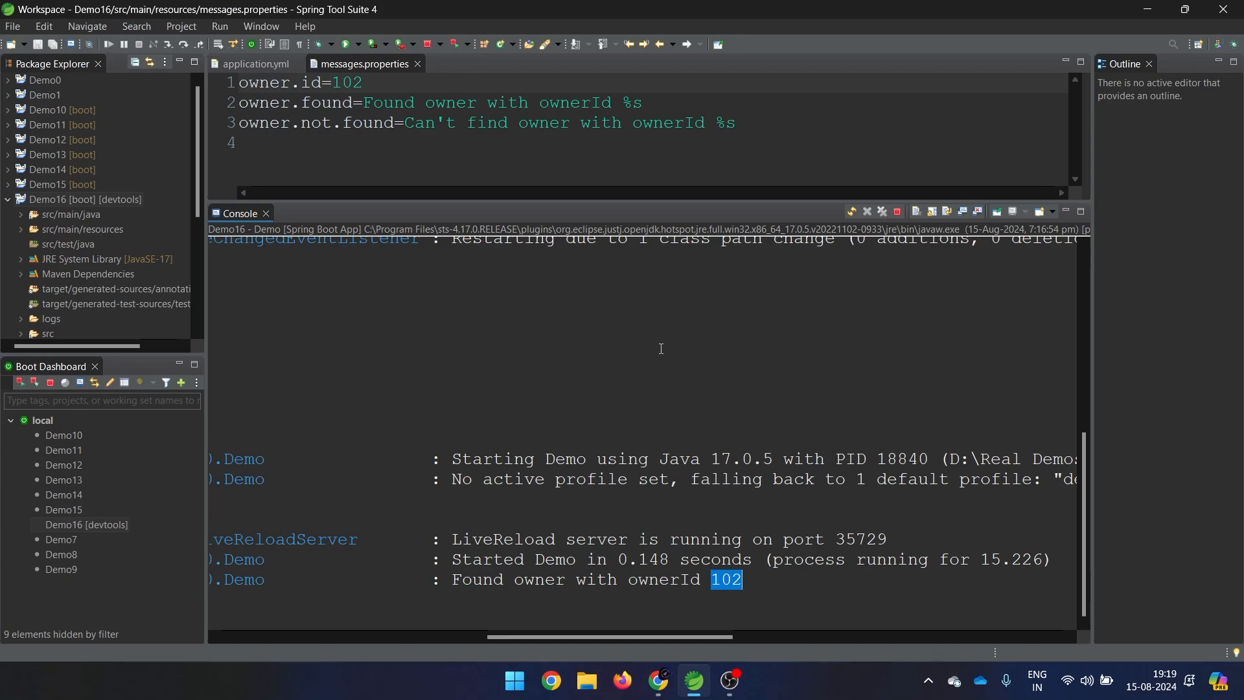
pyautogui.moveTo(625, 236)
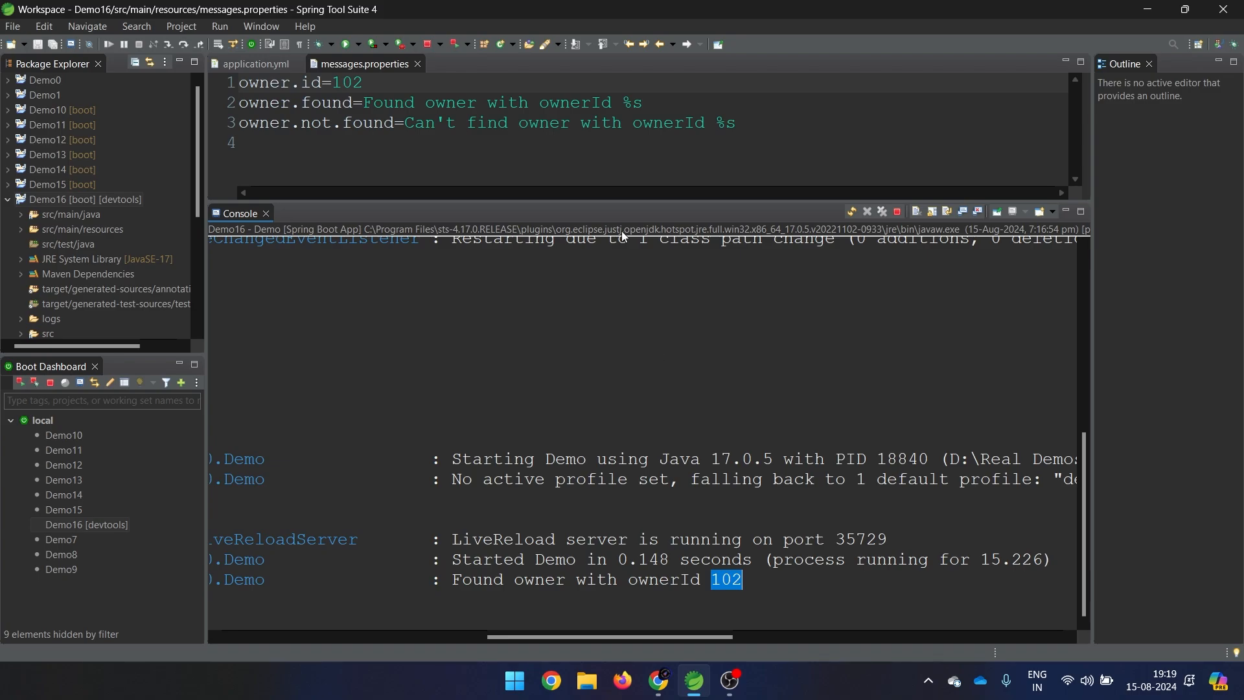
pyautogui.moveTo(646, 220)
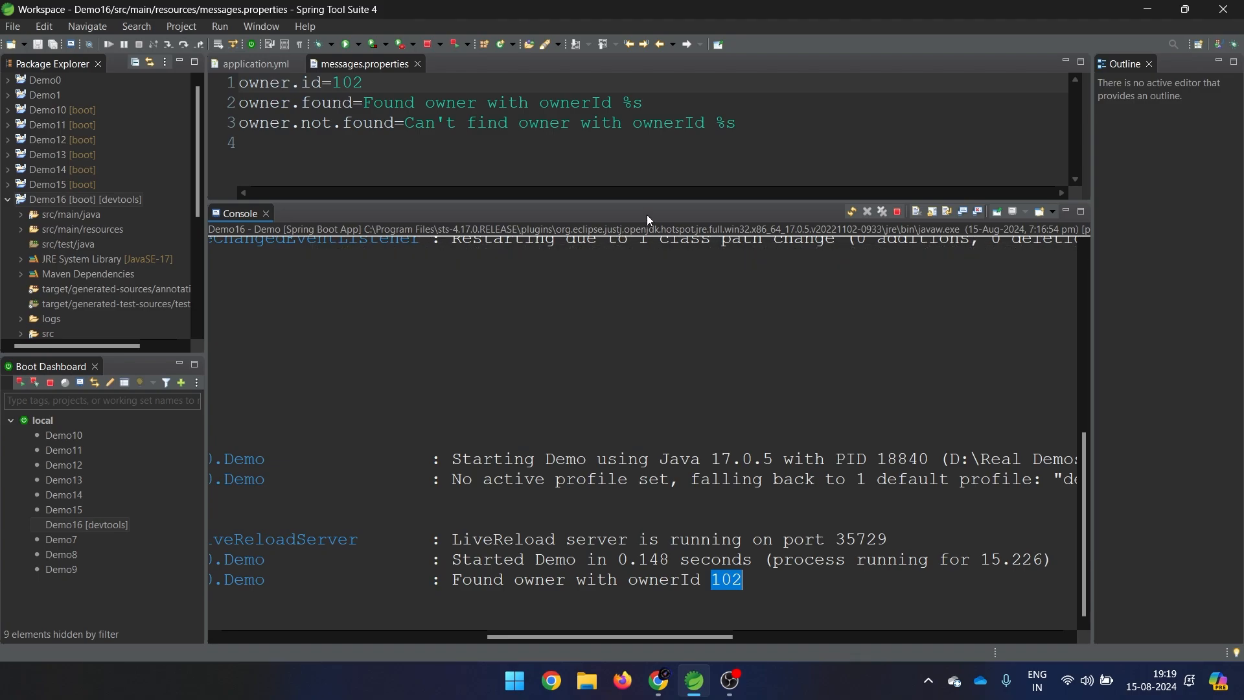
# Step: Enlarge the editor and insert 'sample' into the OwnerRepositoryImpl constructor message
pyautogui.moveTo(647, 204); pyautogui.dragTo(667, 375)
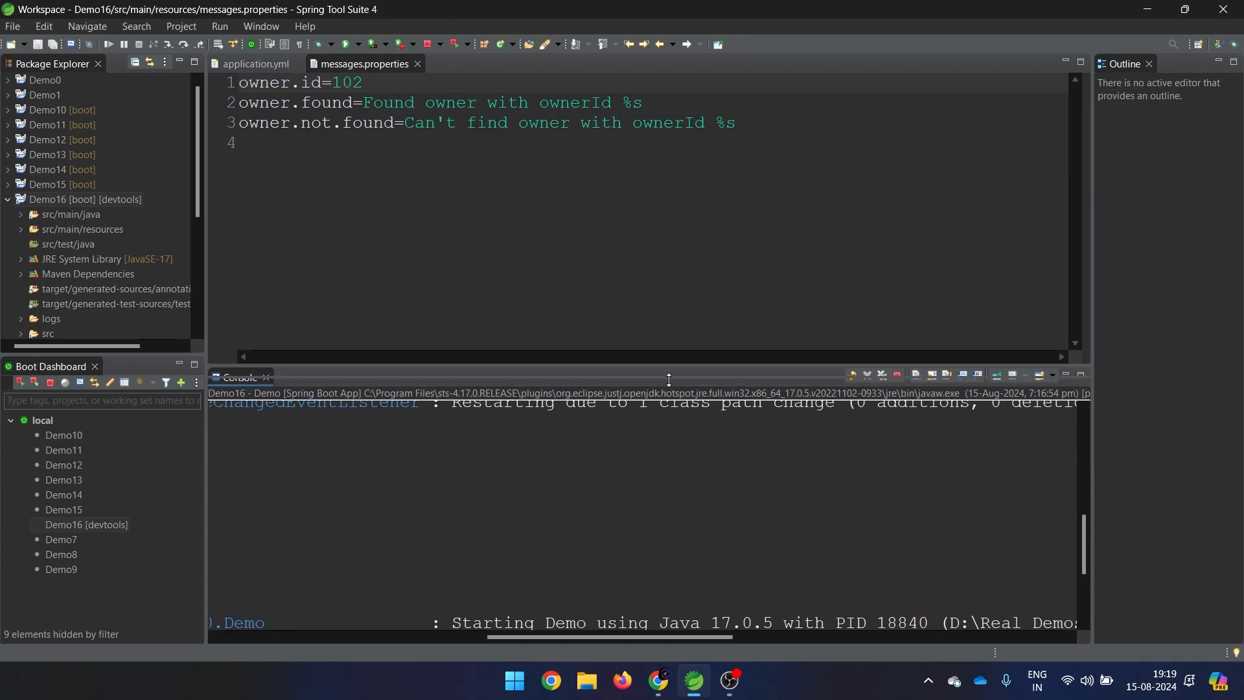
pyautogui.moveTo(668, 379); pyautogui.dragTo(668, 492)
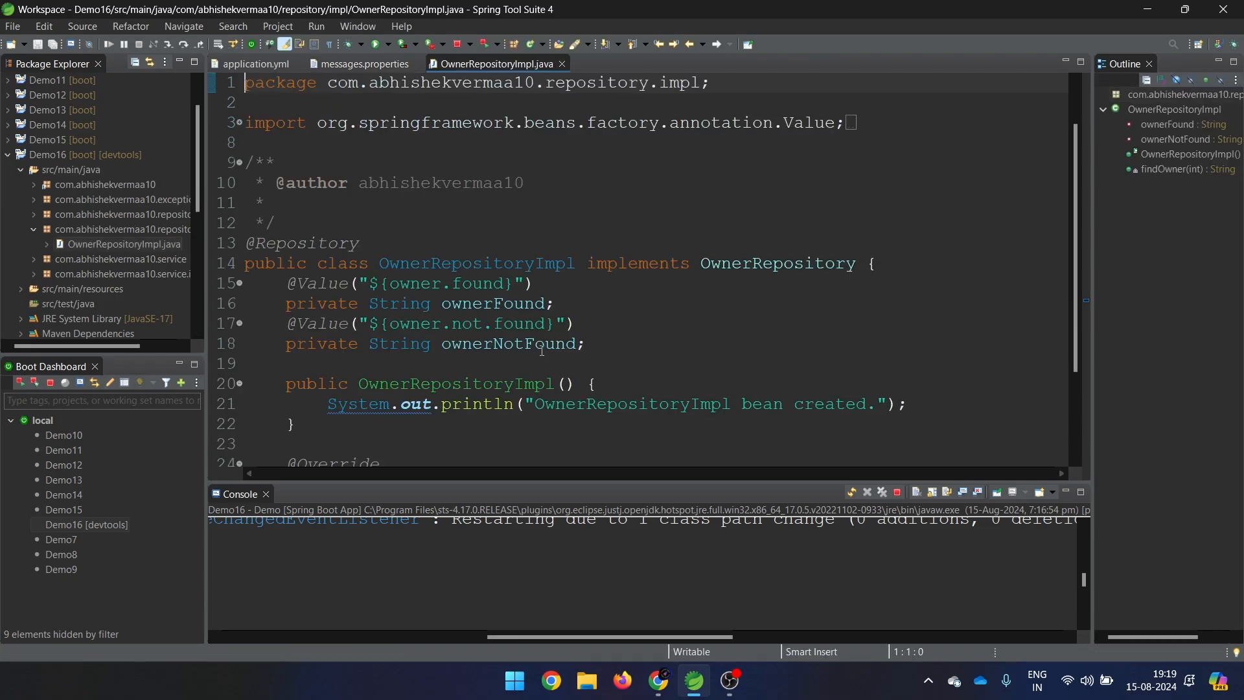
pyautogui.scroll(-3)
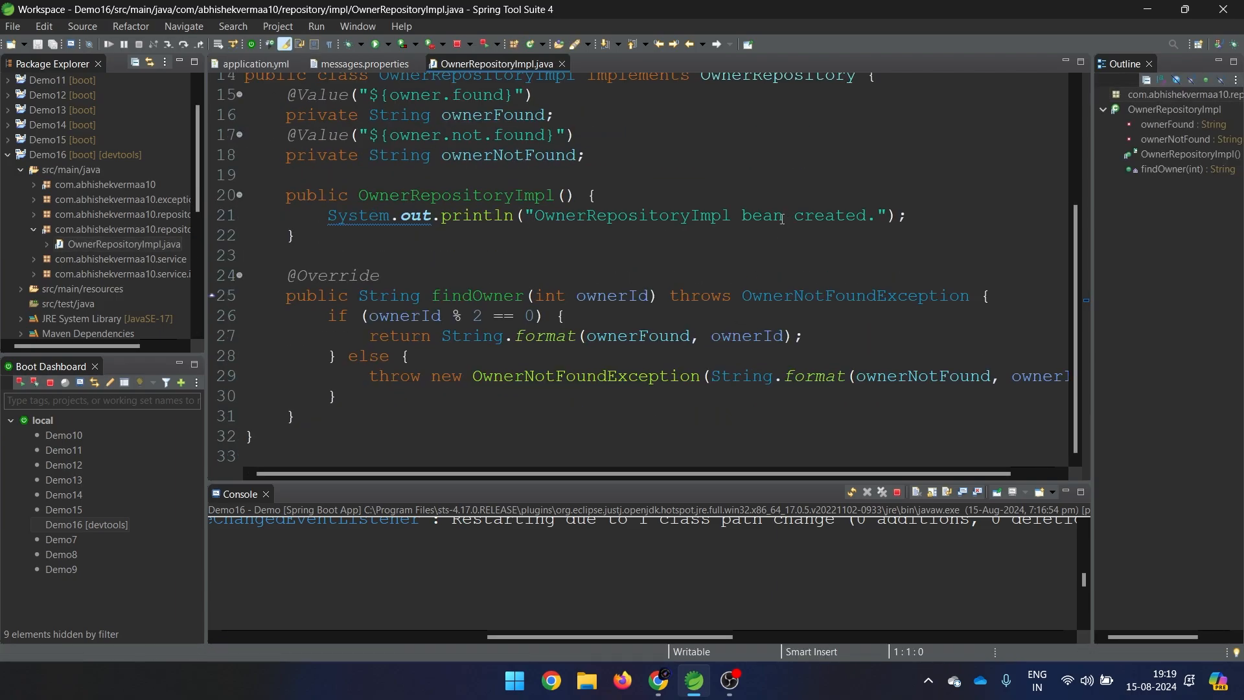
pyautogui.click(801, 215)
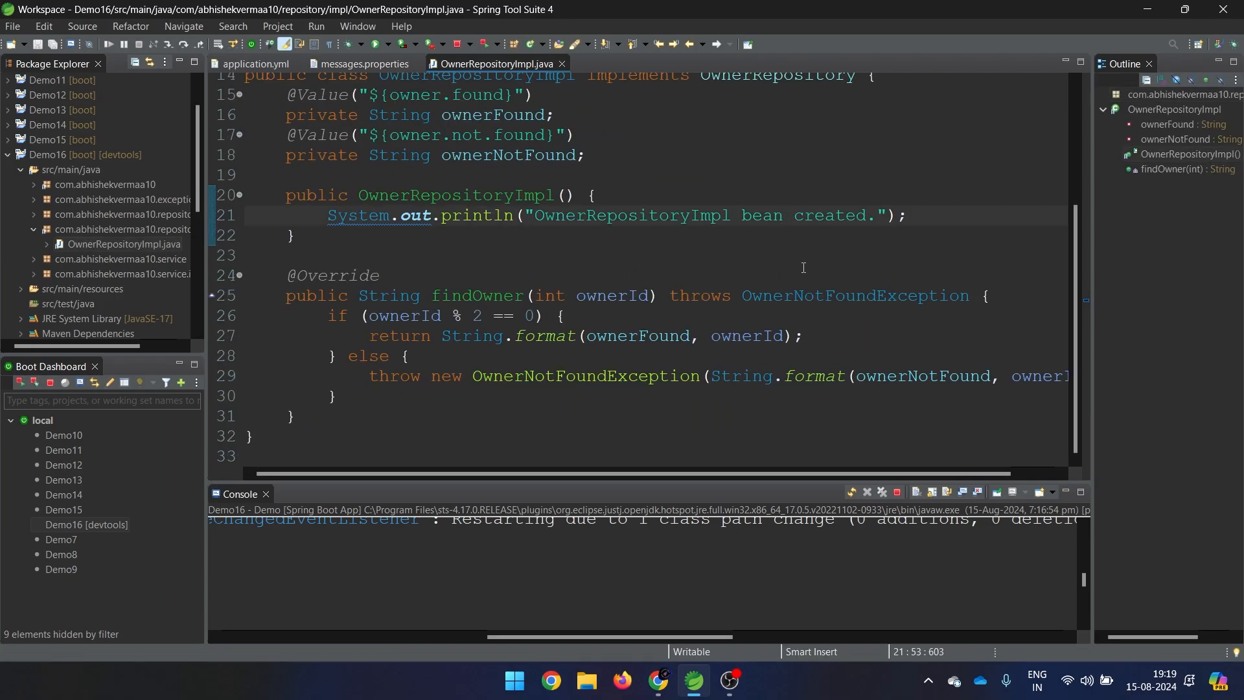
pyautogui.write('sam')
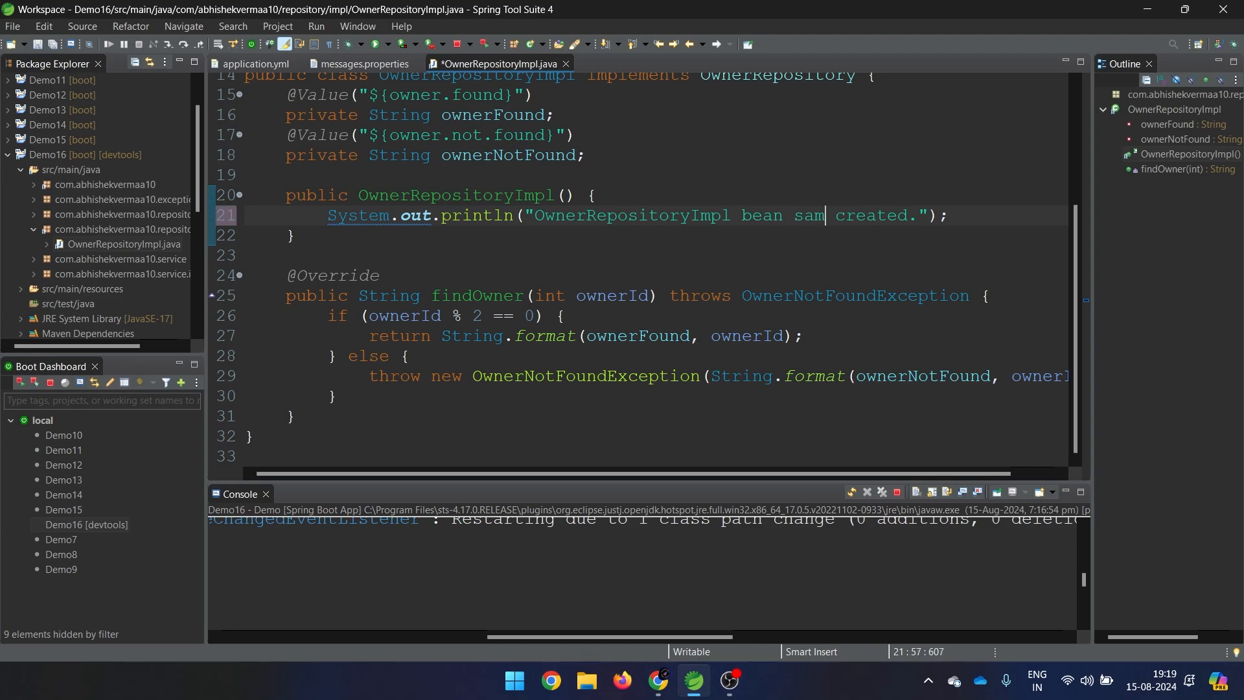
pyautogui.write('ple')
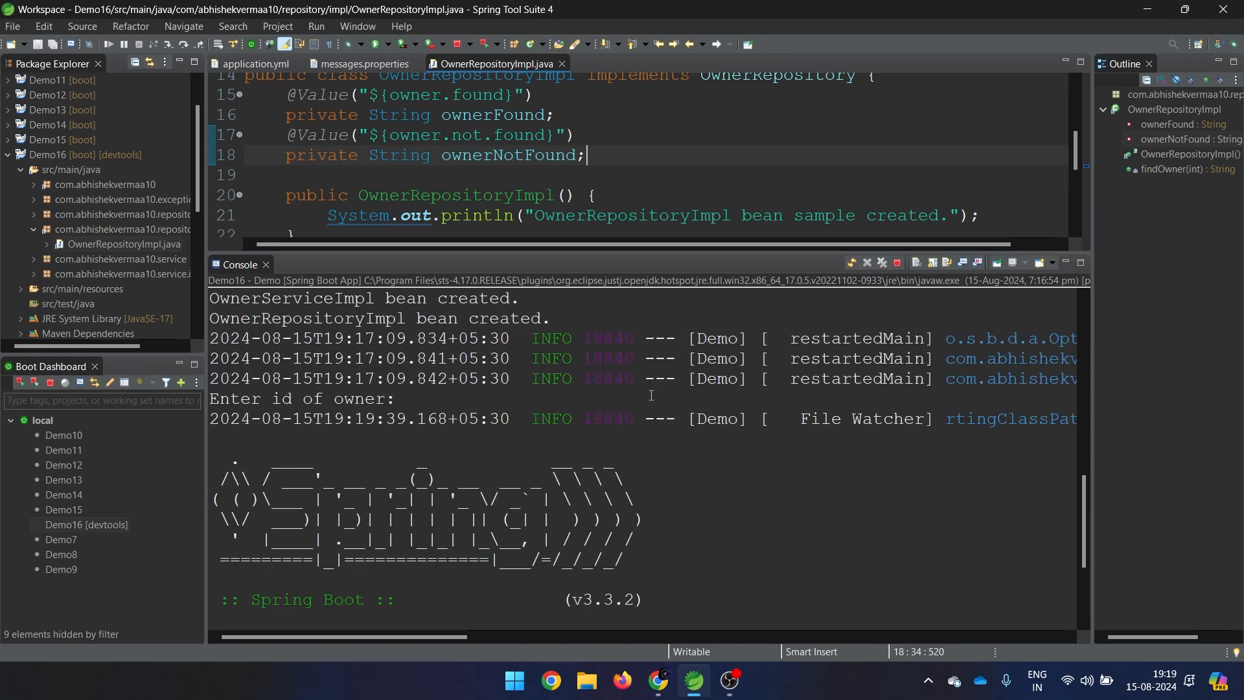
# Step: Enlarge the Console and highlight 'bean' in the new restart log message
pyautogui.doubleClick(847, 419)
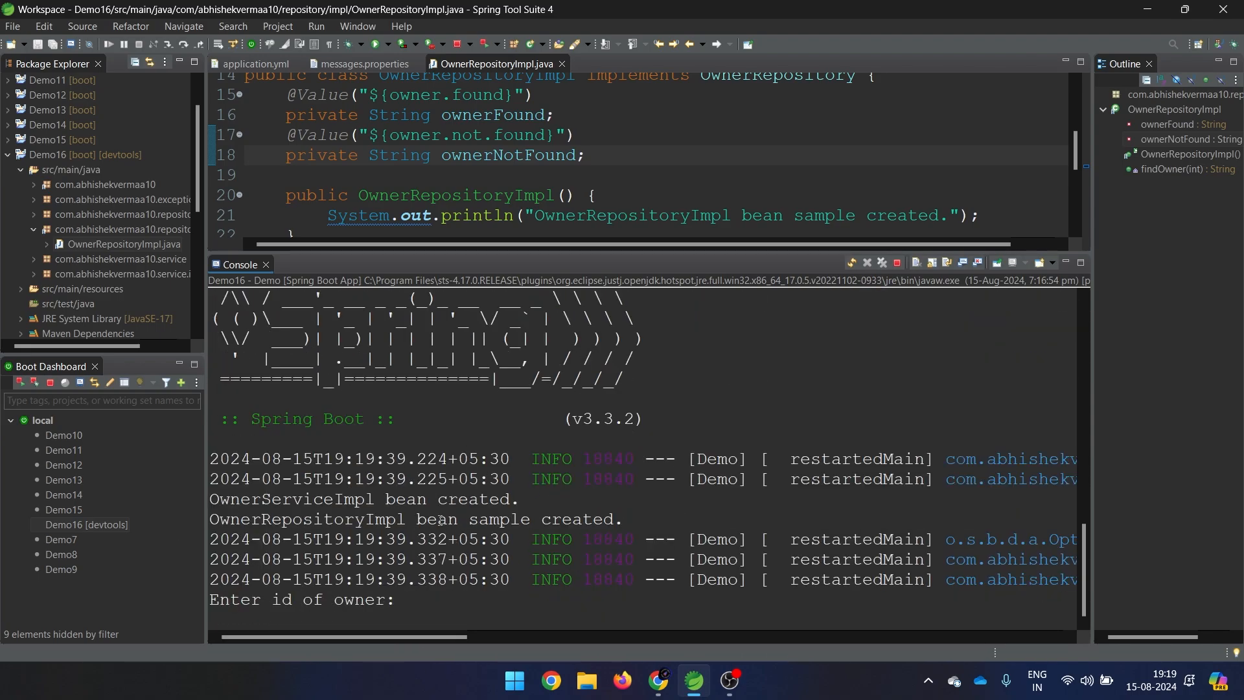
pyautogui.doubleClick(435, 519)
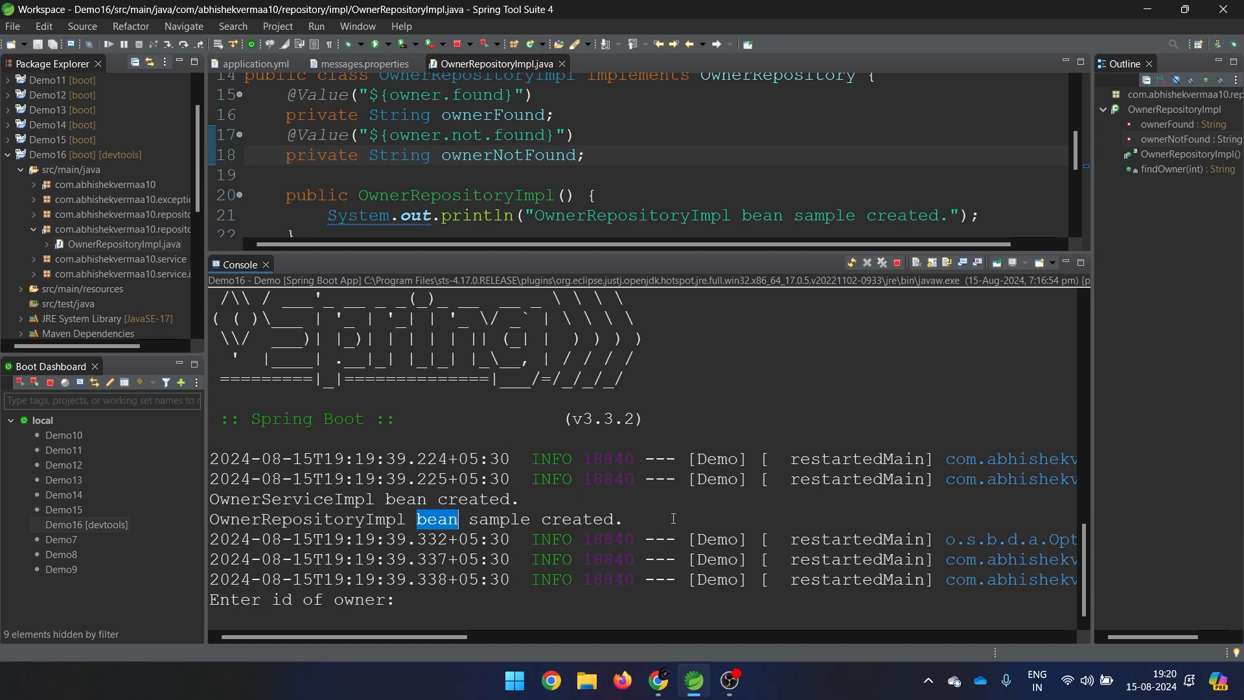
pyautogui.moveTo(673, 170)
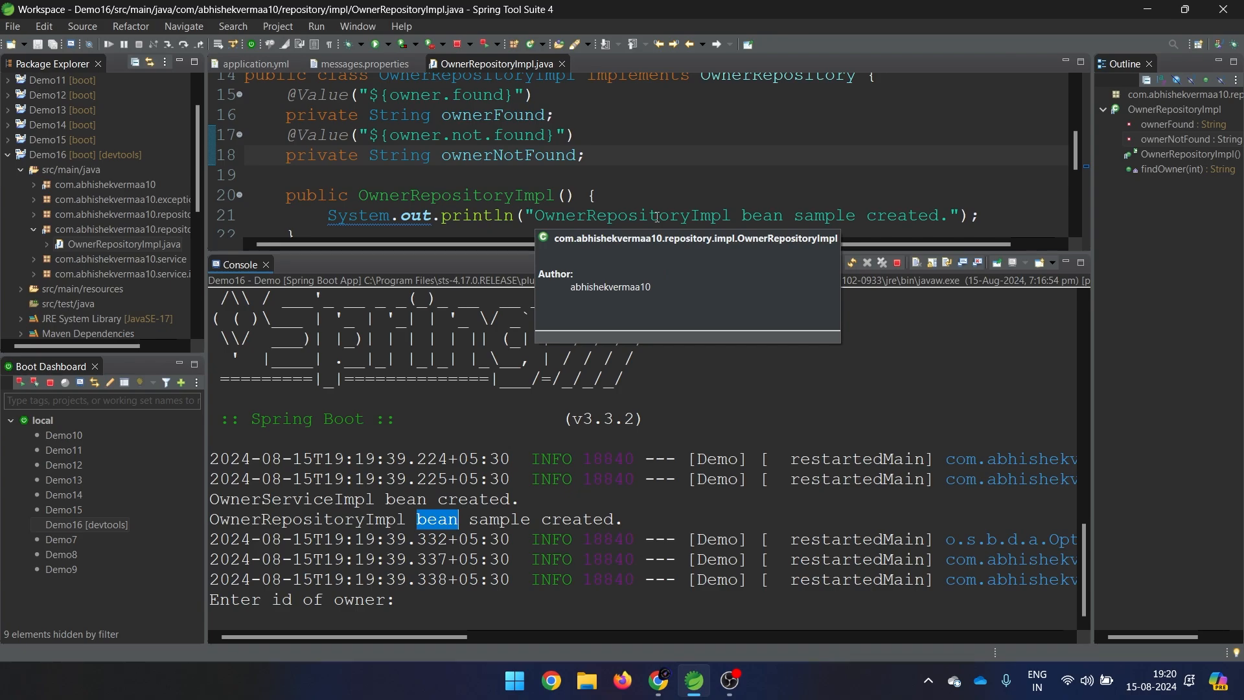
pyautogui.moveTo(583, 250)
pyautogui.write('11')
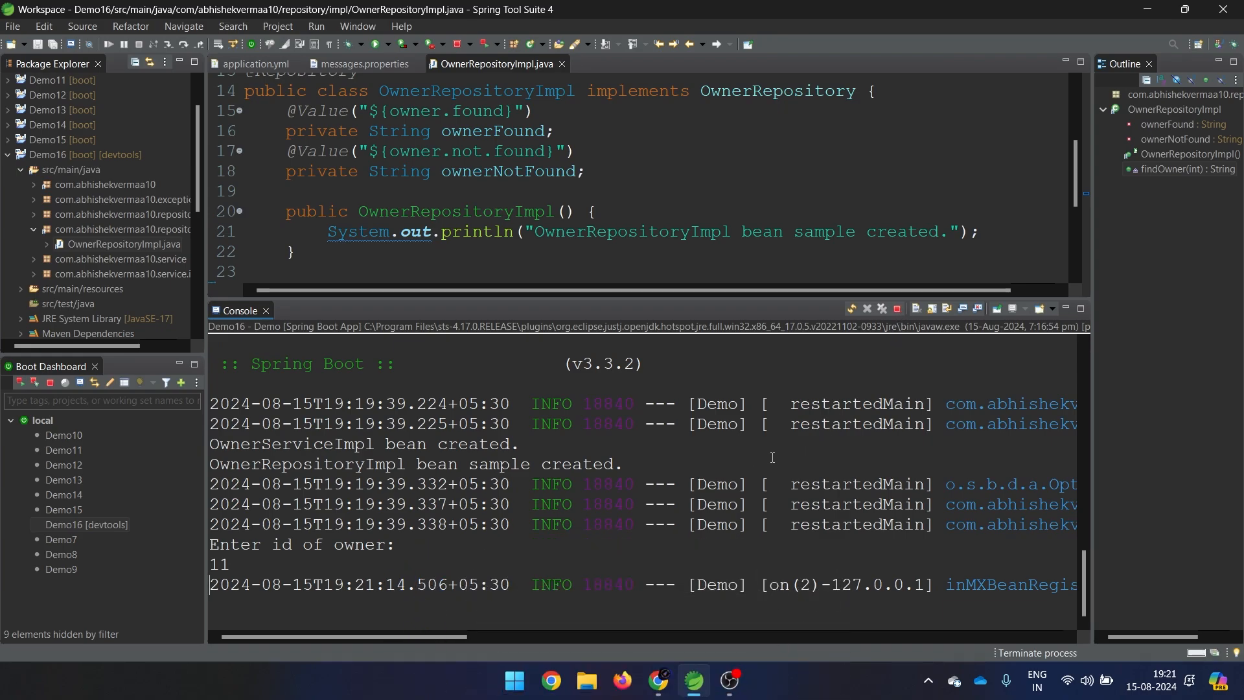
# Step: Terminate Demo16 from the Console toolbar and scroll the editor to findOwner
pyautogui.click(897, 307)
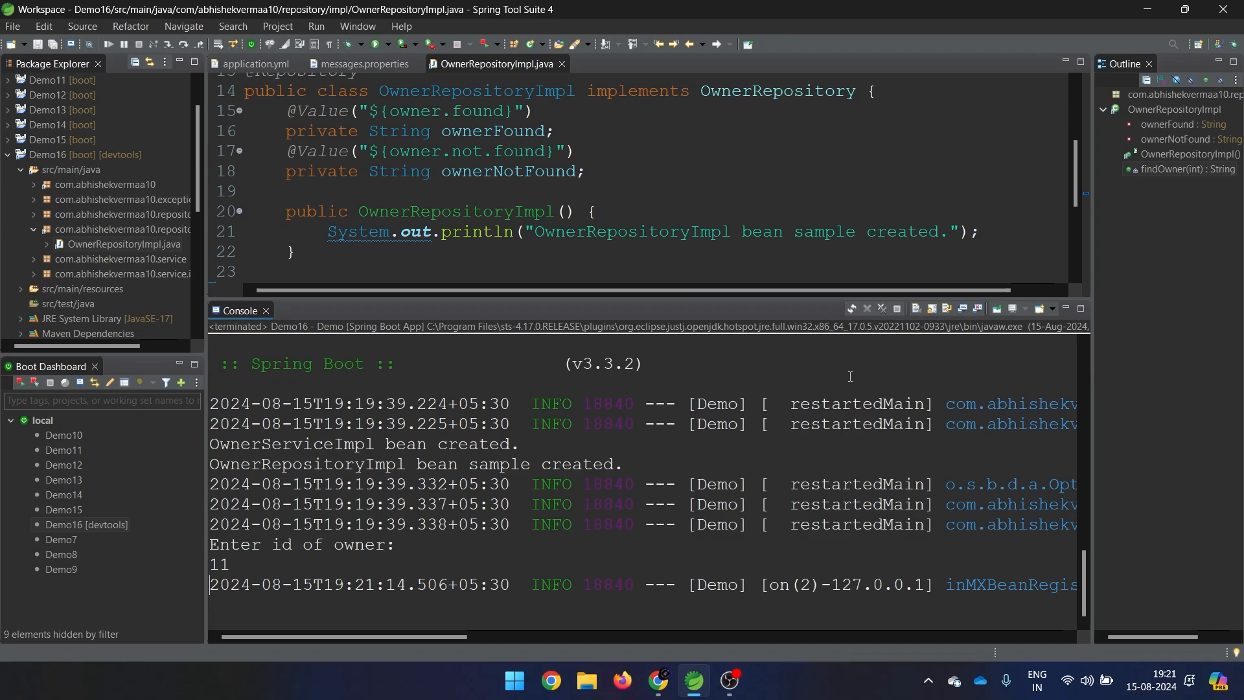
pyautogui.moveTo(106, 513)
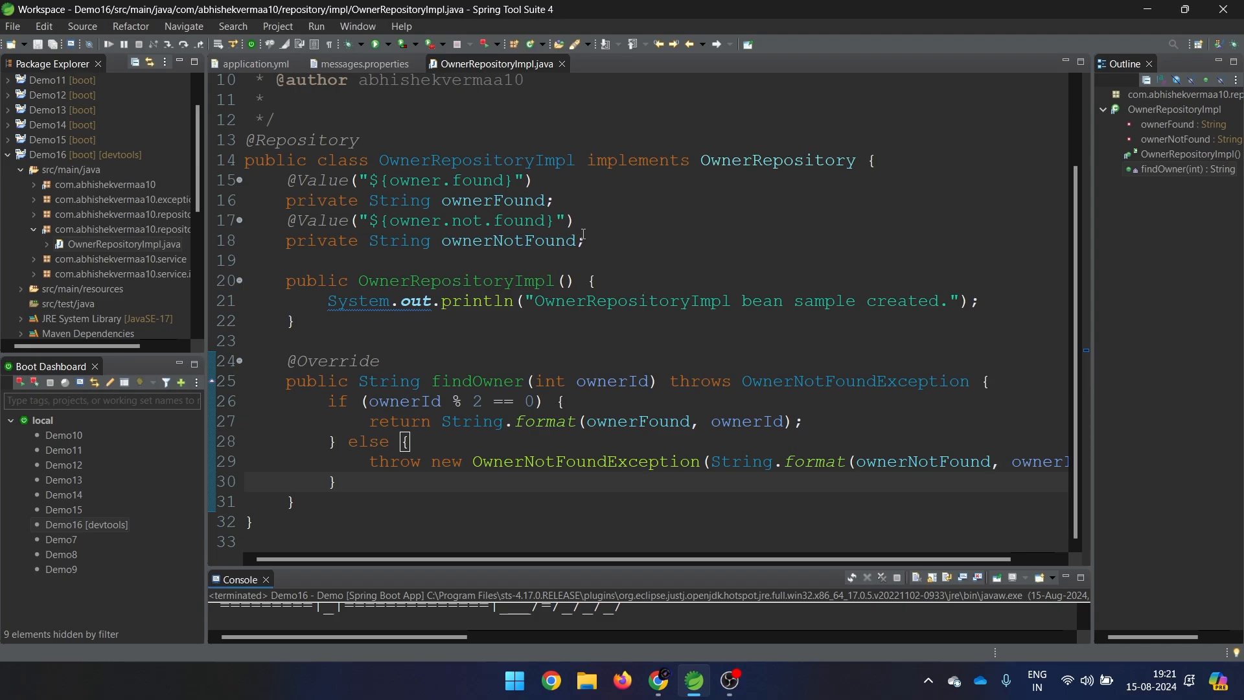
pyautogui.scroll(-3)
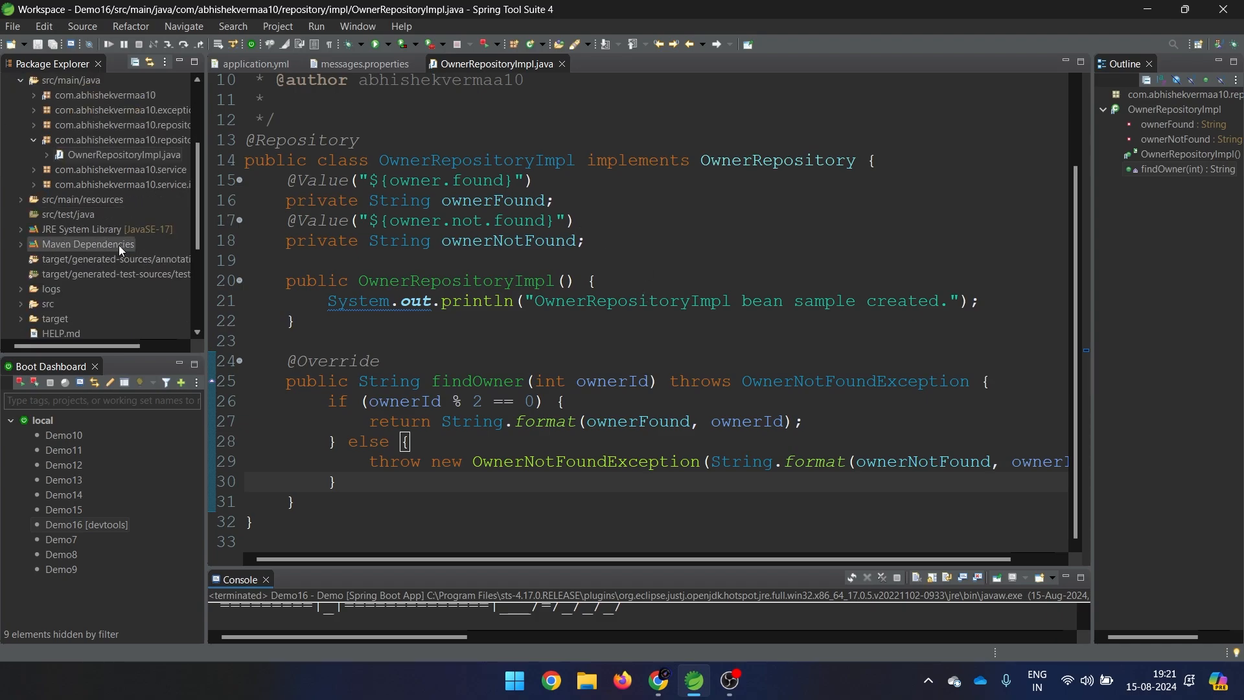